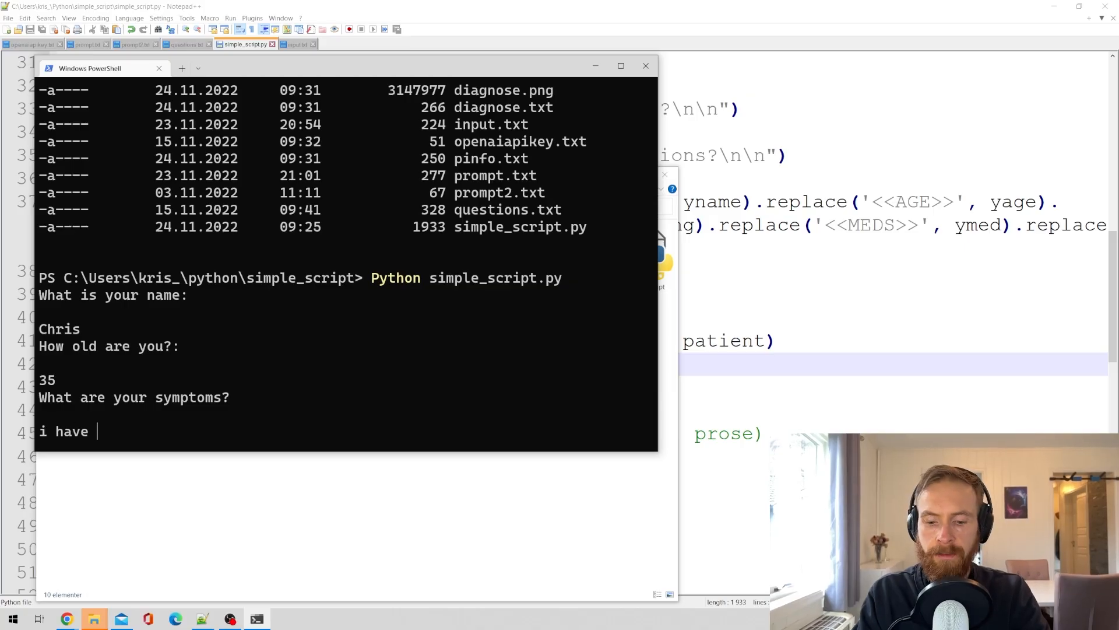
Step: Describe the symptoms as a headache with pain over the eyes and submit
text(an headache, pain ov)
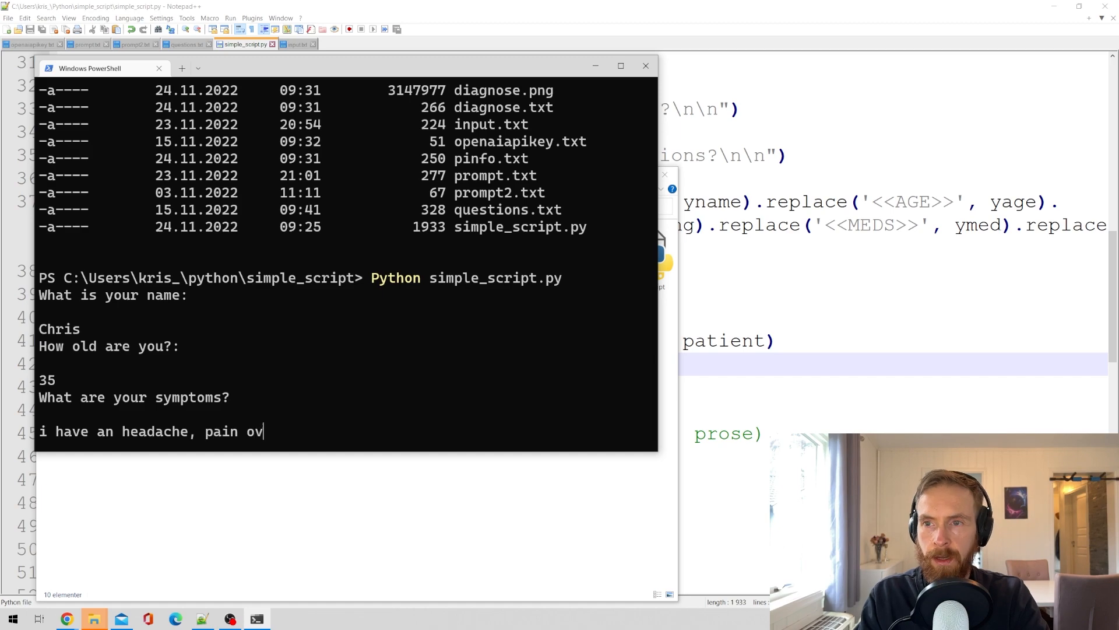
key(enter)
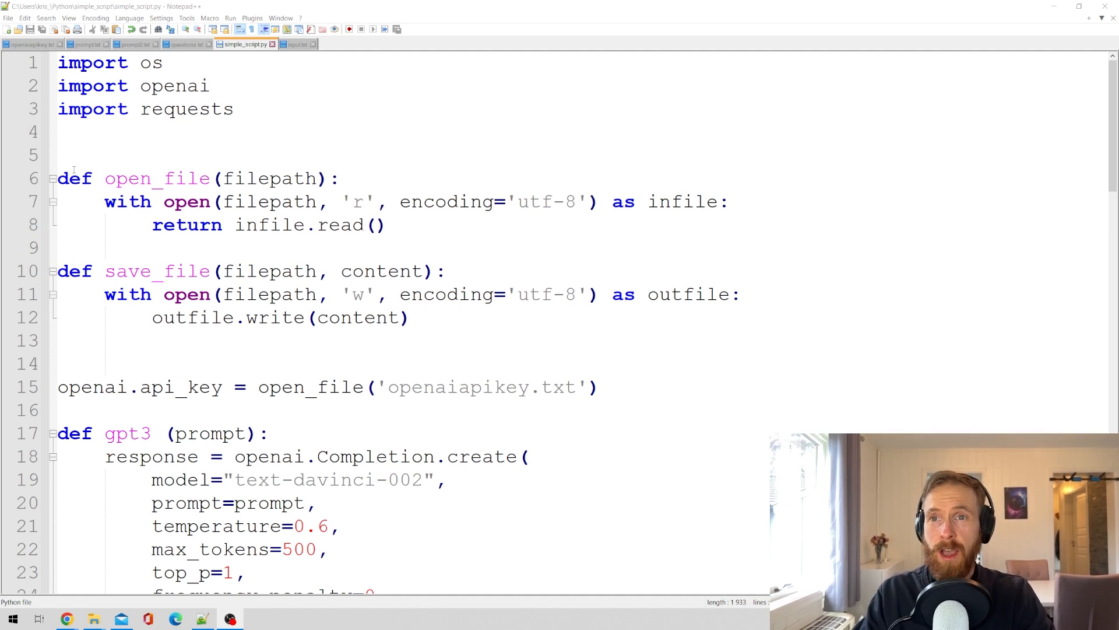
drag(57, 179, 410, 317)
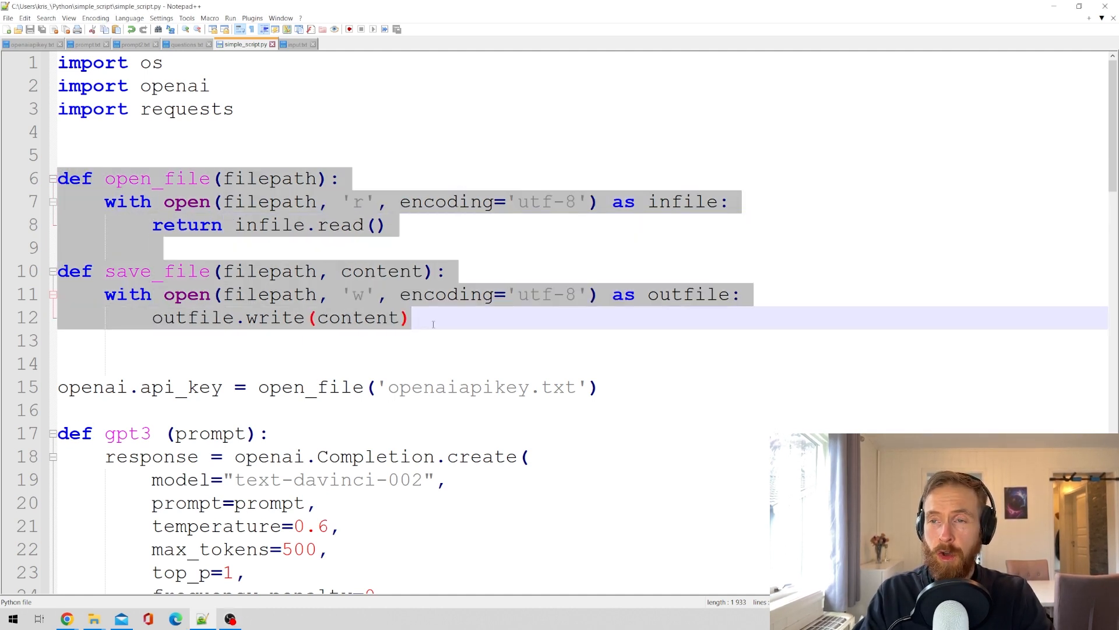
scroll(down, 3)
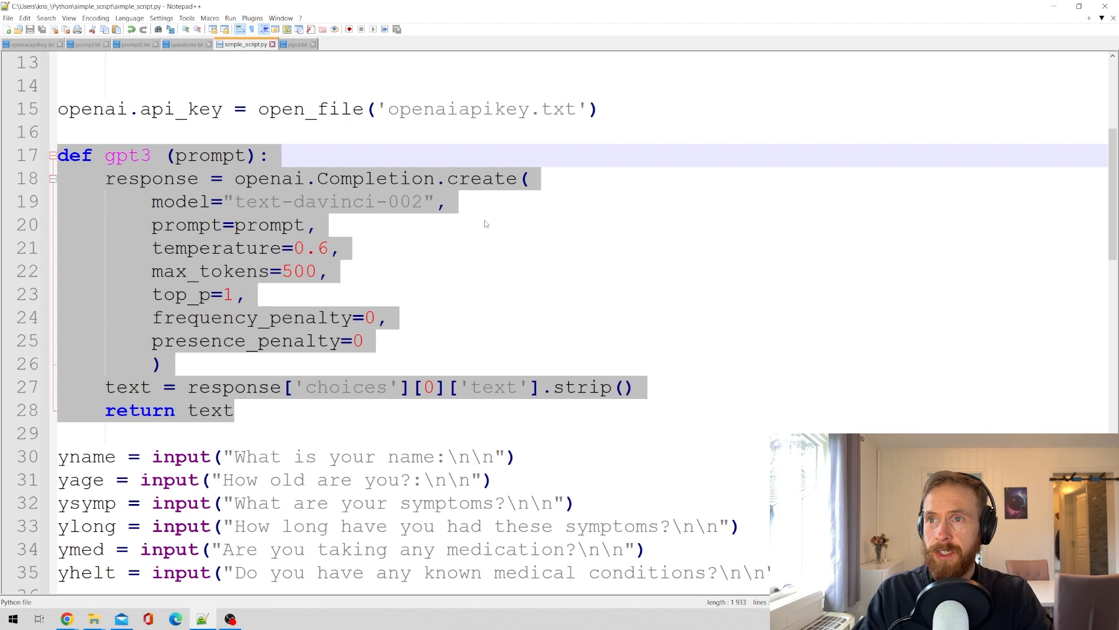
double_click(328, 201)
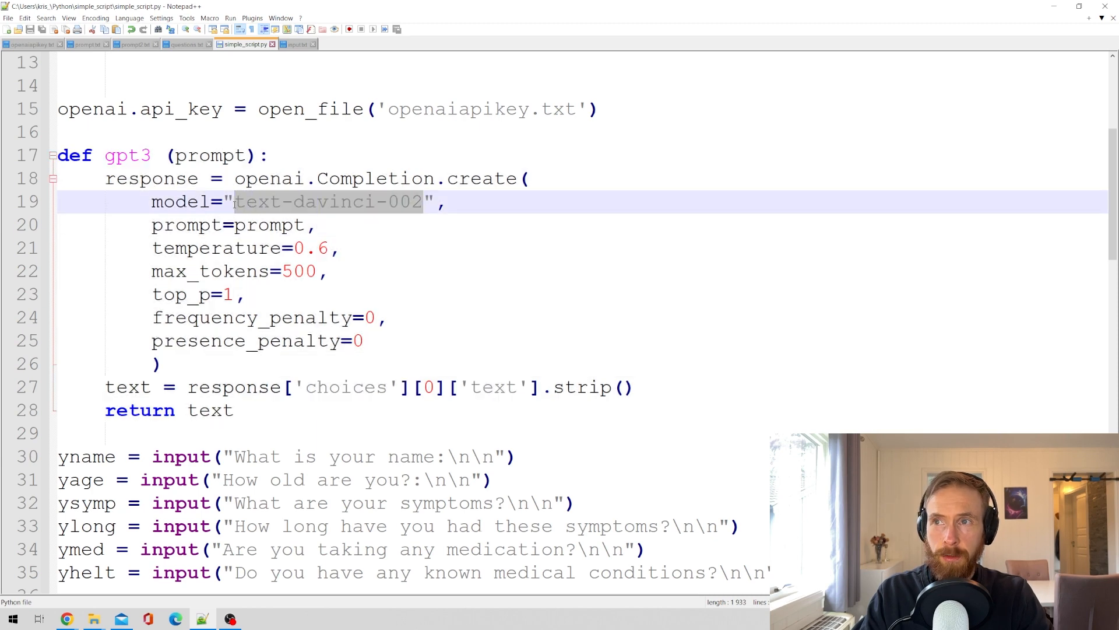
scroll(down, 3)
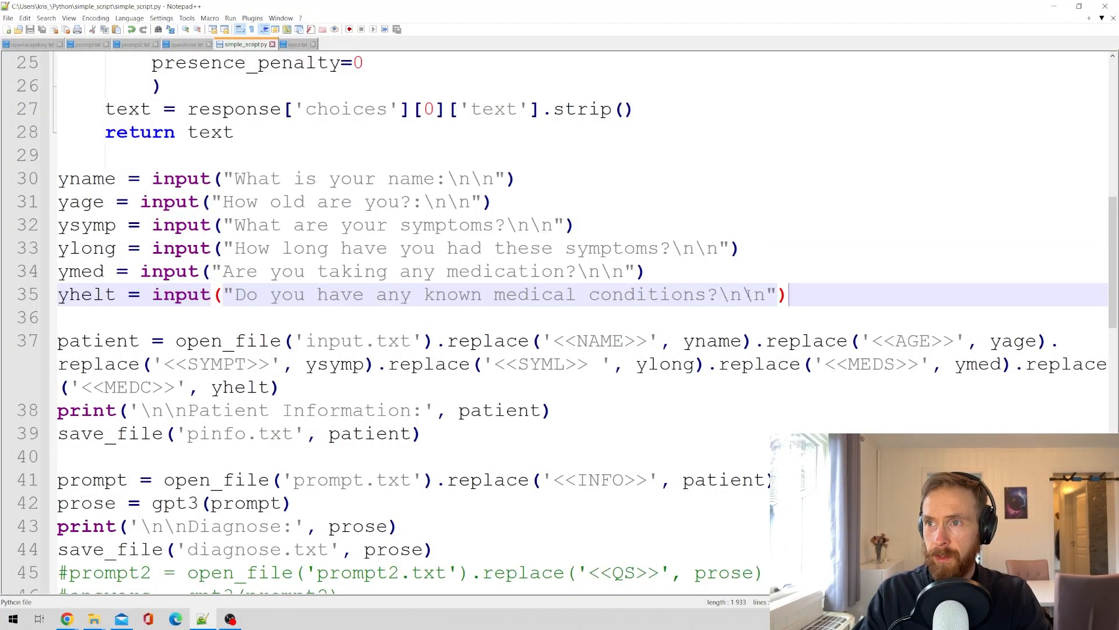
scroll(down, 3)
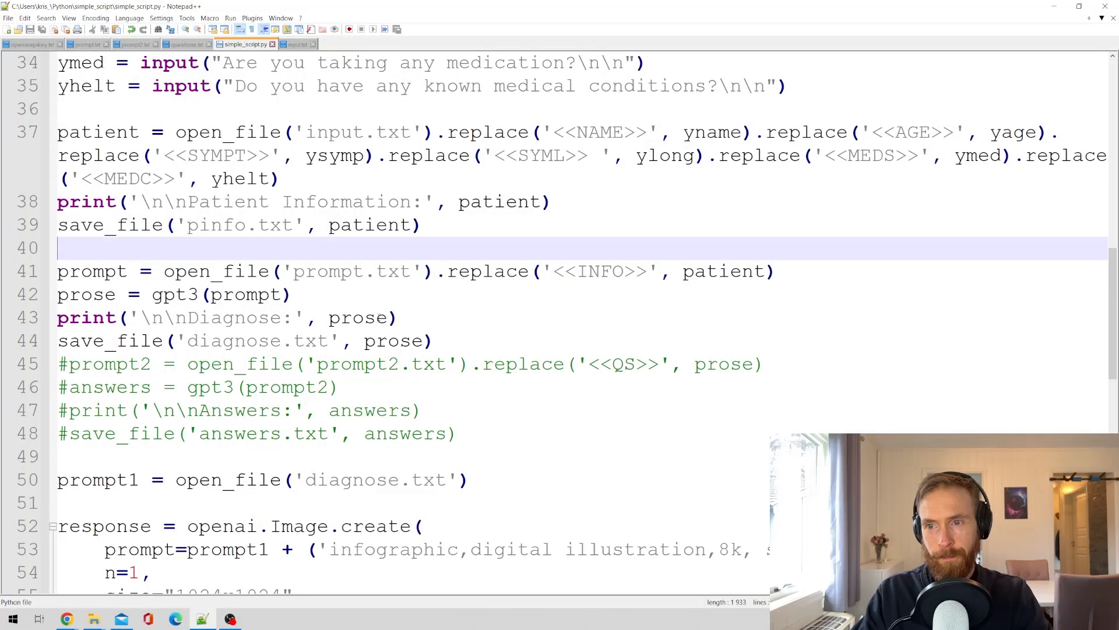
scroll(down, 3)
text(Python simple_script.py)
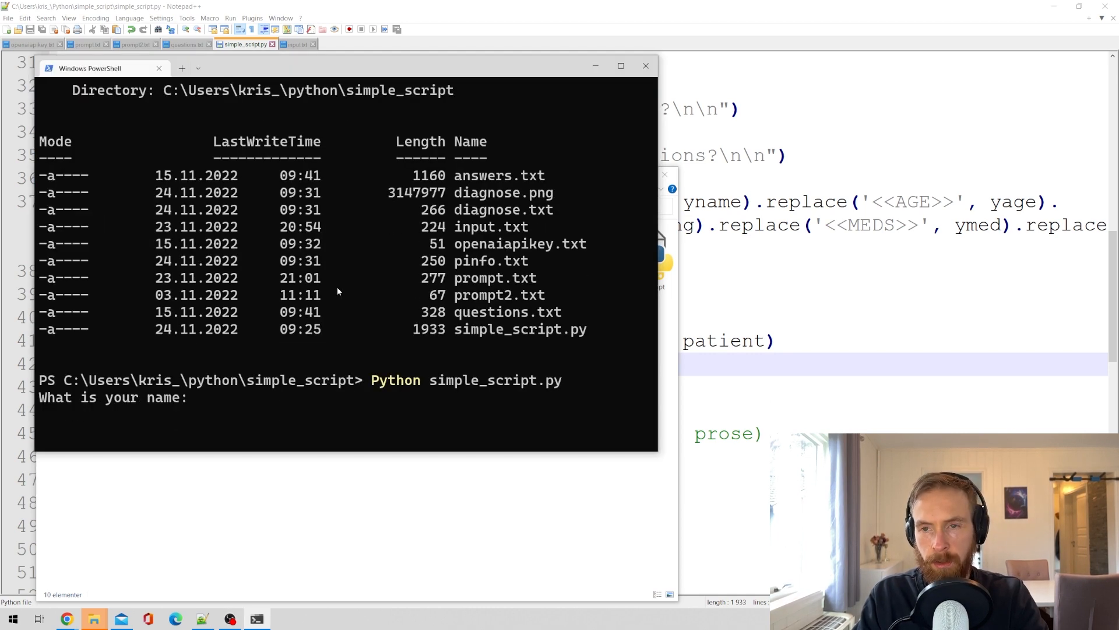
Step: Answer the name prompt with 'Chris' and the age prompt with 35
text(Chris)
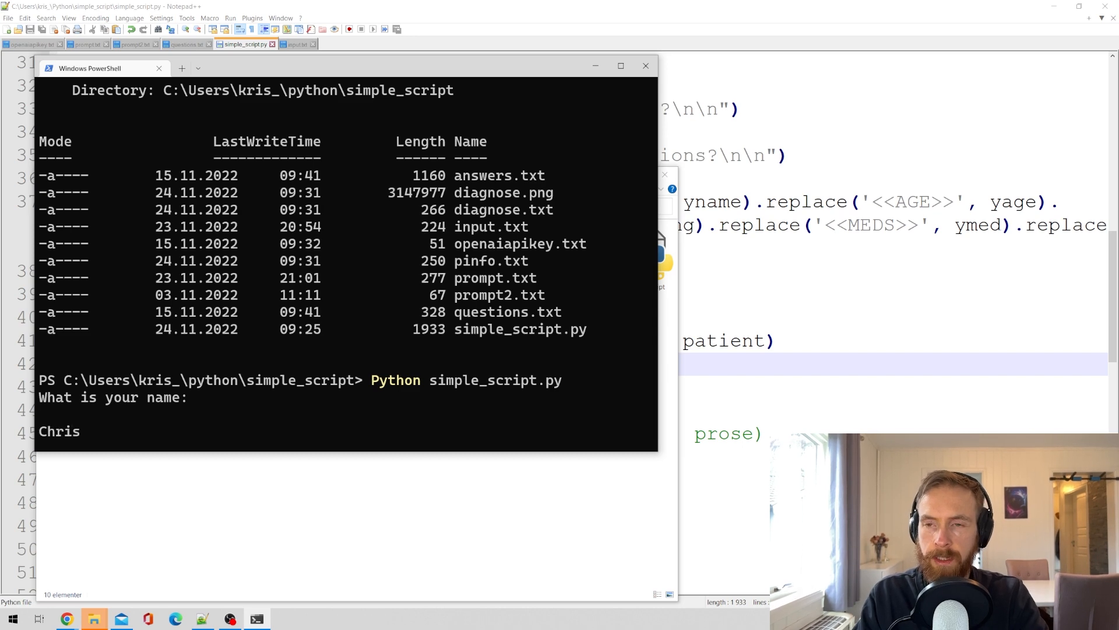
text(35)
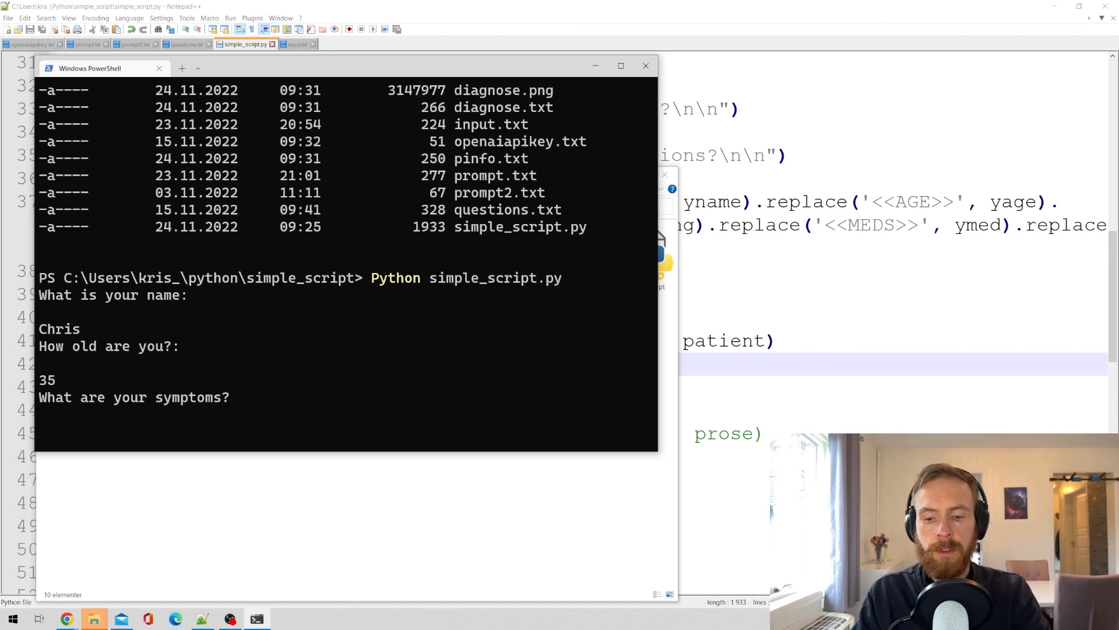
Step: Describe the symptoms: a headache, pain over the eyes when bending down, a little fever
text(i have a)
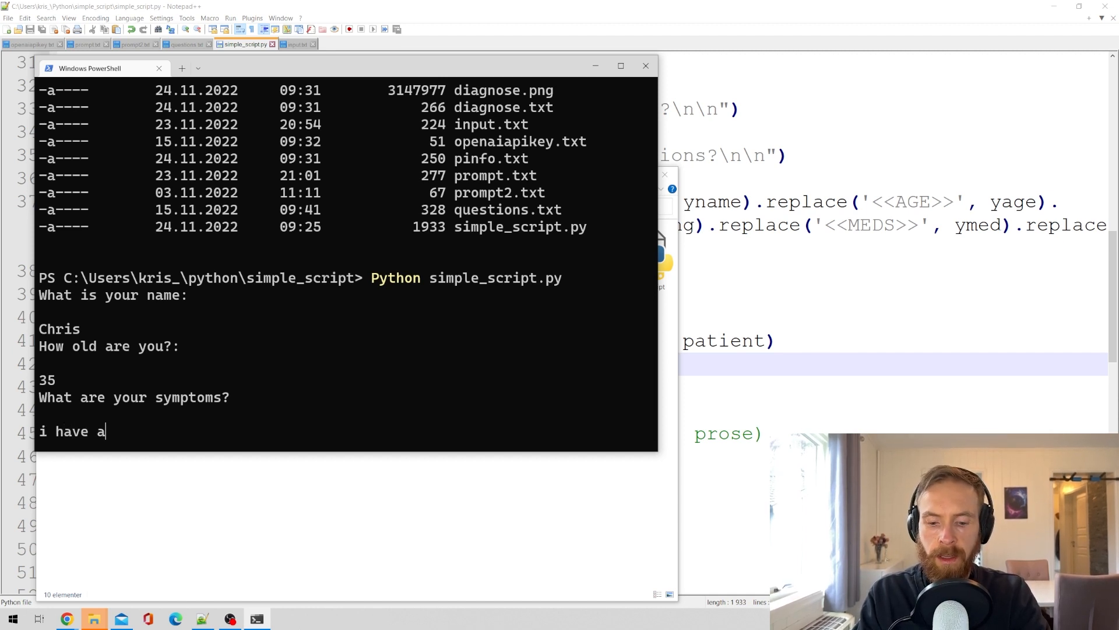
text(n headache,)
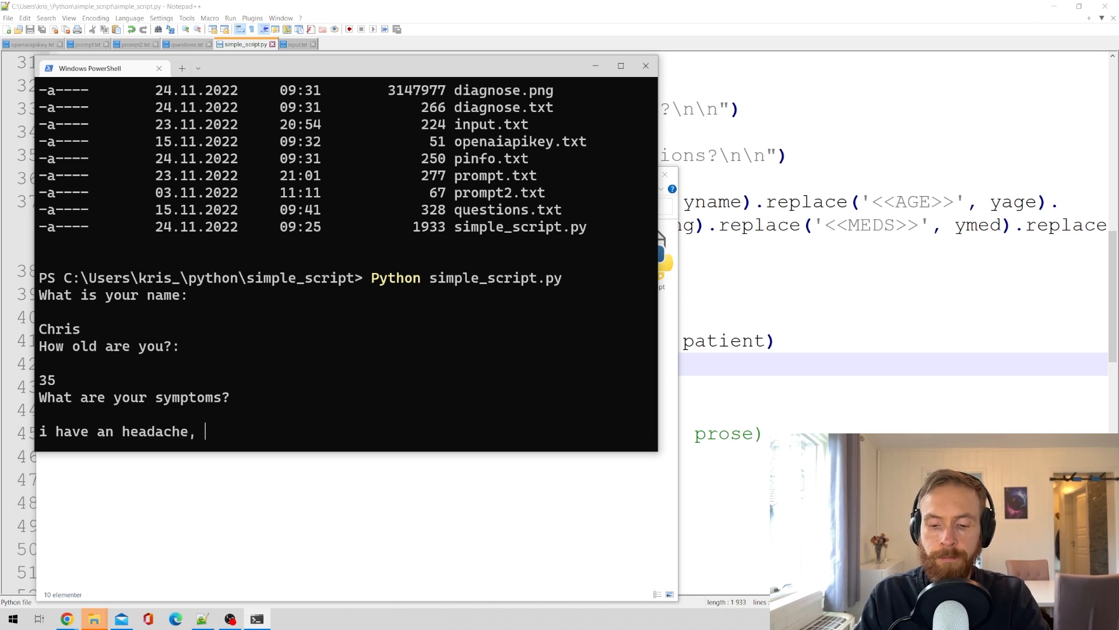
text(pain over)
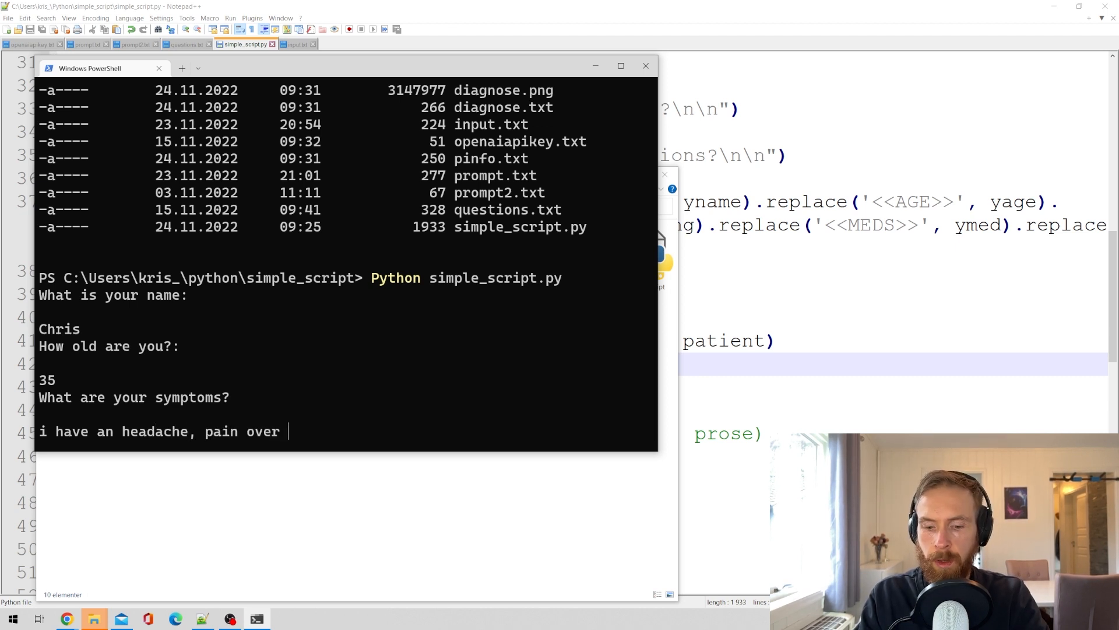
text(my eyes)
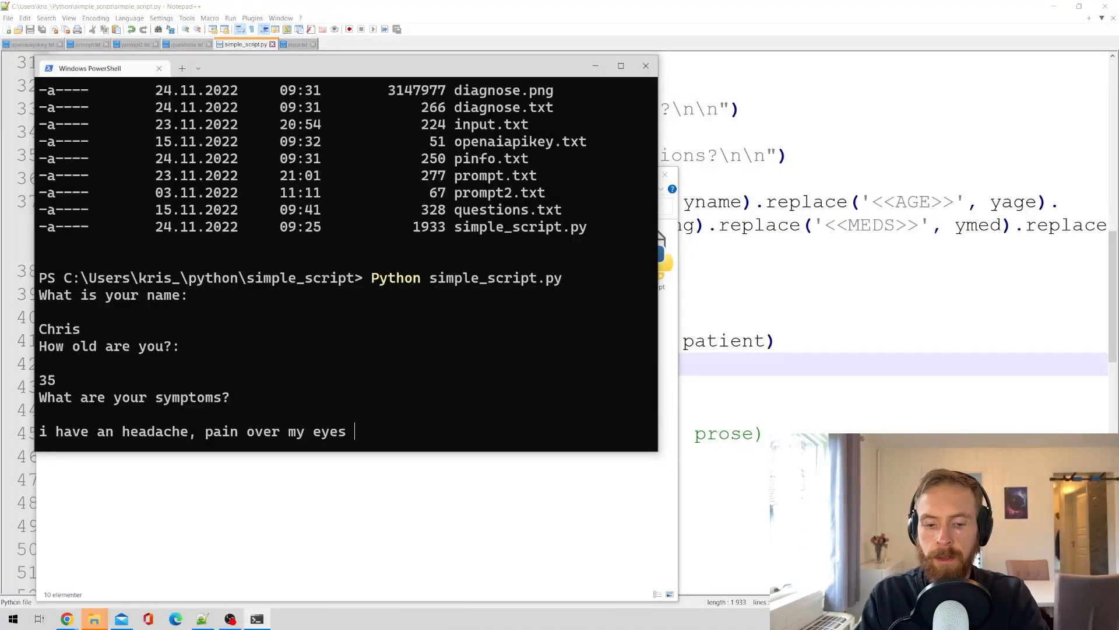
text(when i bend)
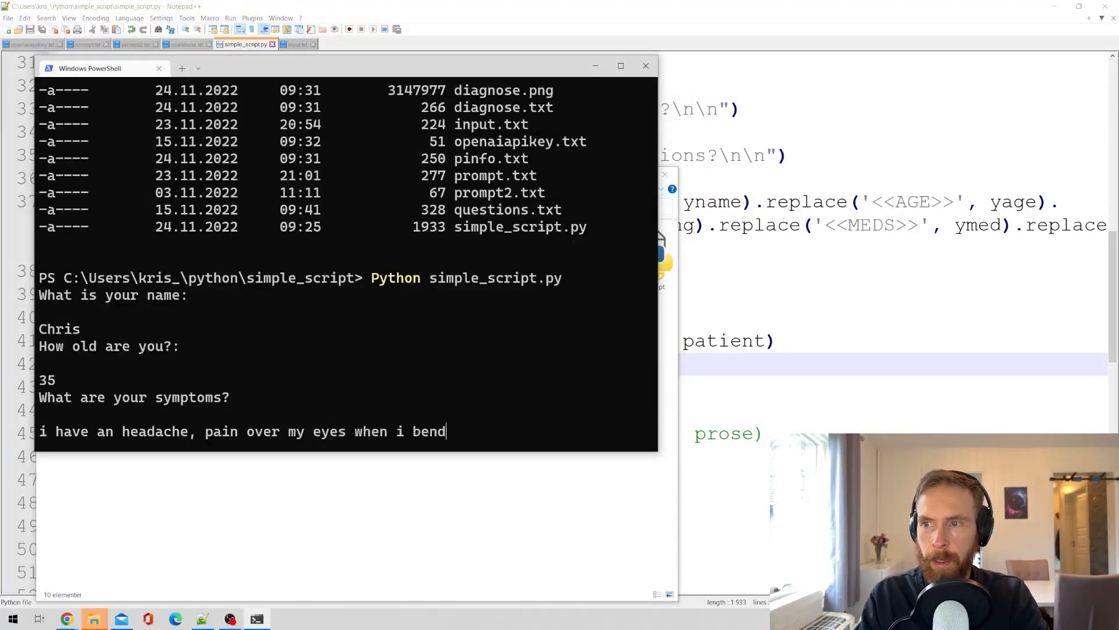
text(dow)
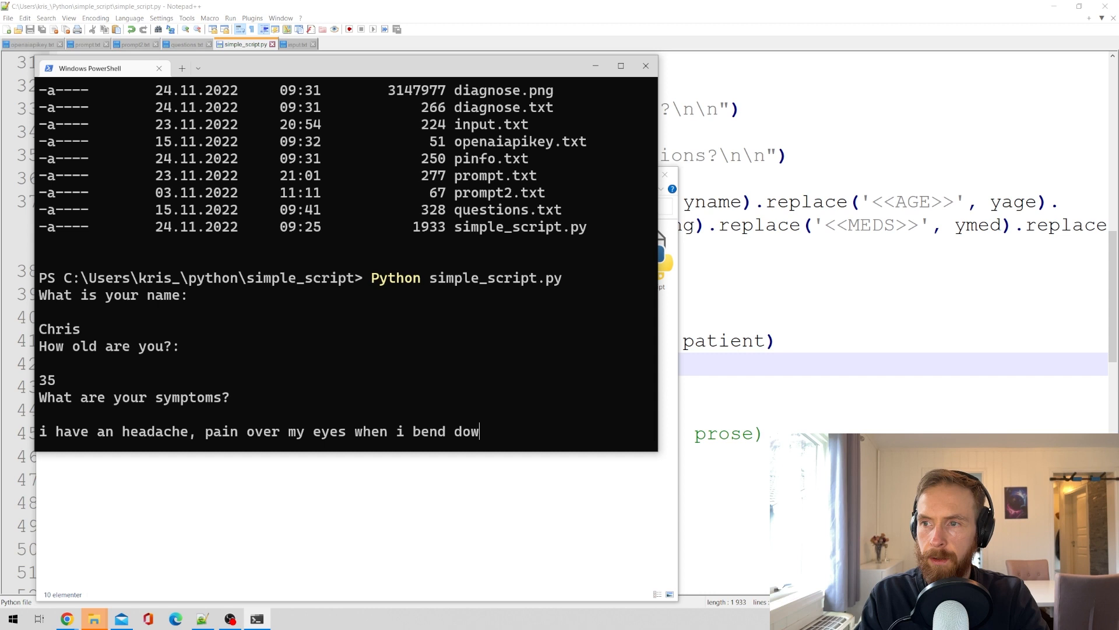
text(n,)
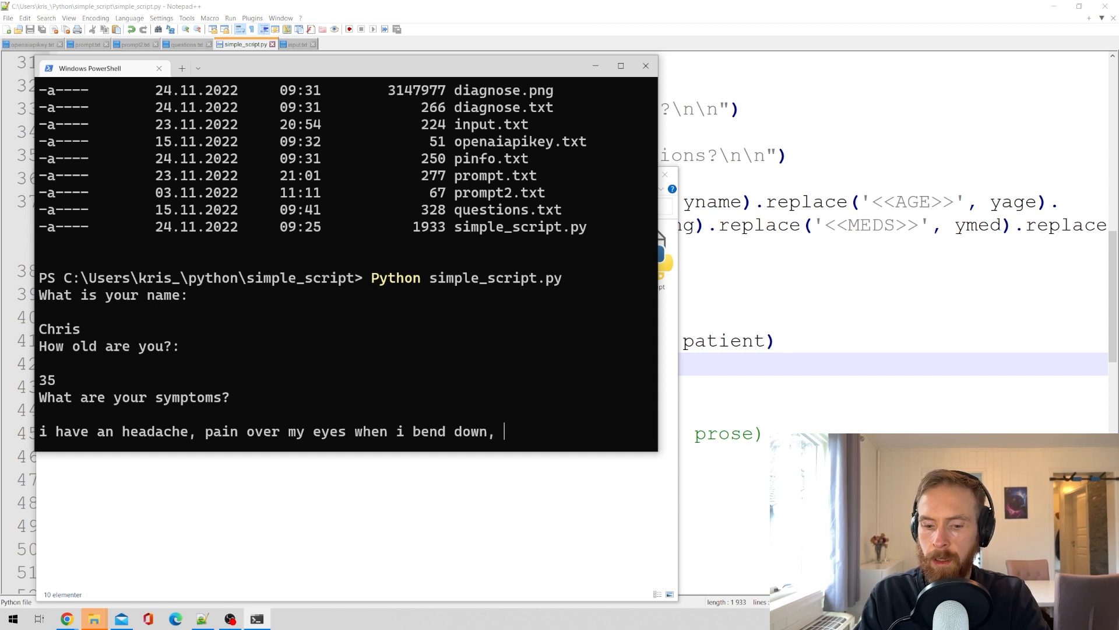
text(little fever)
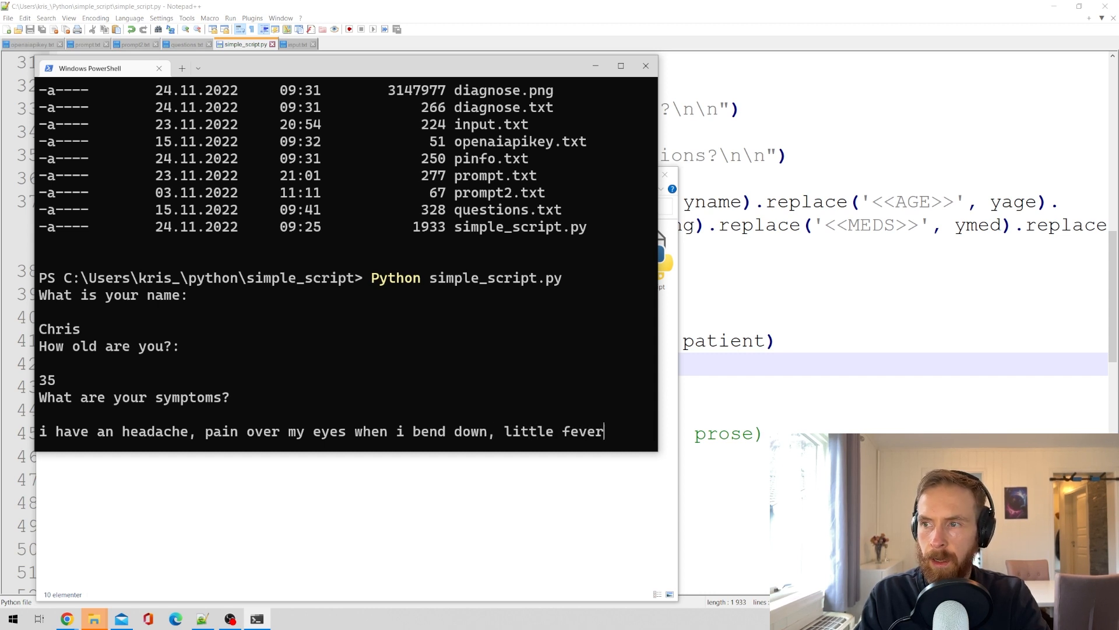
text(i)
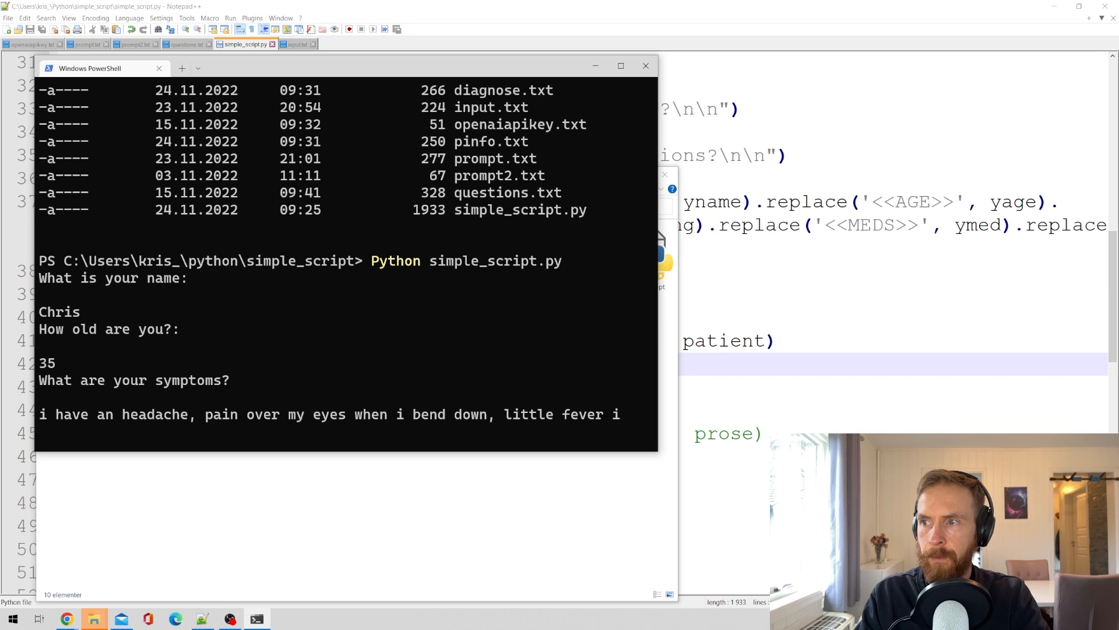
text(think)
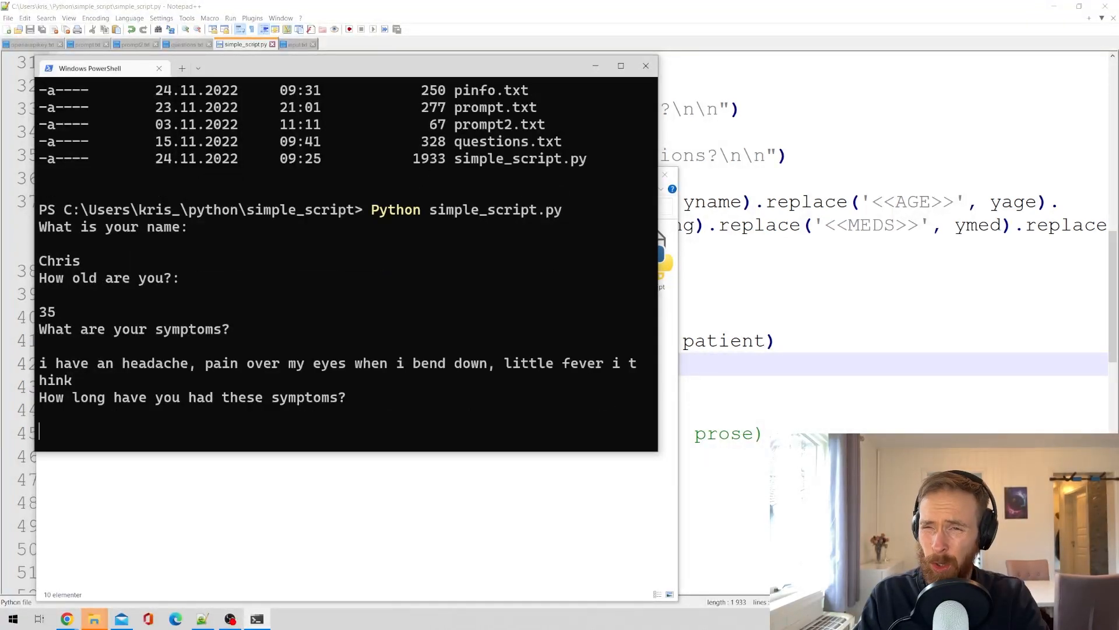
Step: Answer 4 days' duration, 'nope' for medication, and 'i have diabetes 2' for known conditions
text(4 days now)
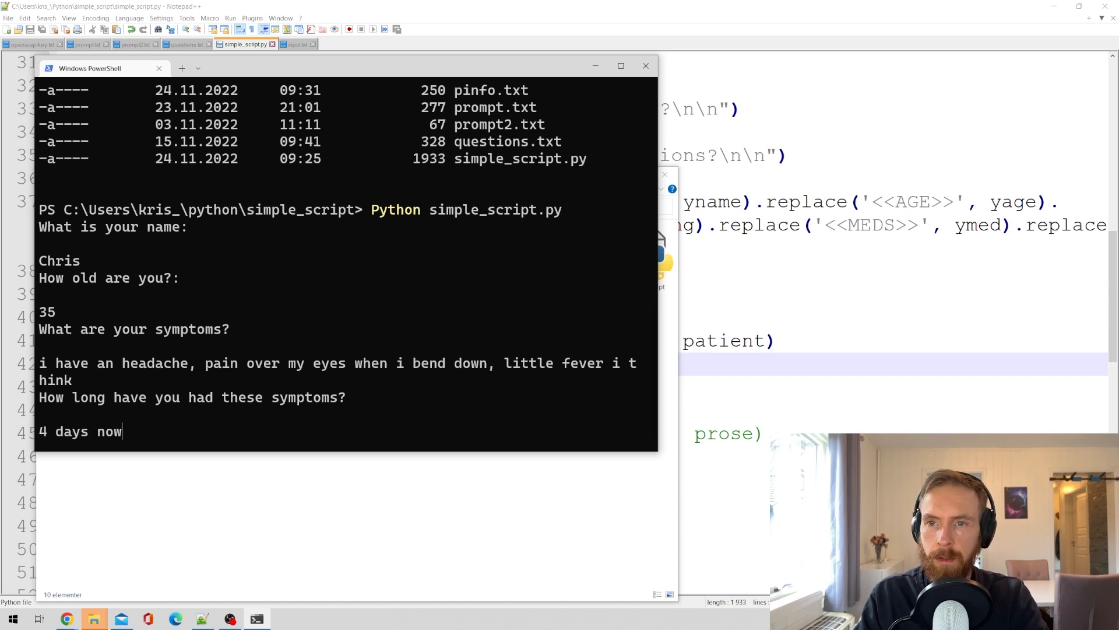
key(enter)
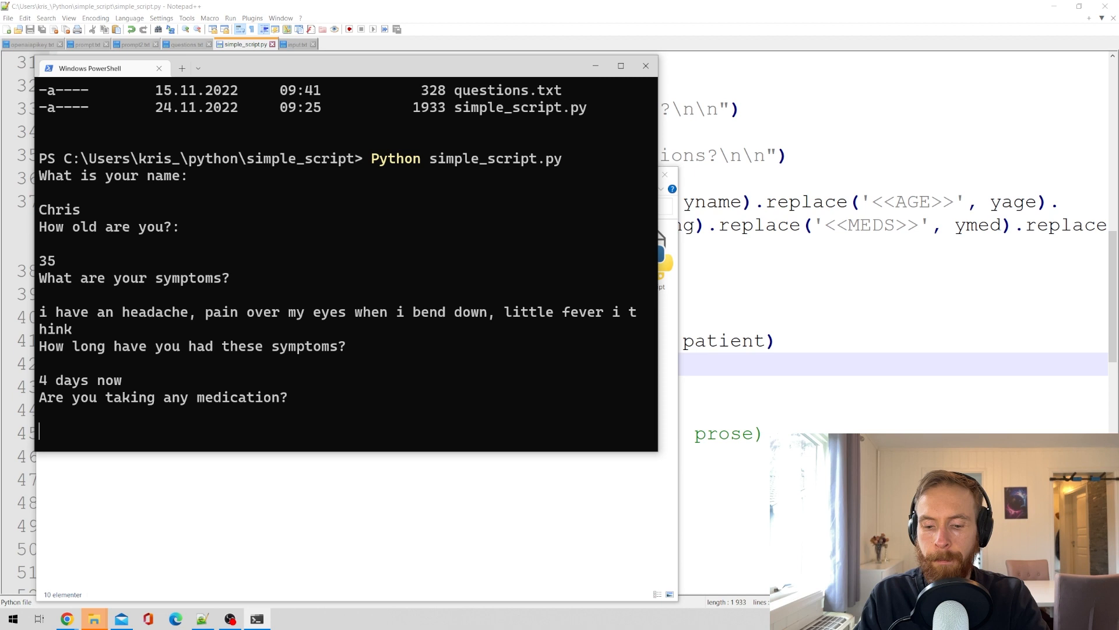
text(nope)
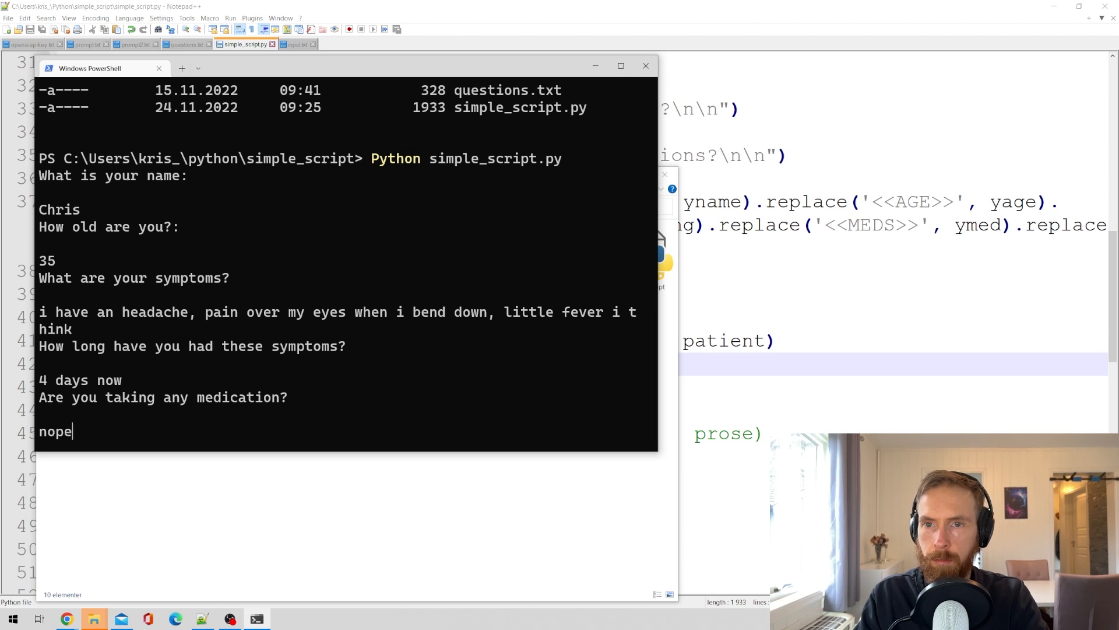
key(enter)
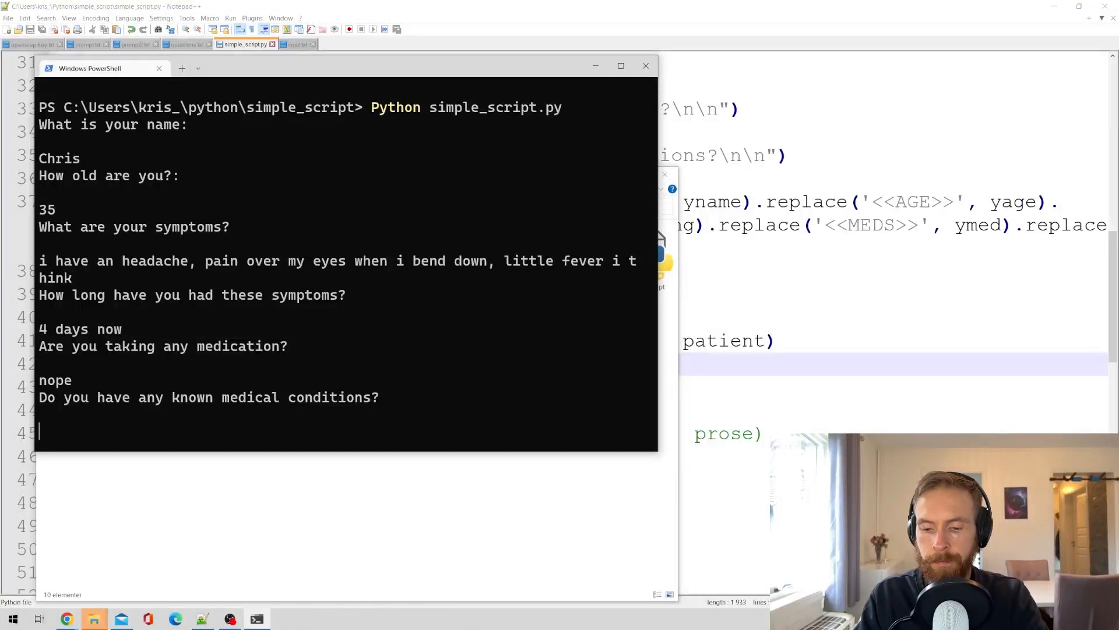
text(i have)
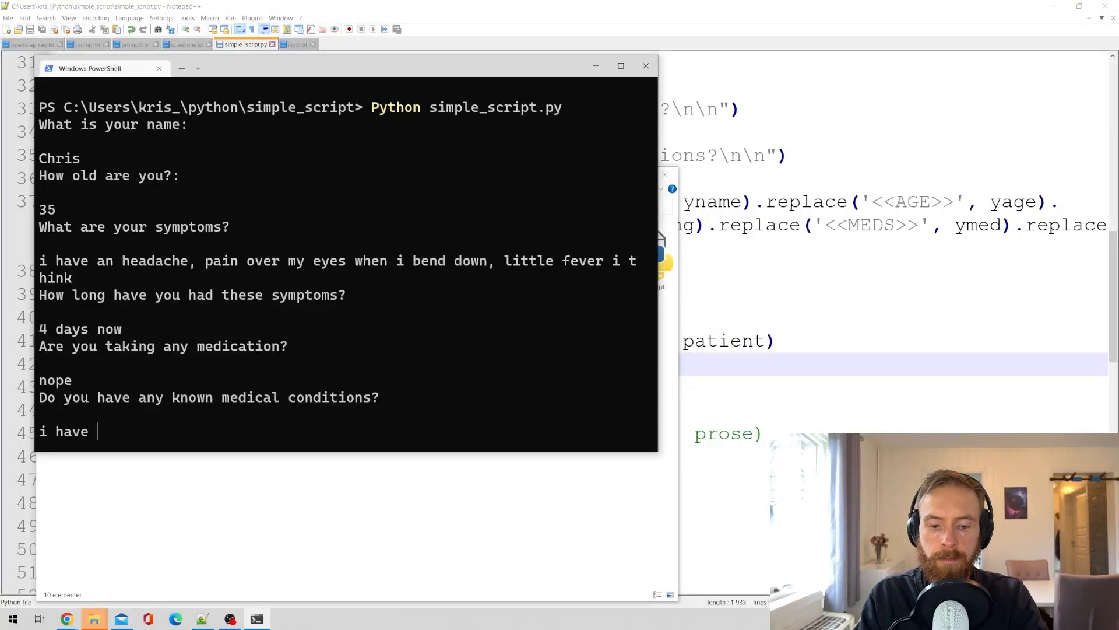
text(diabetes 2)
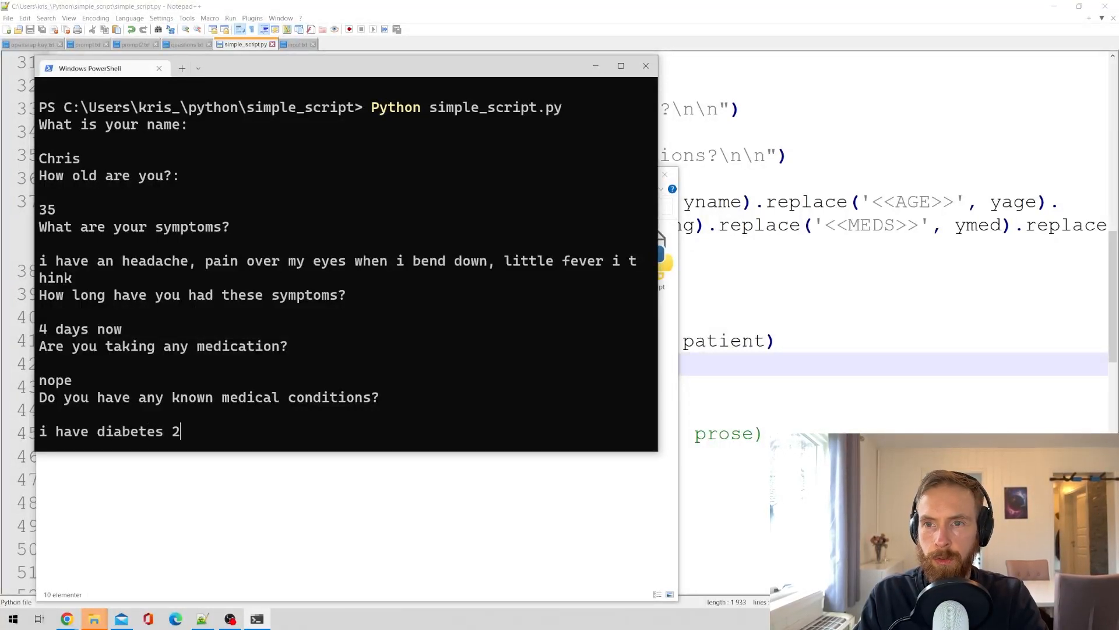
key(enter)
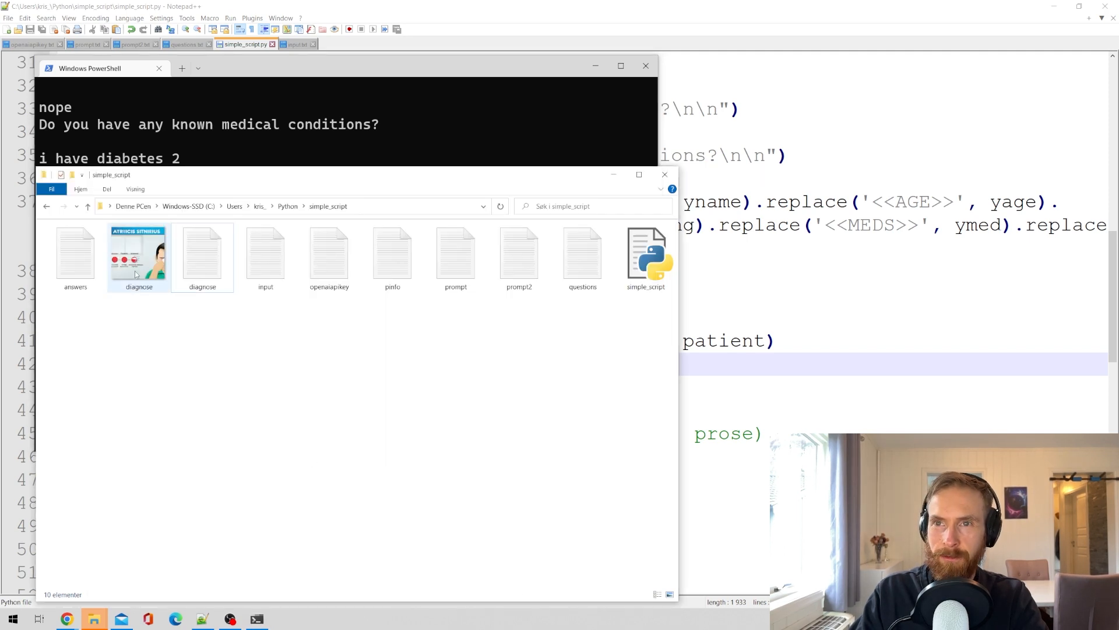
Step: View the generated diagnose.png infographic full screen in Photos
double_click(139, 257)
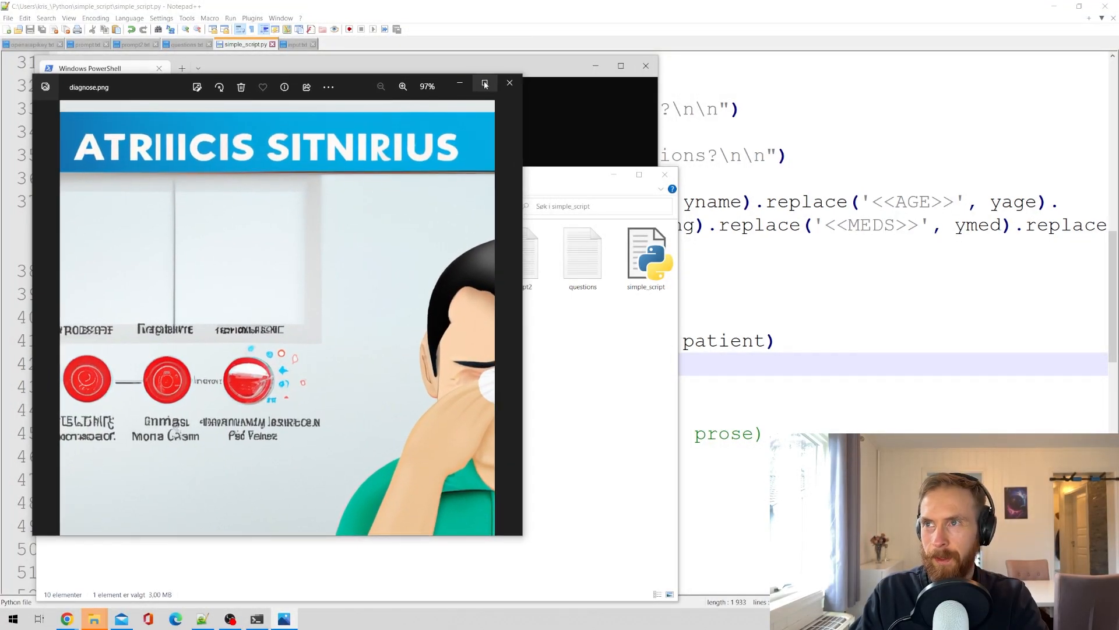
click(485, 84)
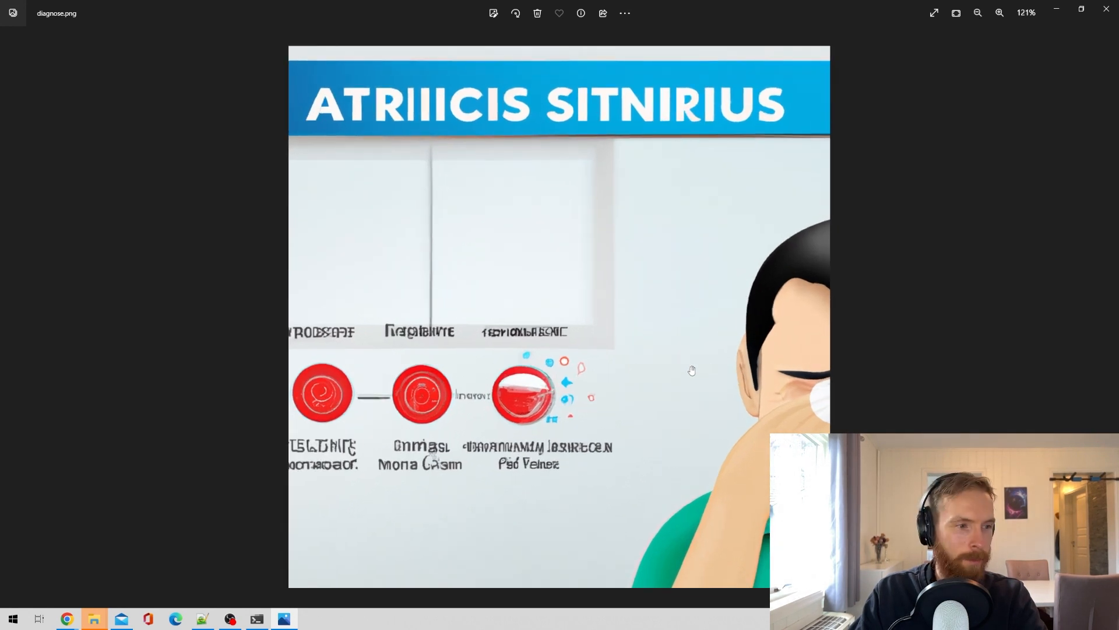
mouse_move(802, 400)
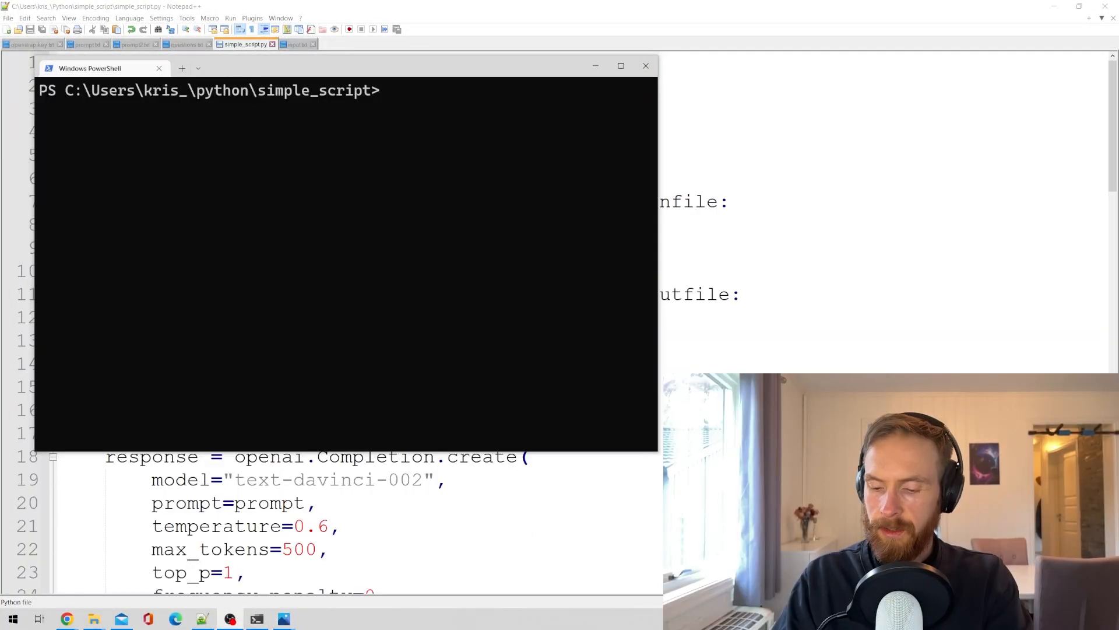
Step: Clear the terminal, rerun the script, and answer name 'Mary' and age 73
text(clear)
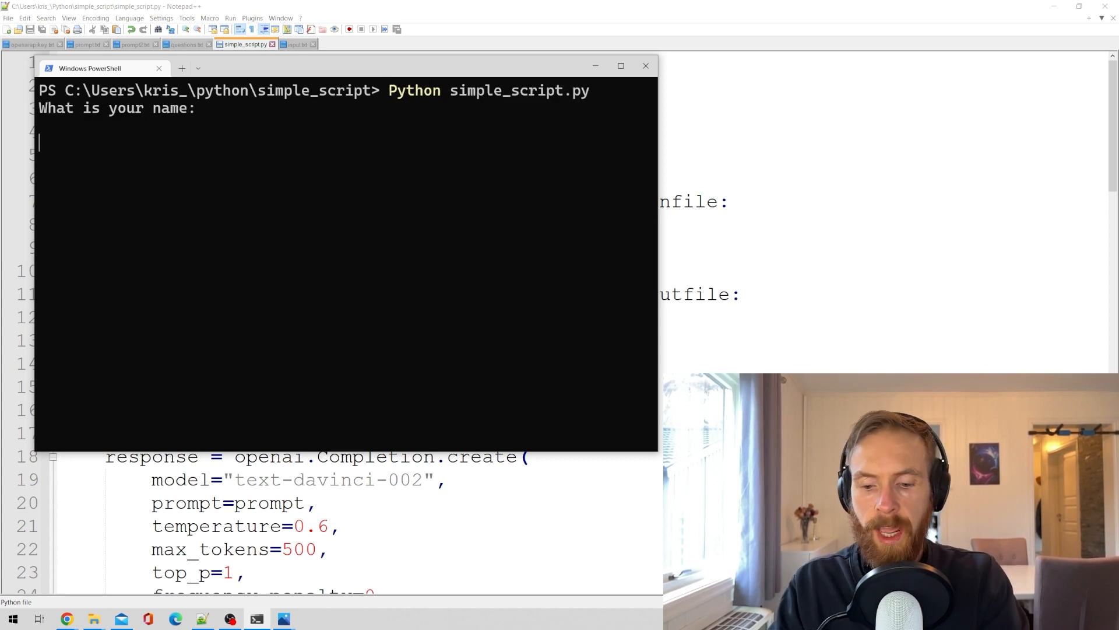
text(Mary)
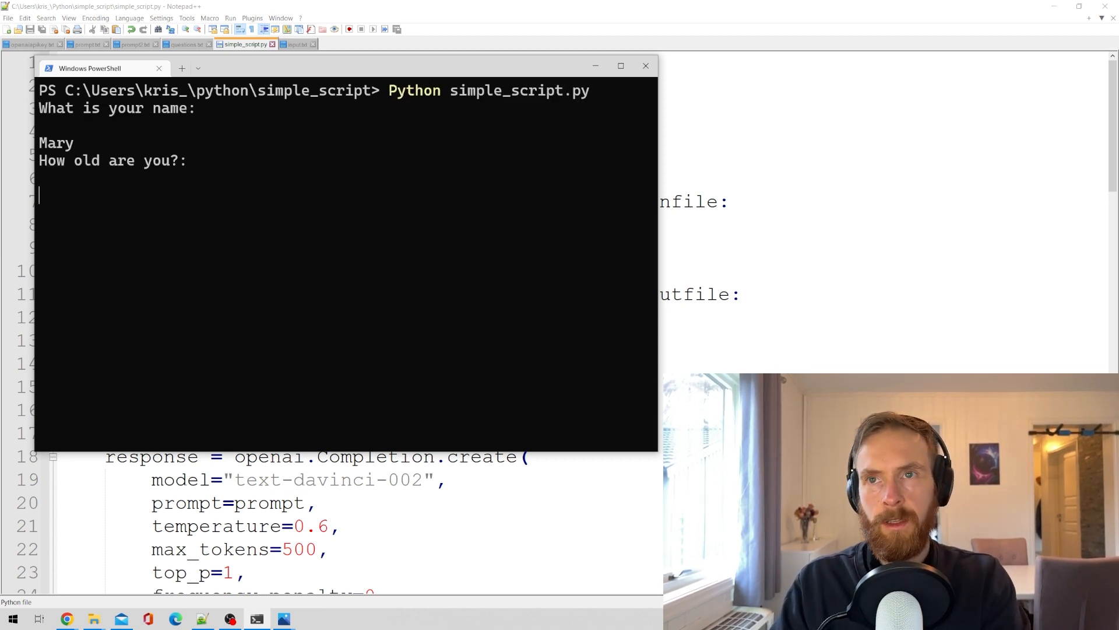
text(73)
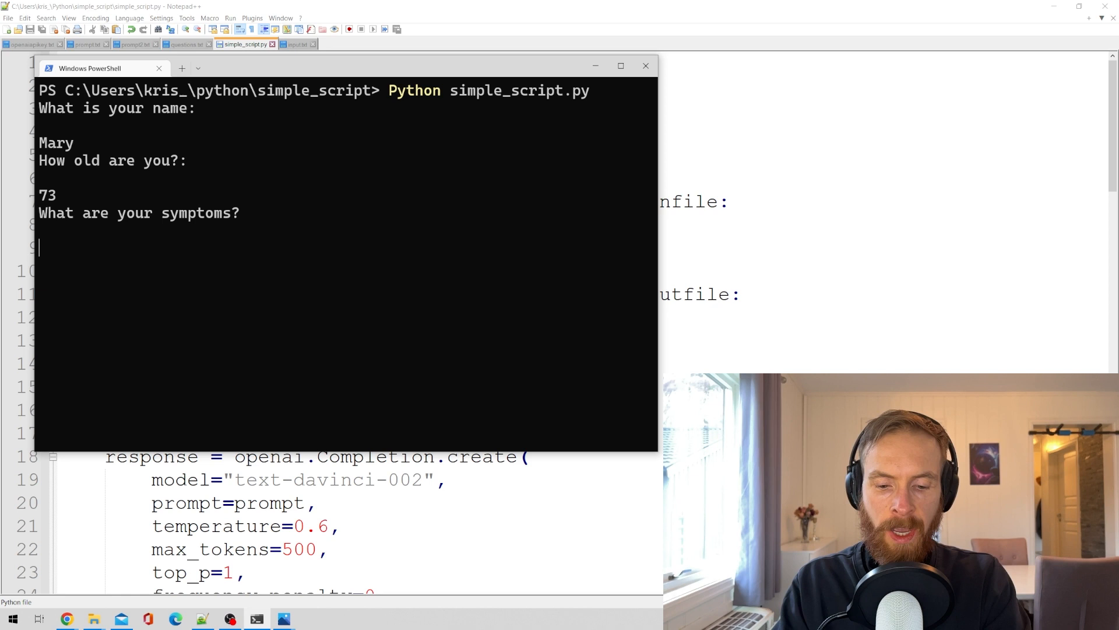
Step: Describe the symptoms: forgetting where things are, not understanding what's in the fridge, feeling confused
text(i seem to forget more and more latl)
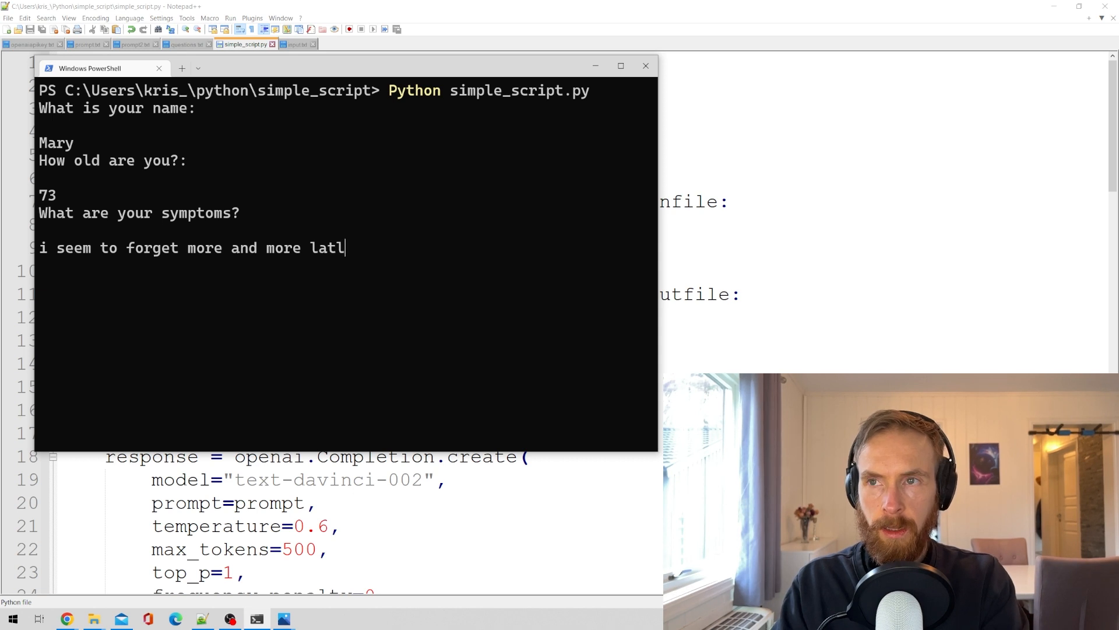
text(y, ehere)
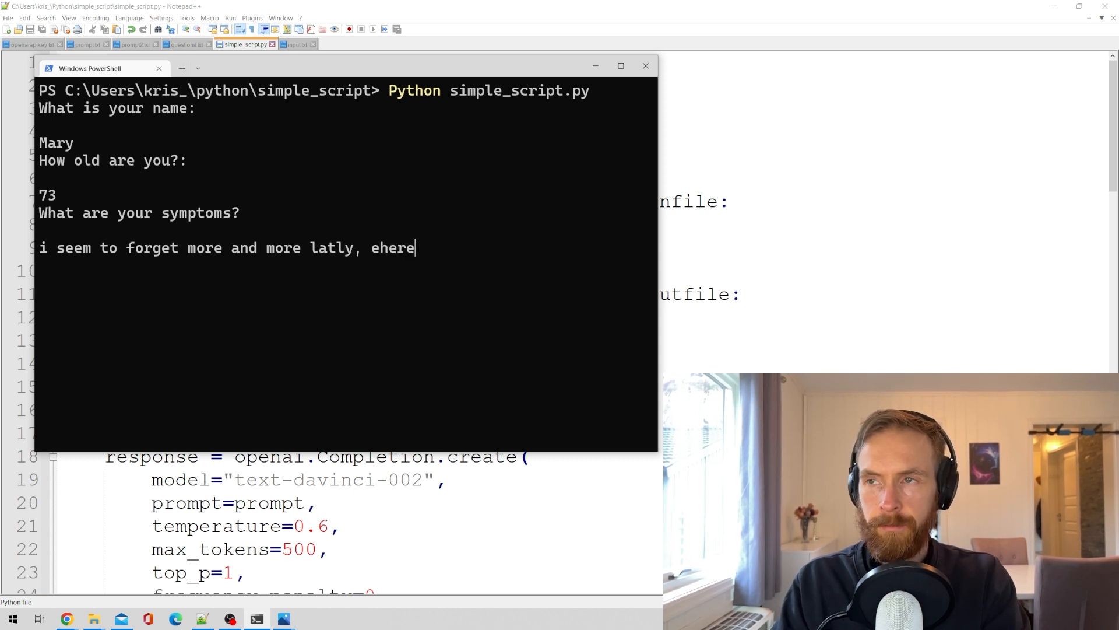
text(where)
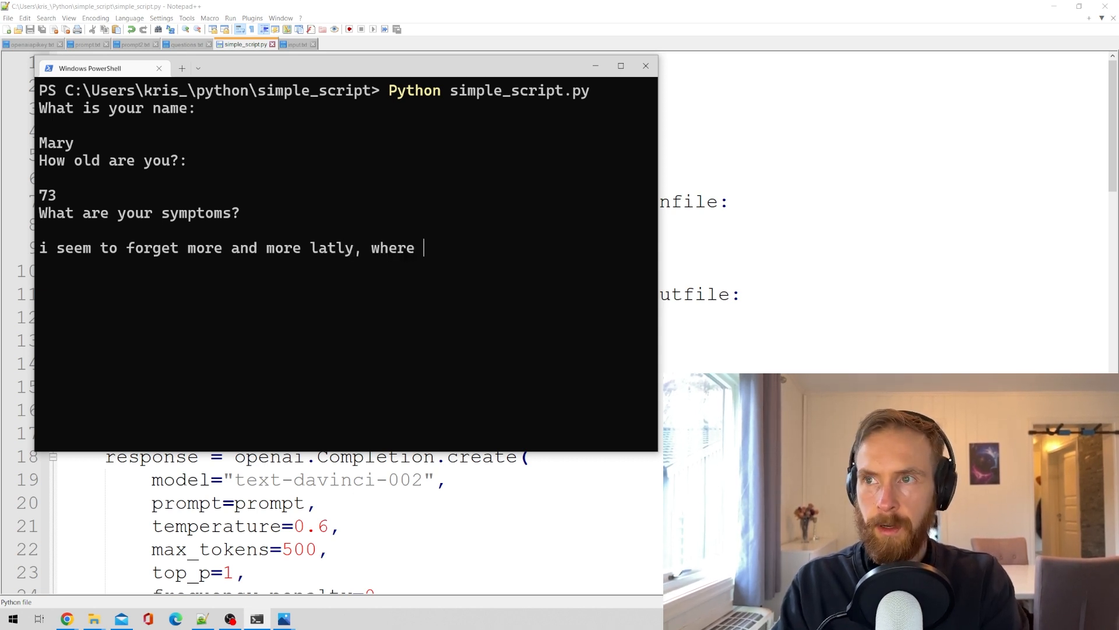
text(ip)
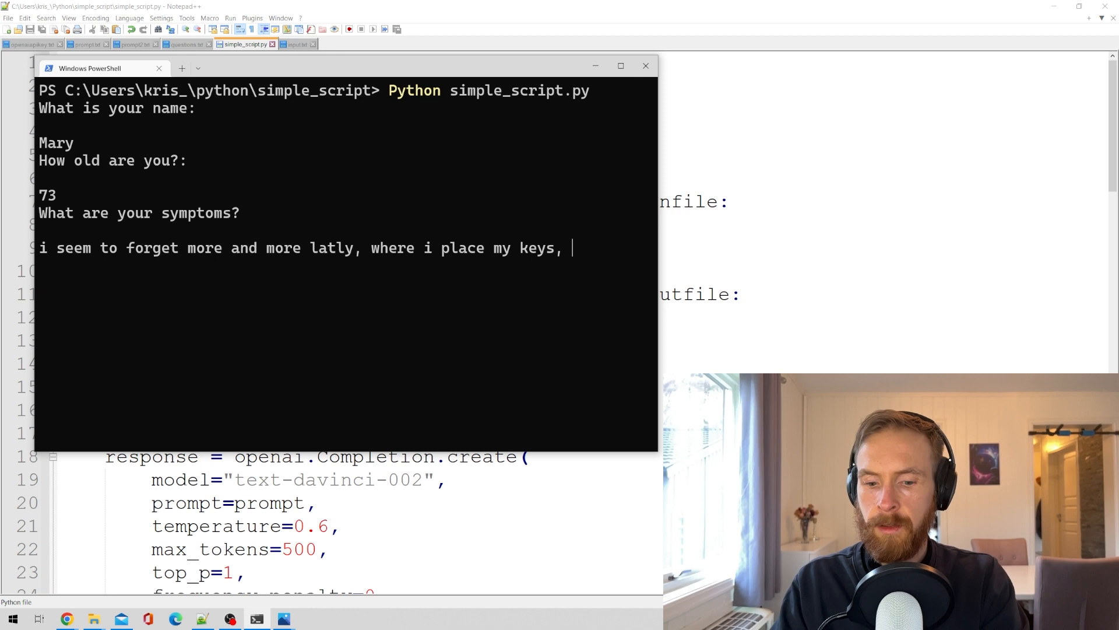
text(whats i m)
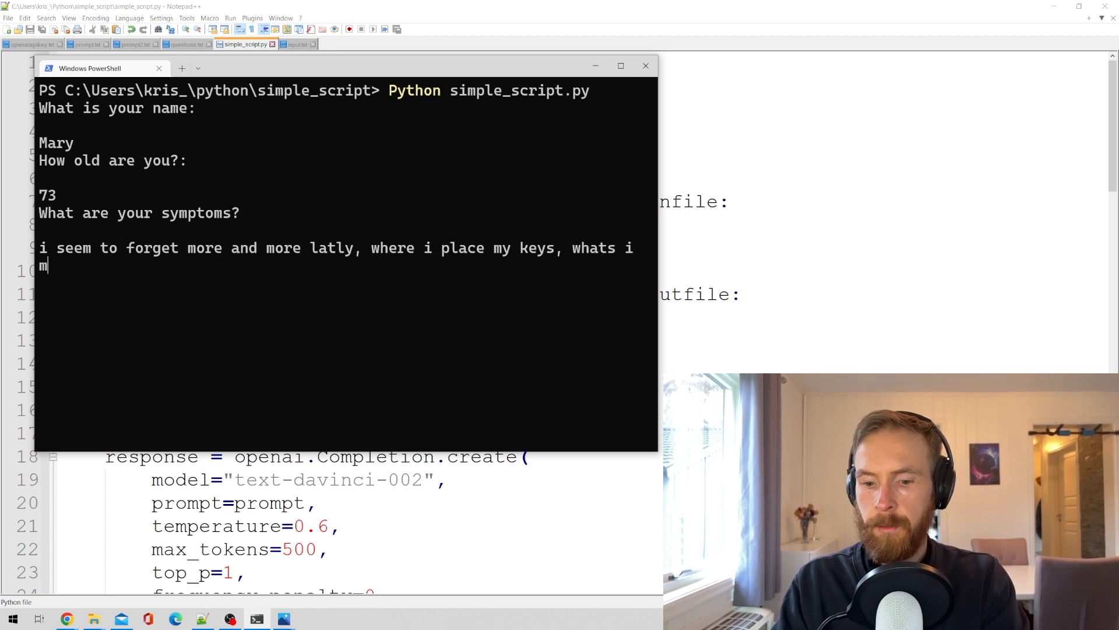
text(y fridge,)
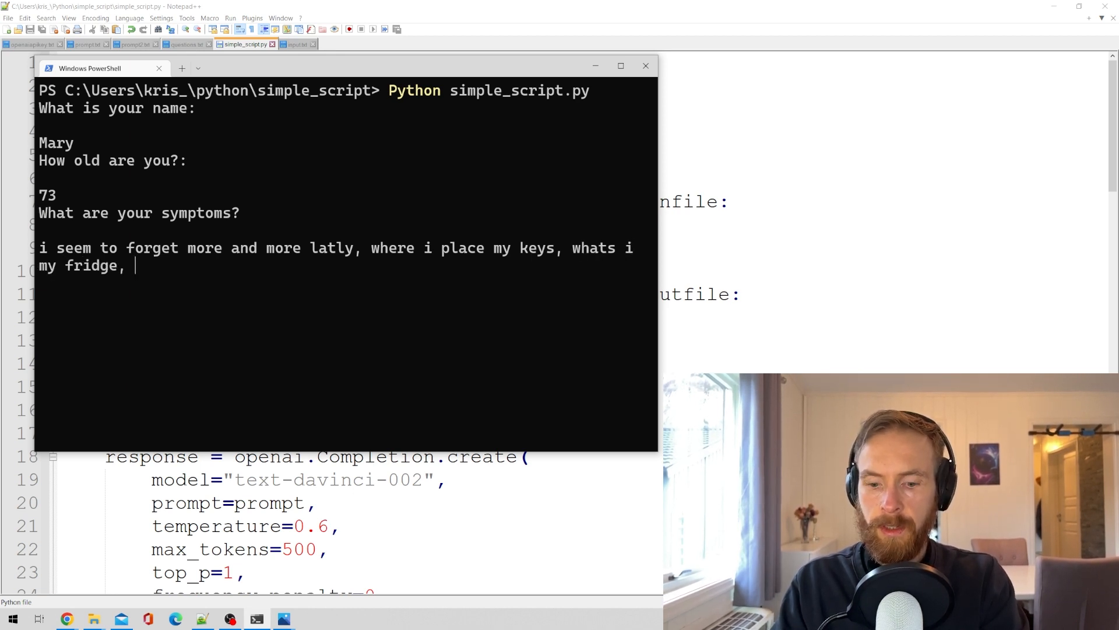
text(i just dont)
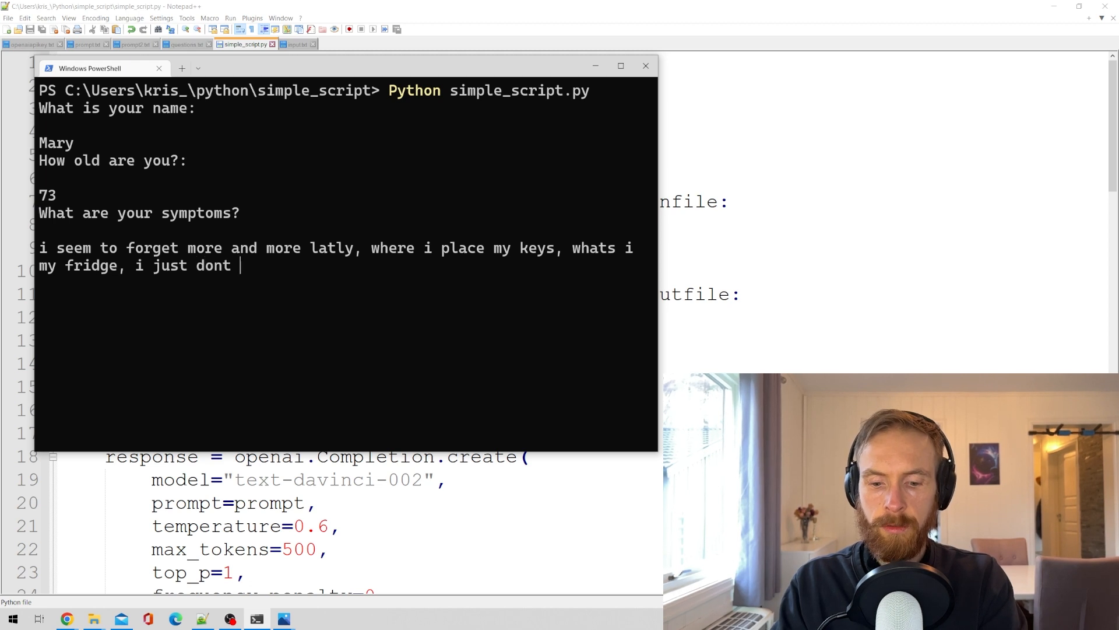
text(understand i)
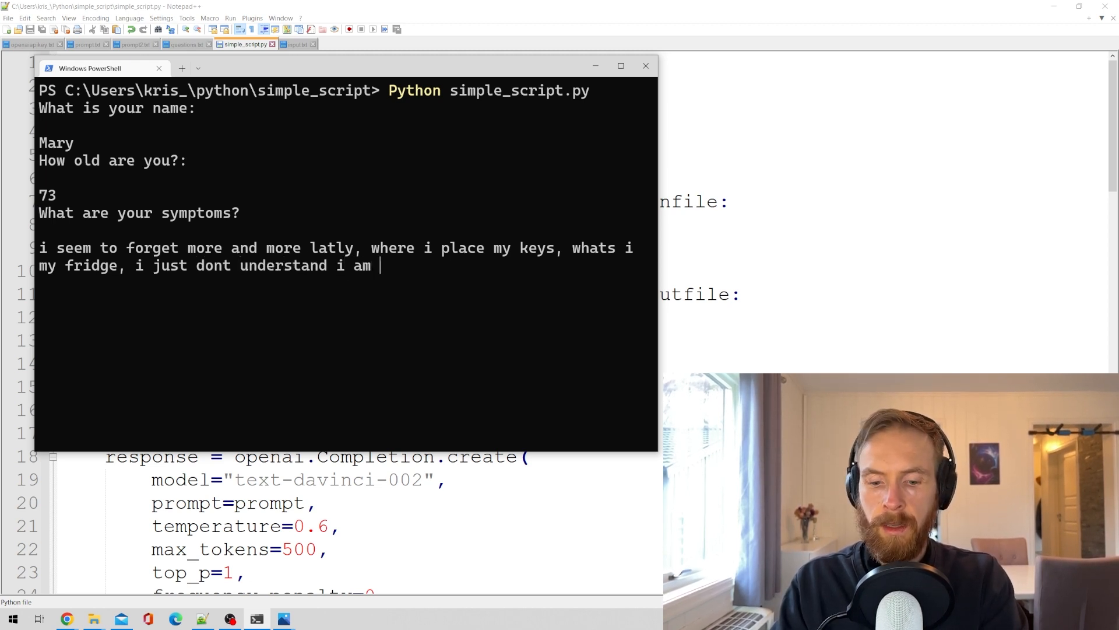
text(am)
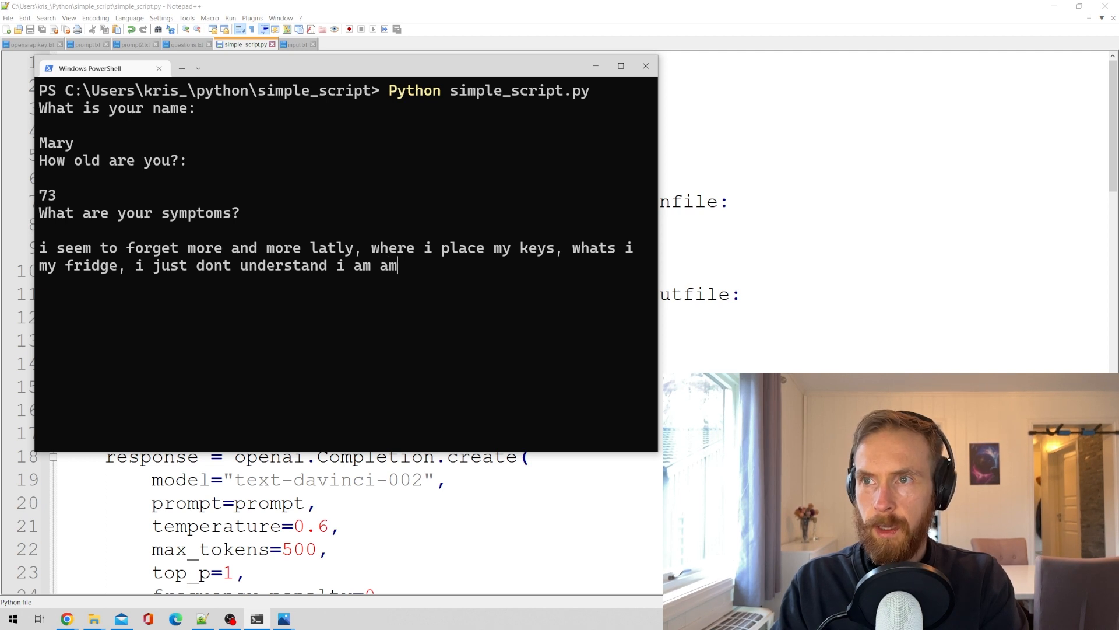
text(and)
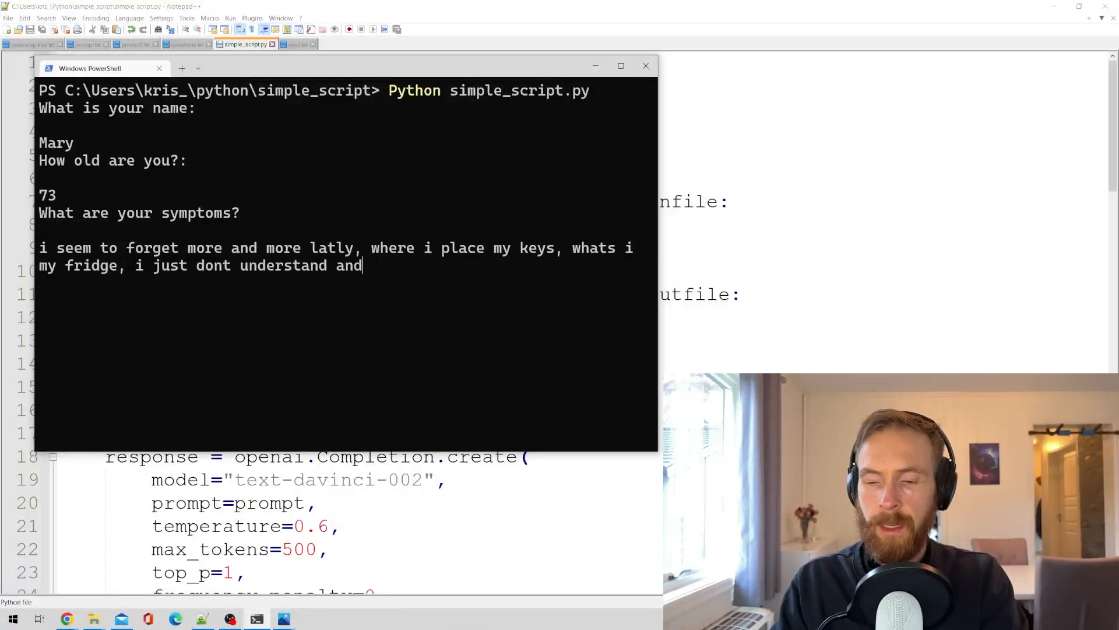
text(i am conu)
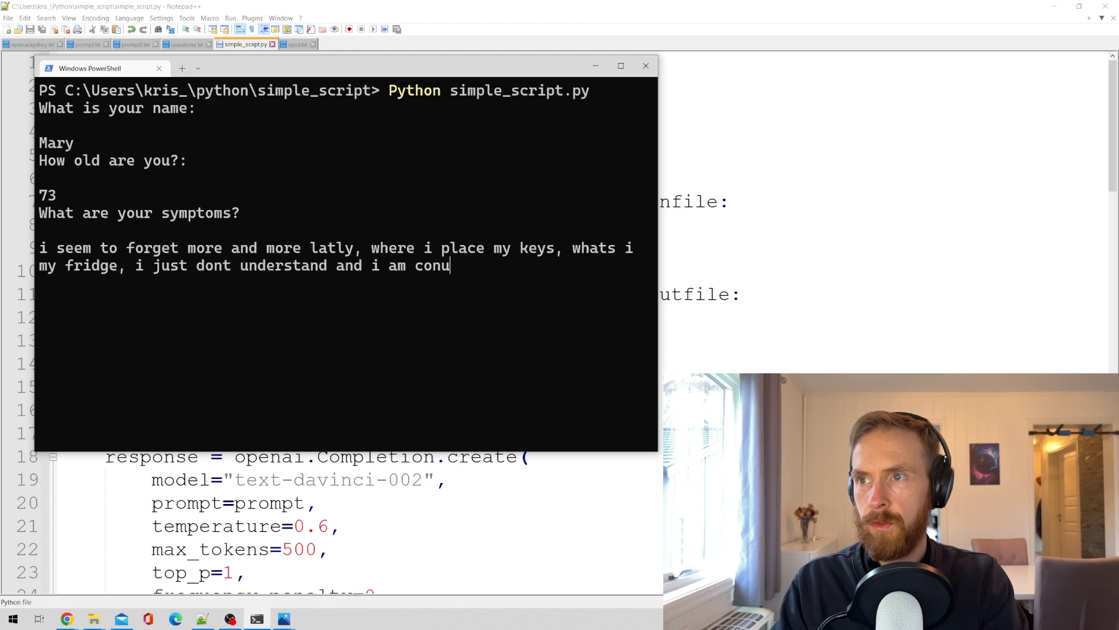
text(used)
text(2)
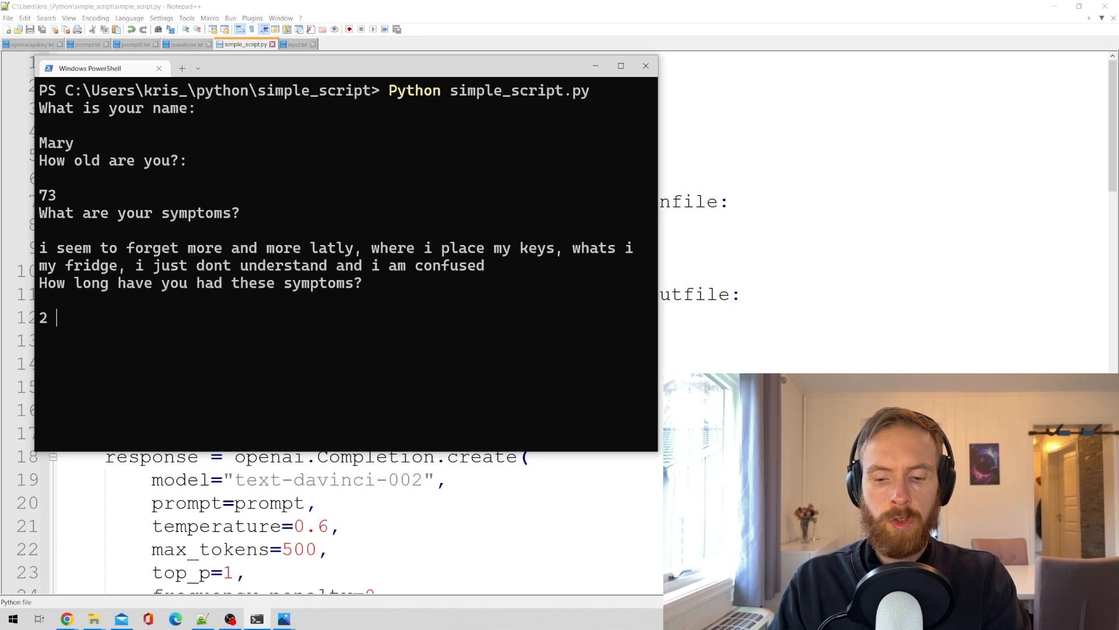
Step: Answer a month's duration, 'i take blood pressure meds', and high blood pressure as a known condition
text(month)
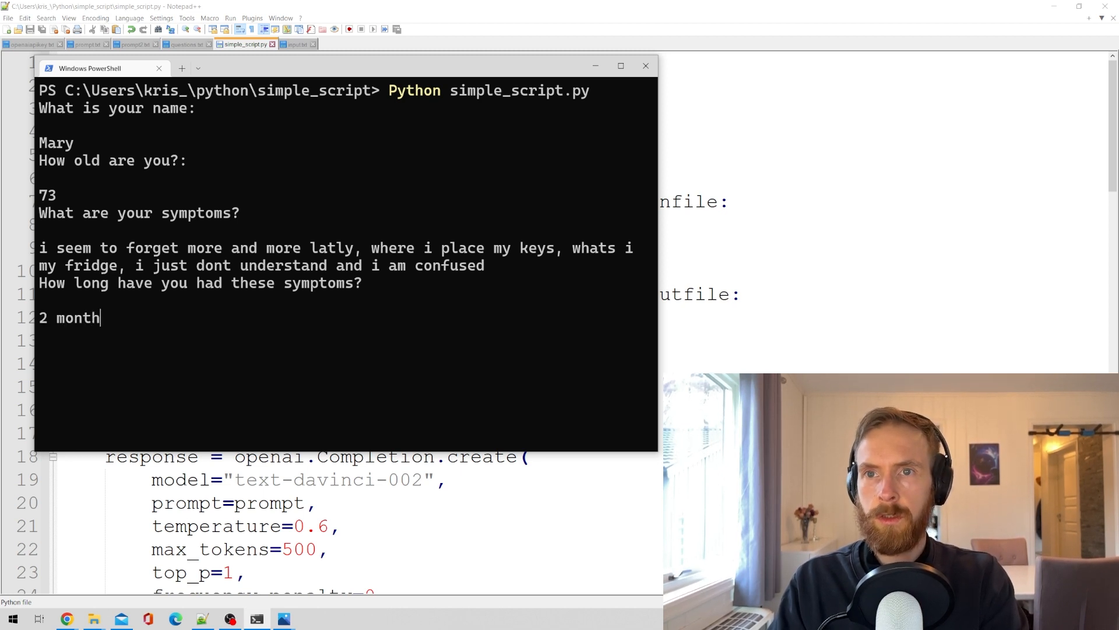
key(enter)
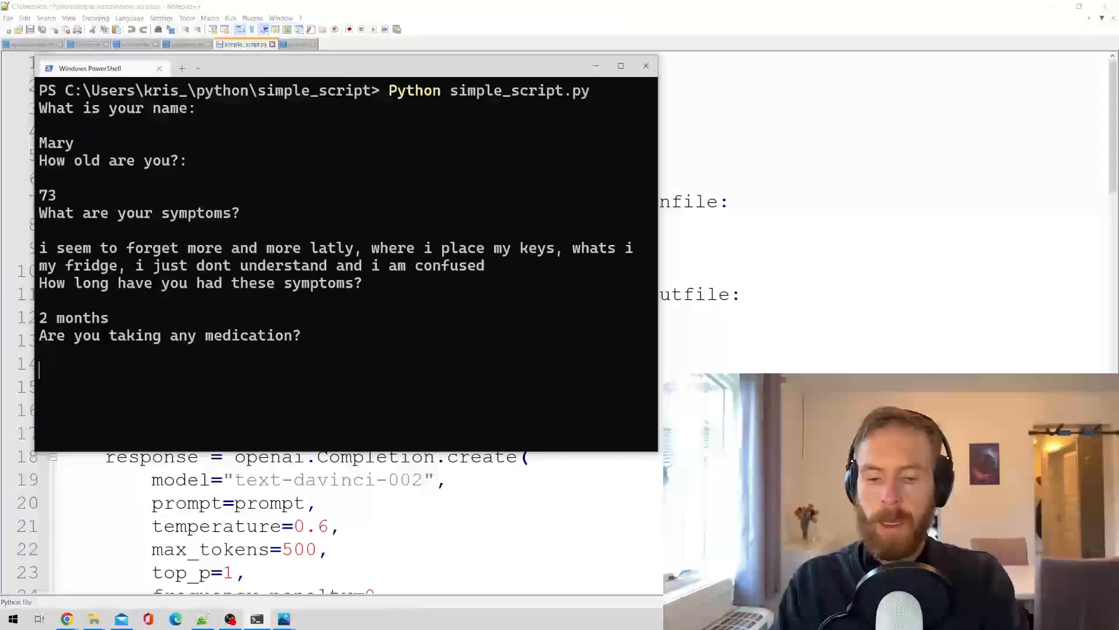
text(i take bl)
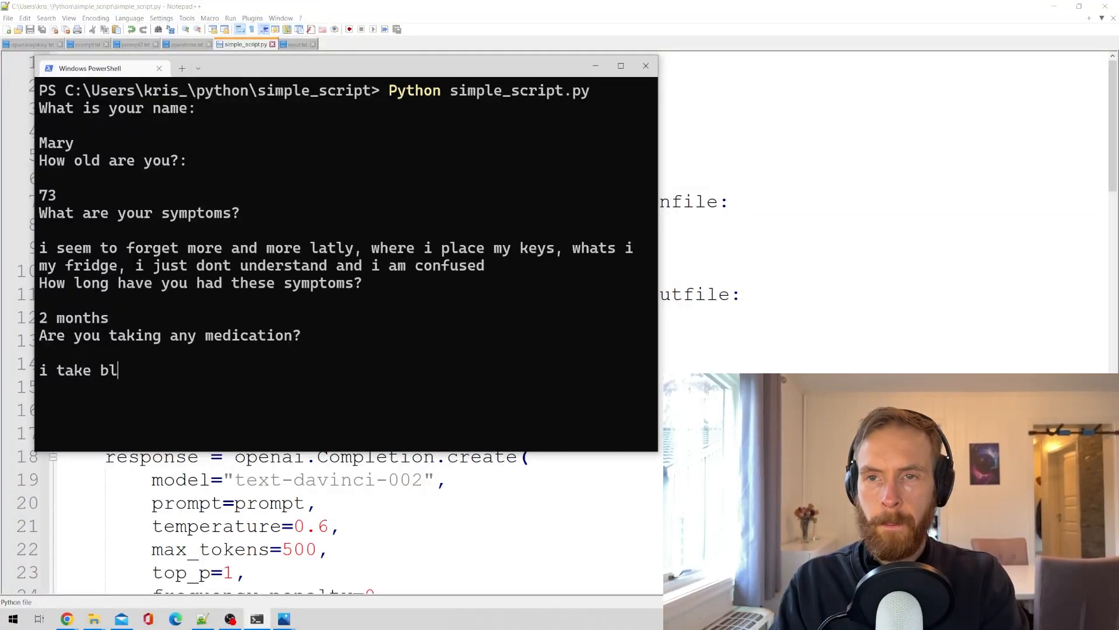
text(ood press)
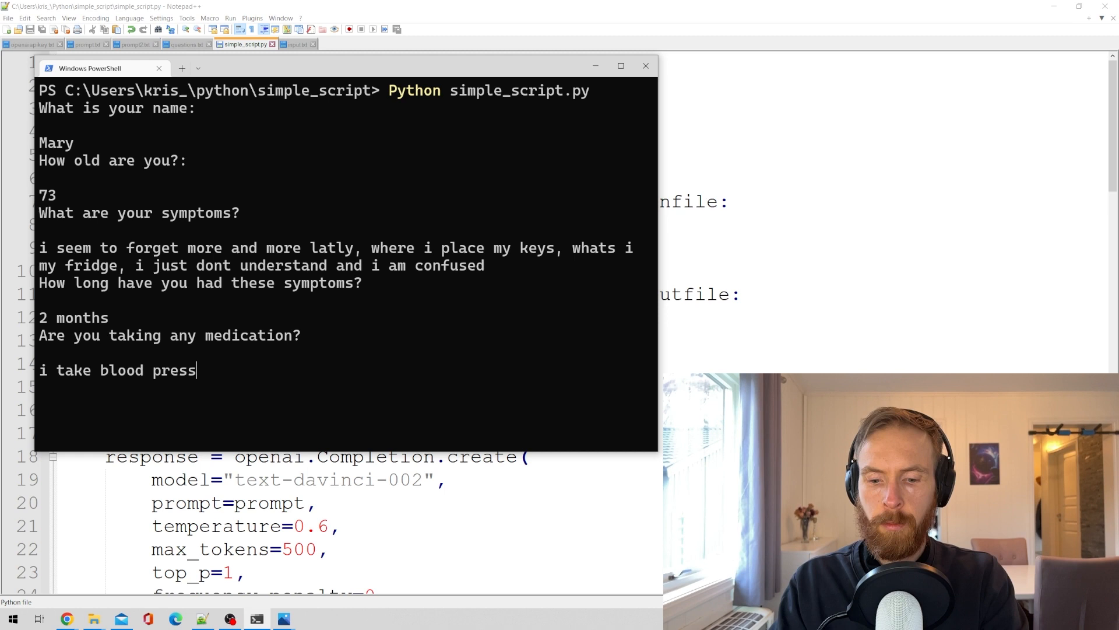
text(ure meds)
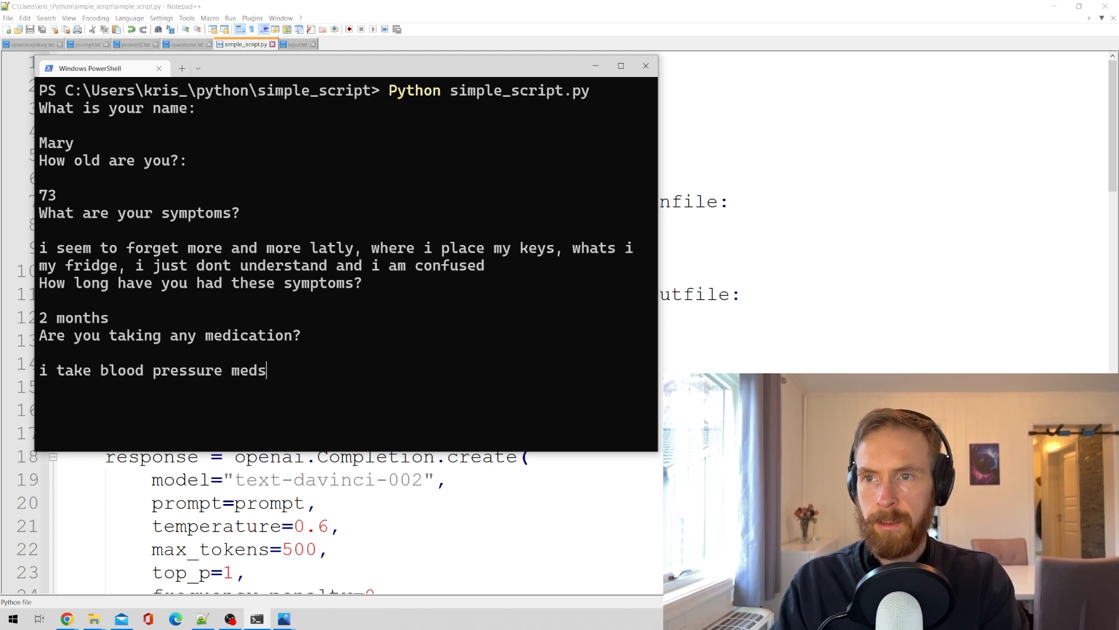
key(enter)
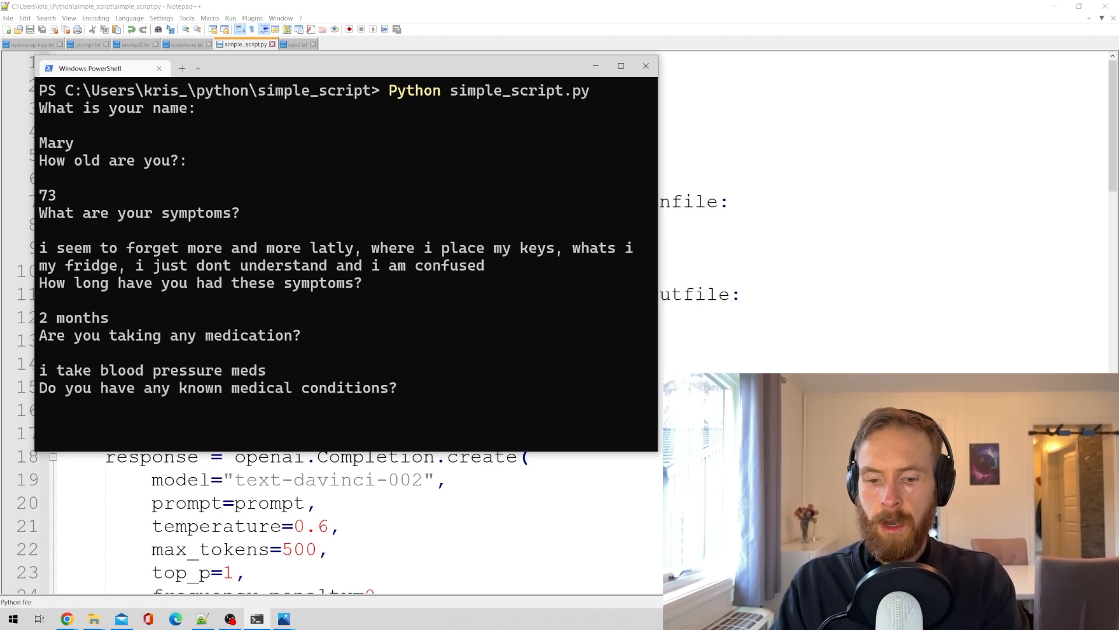
text(high blood pre)
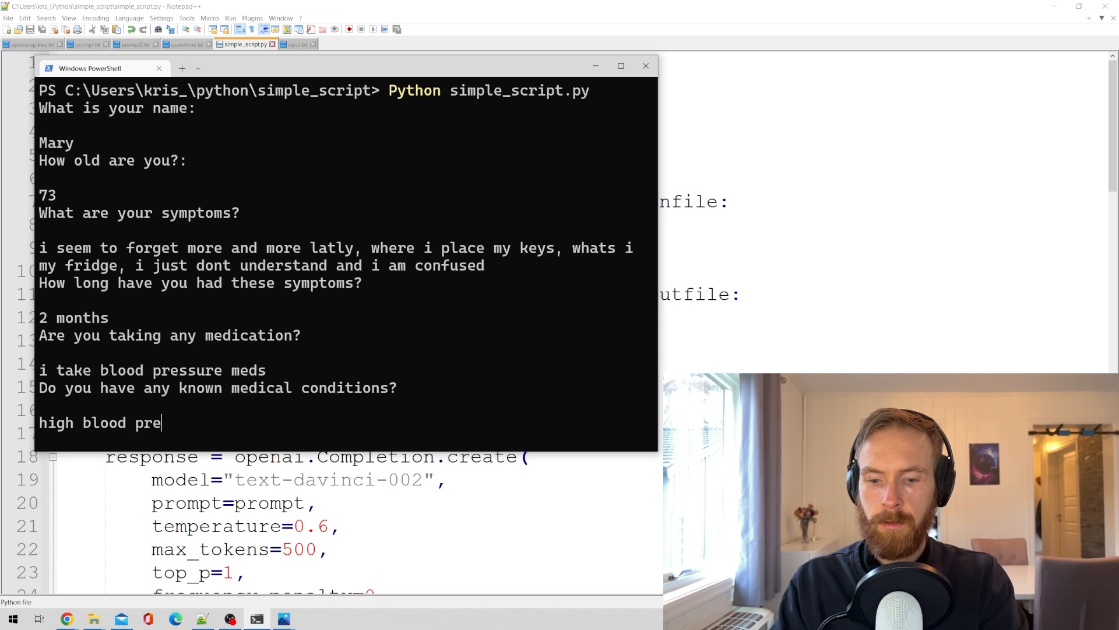
key(Backspace)
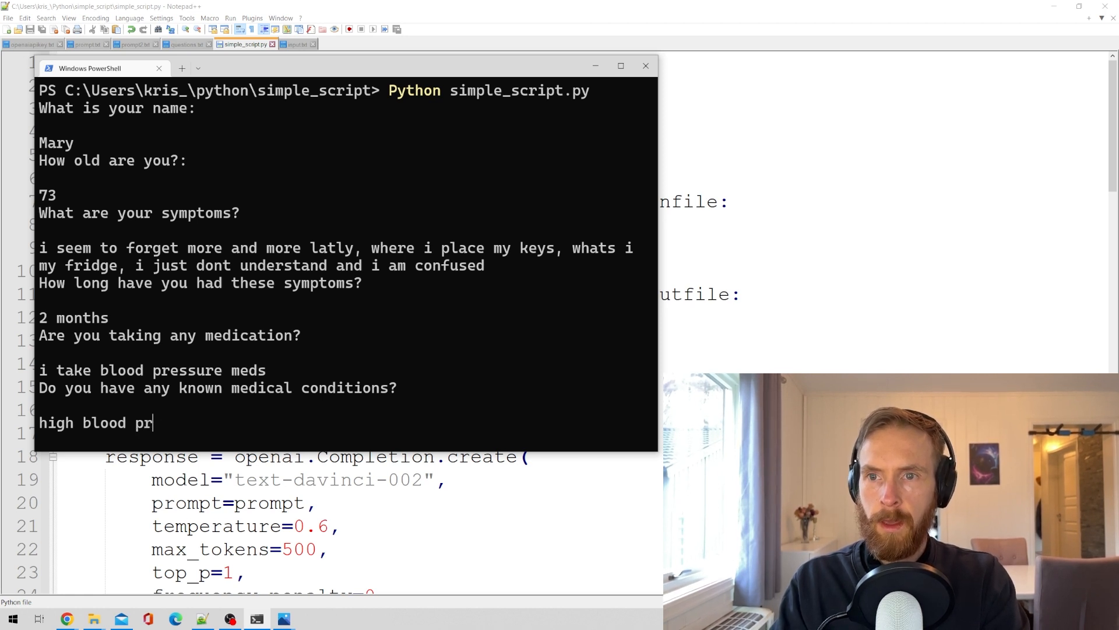
key(enter)
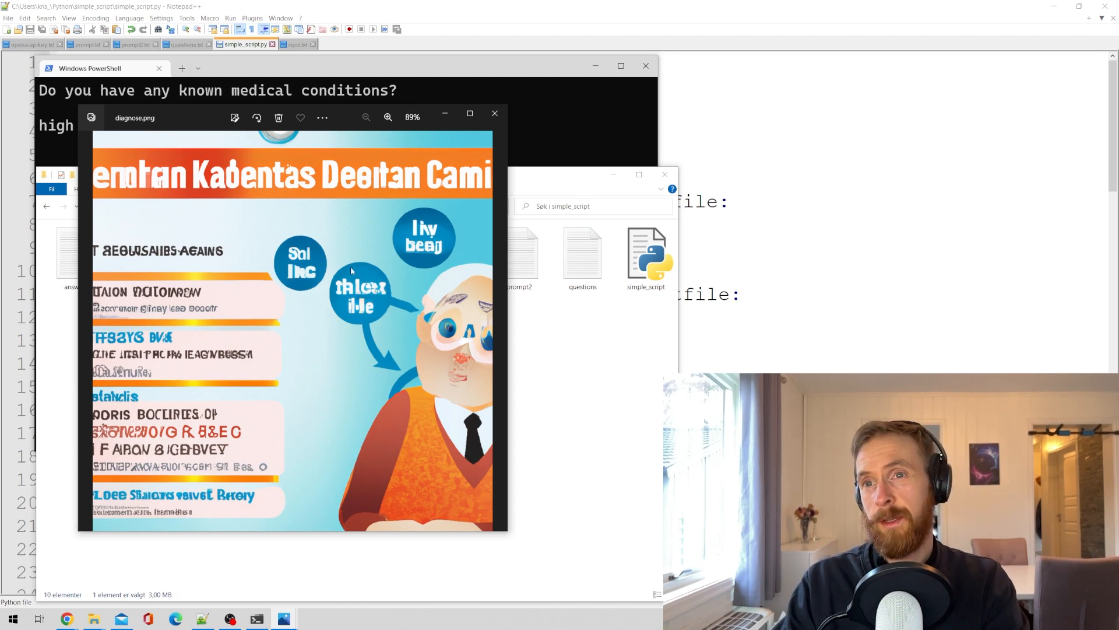
mouse_move(561, 133)
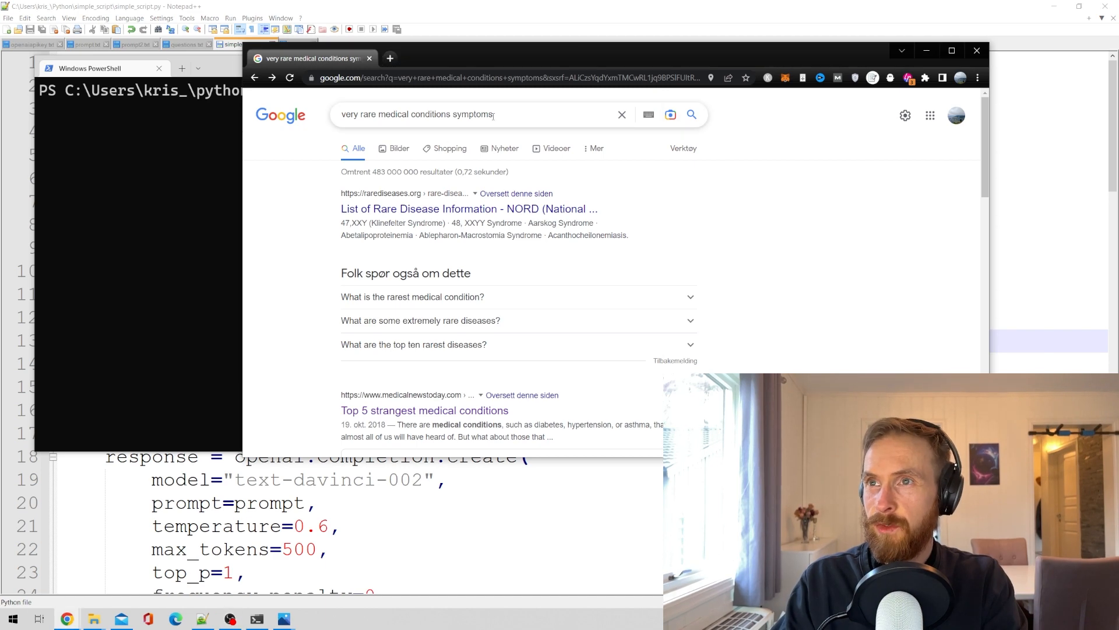
Step: Open the Top 5 strangest medical conditions article and dismiss the newsletter sign-up prompt
click(464, 115)
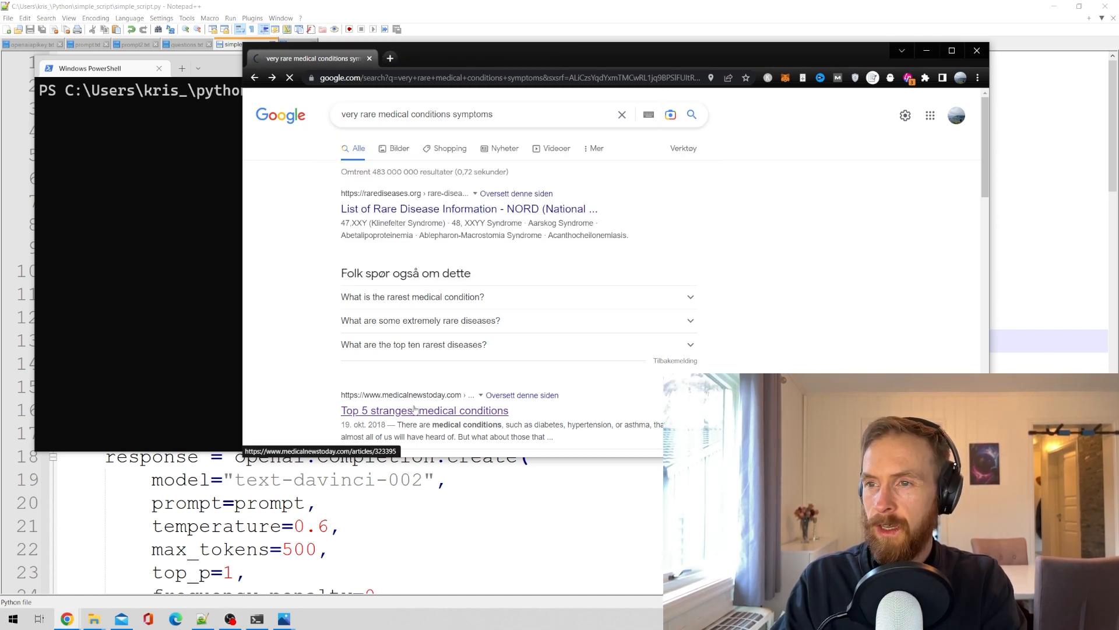
click(425, 409)
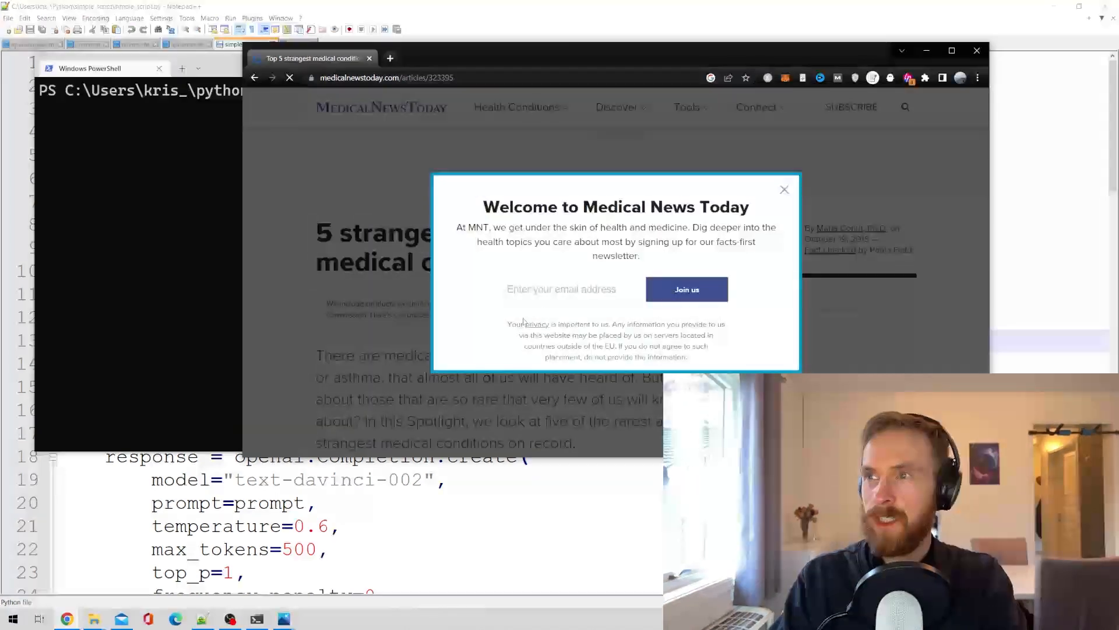
click(784, 189)
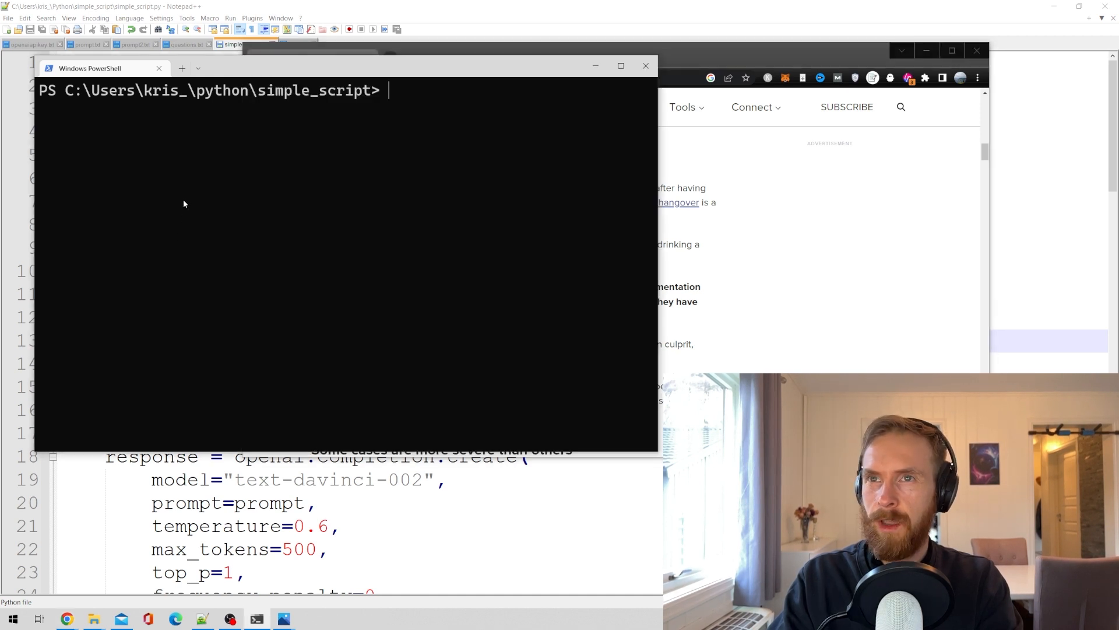
Step: Run python simple_script.py and answer name 'Chris' and age 35
text(Python simple_script.py)
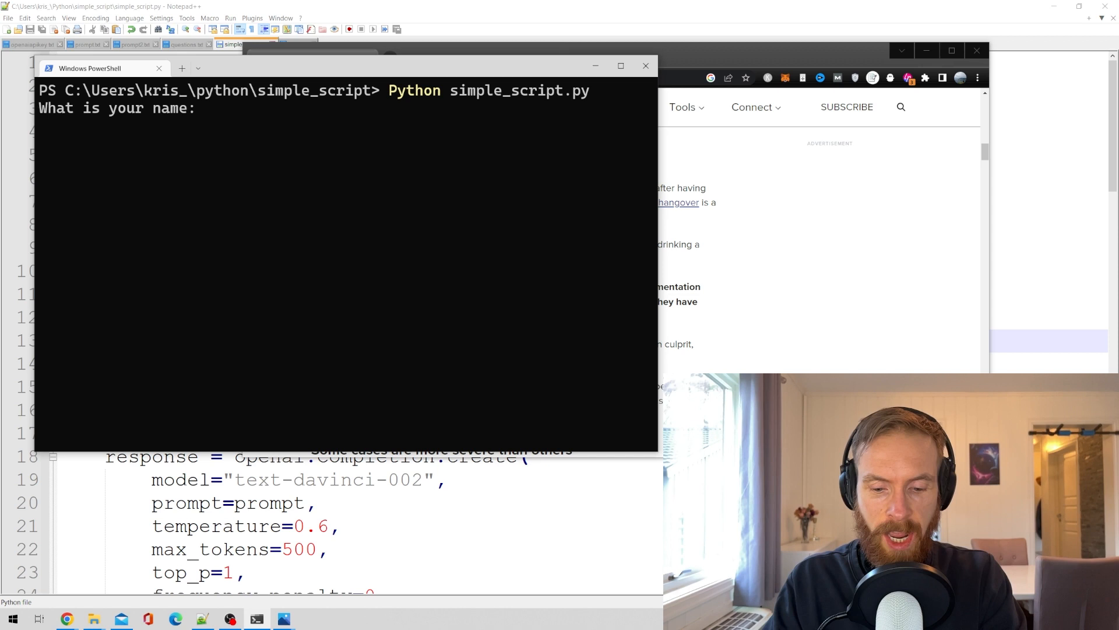
text(Chris)
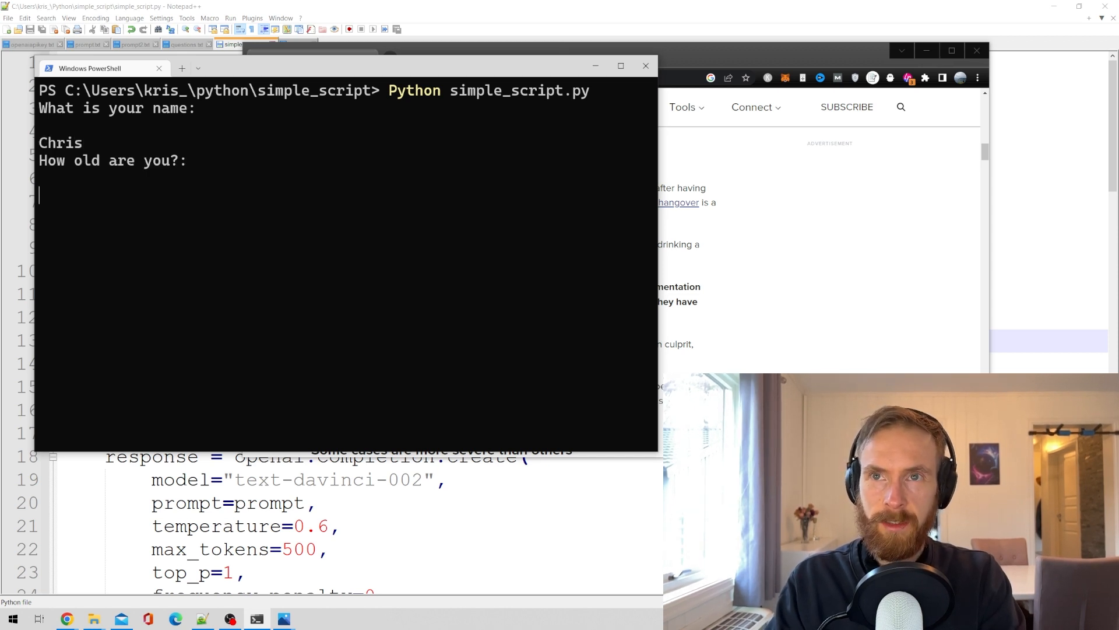
text(35)
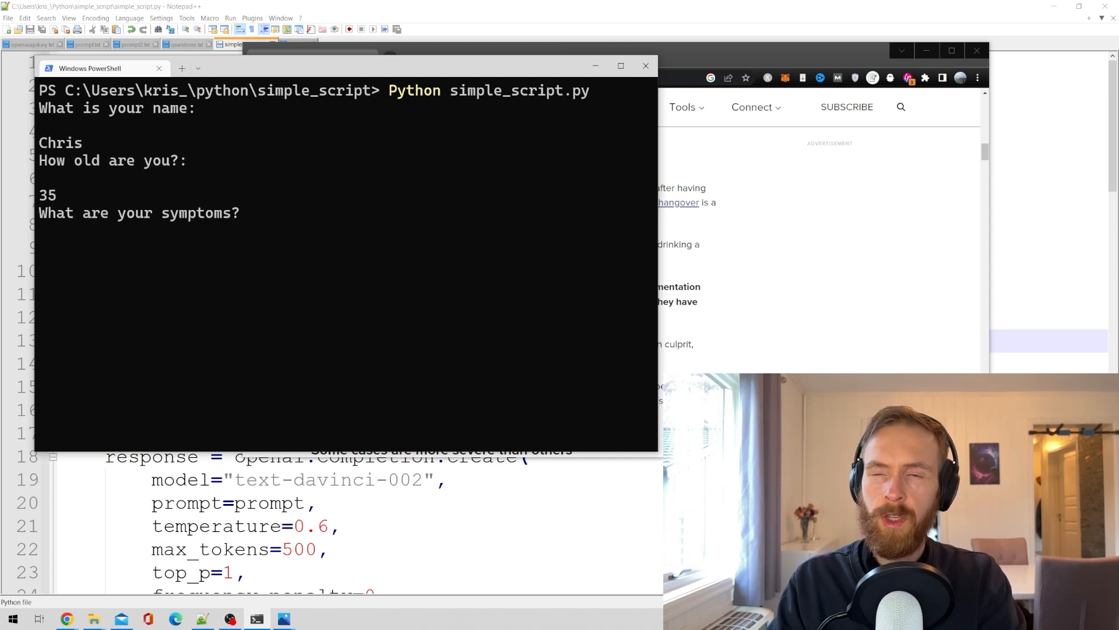
Step: Describe feeling intoxicated without consuming alcohol, submit it, and give a 2-week duration
text(i seem to get drunk and)
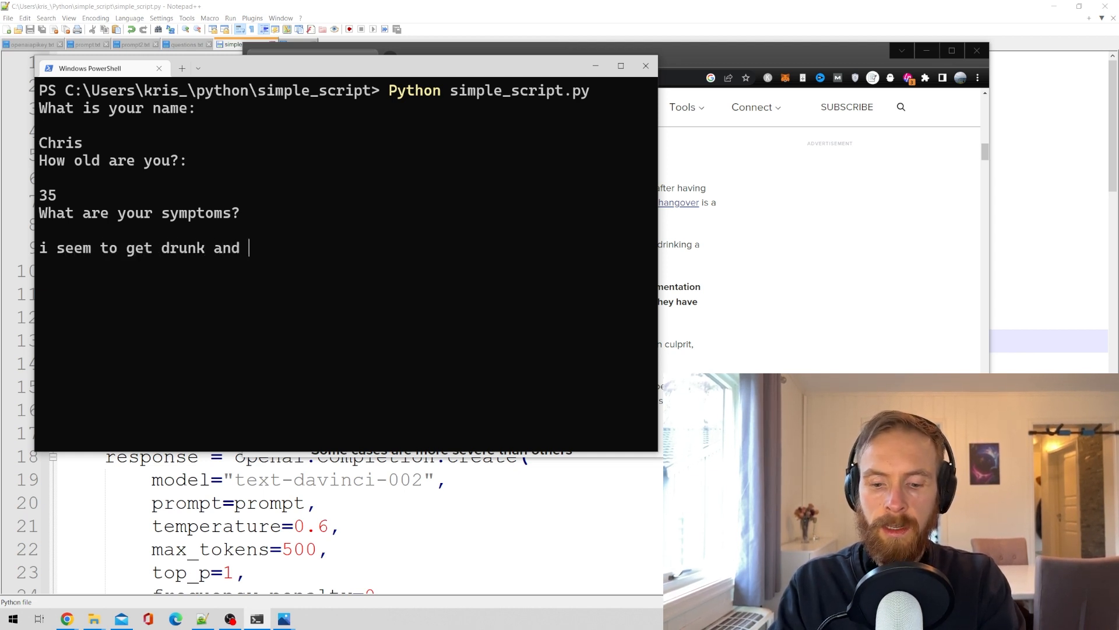
text(intoxica)
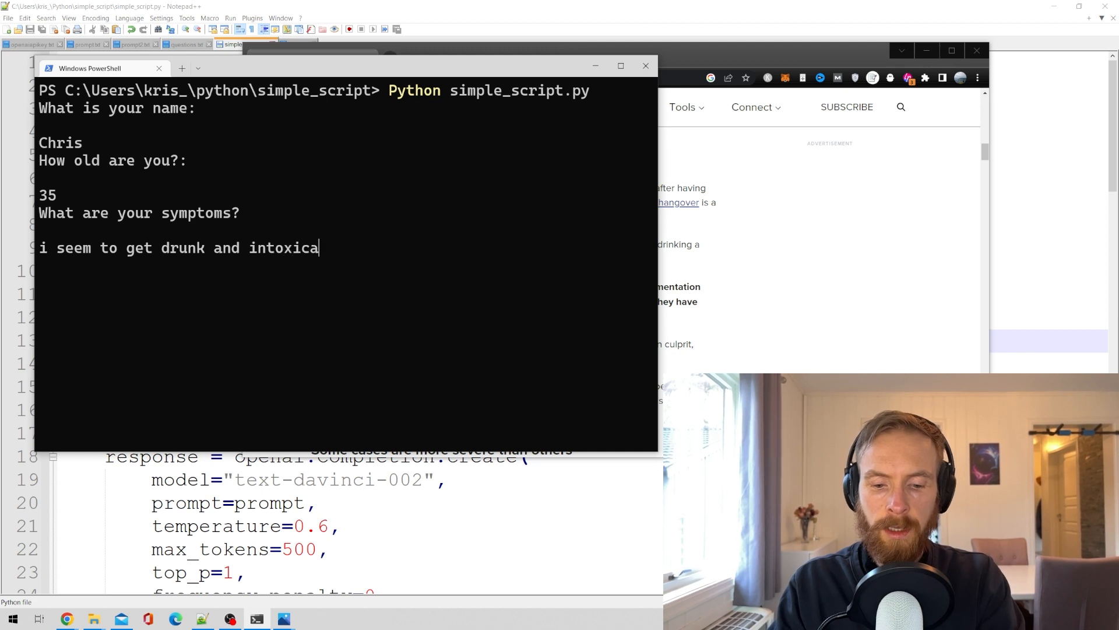
text(ted)
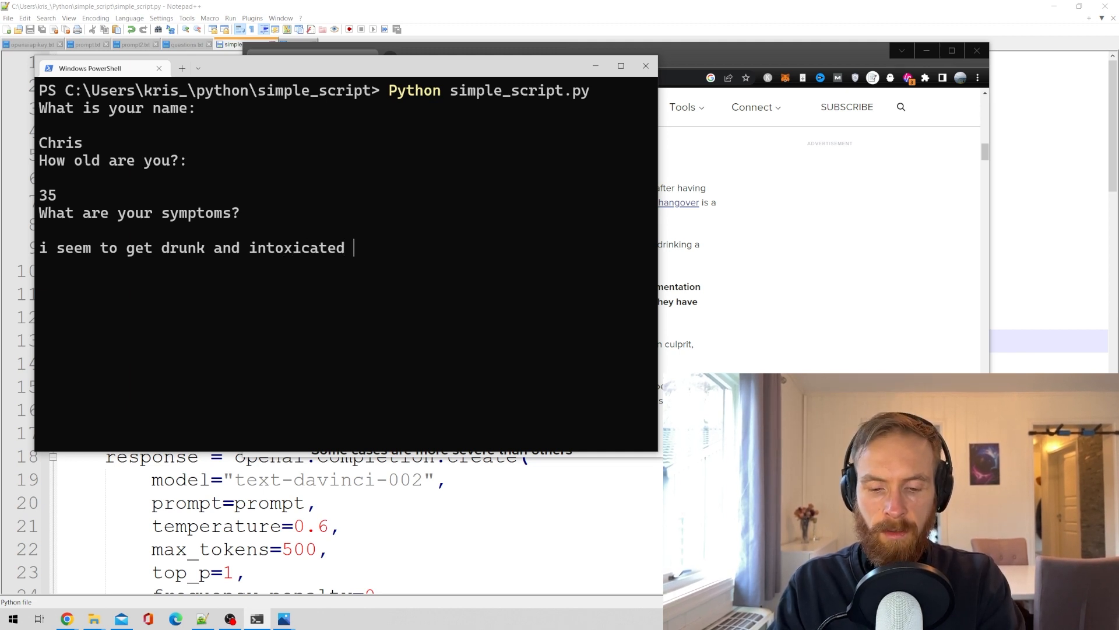
text(without consuming any al)
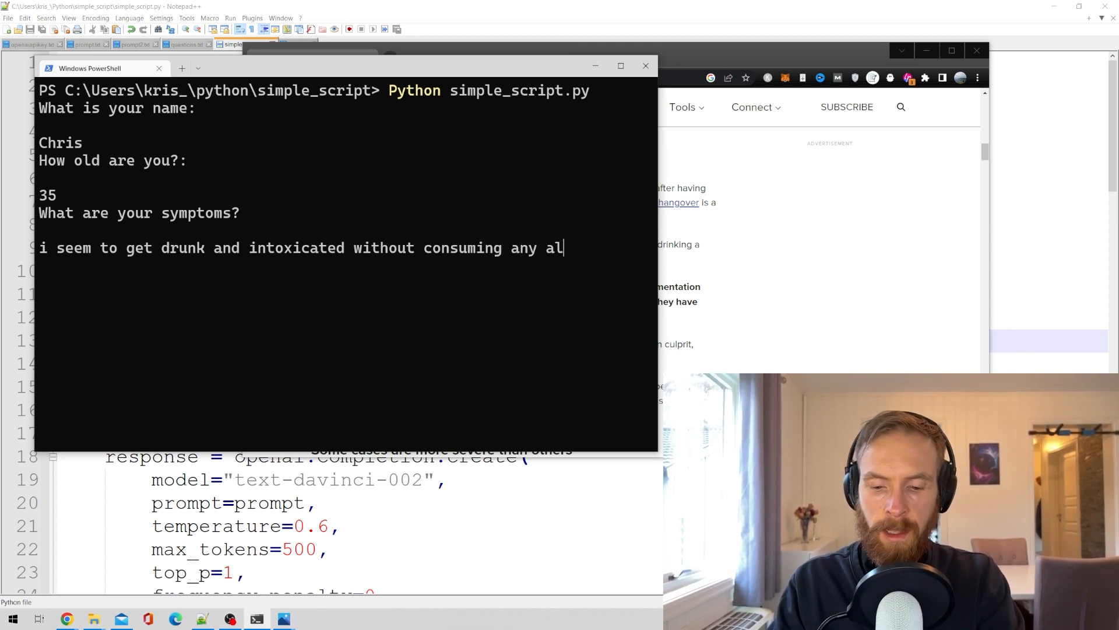
text(chole)
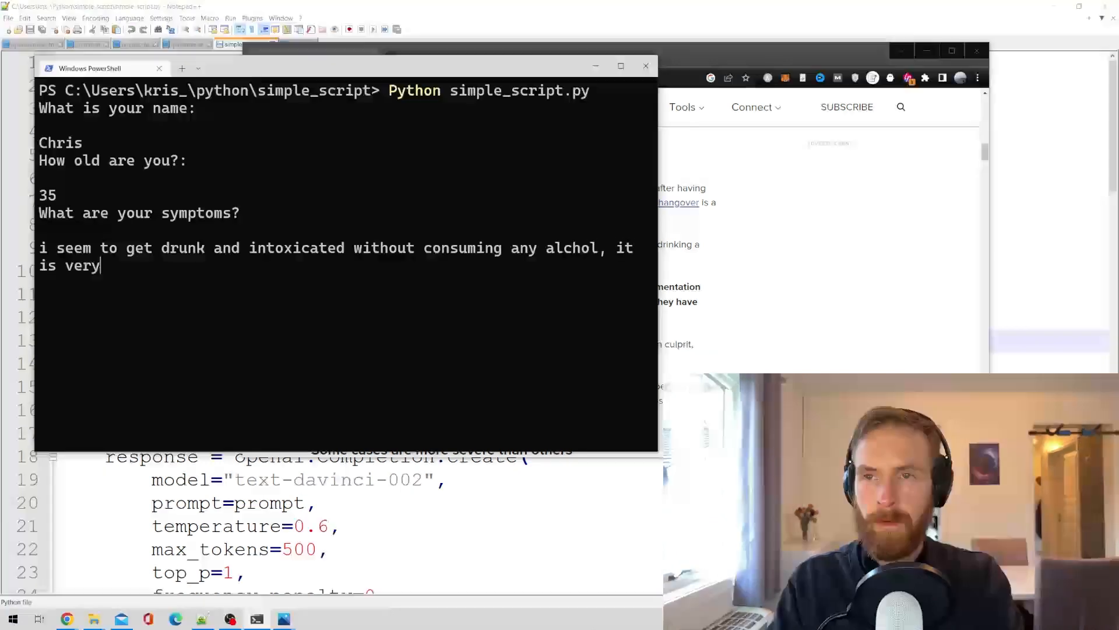
text(strang and i dont und)
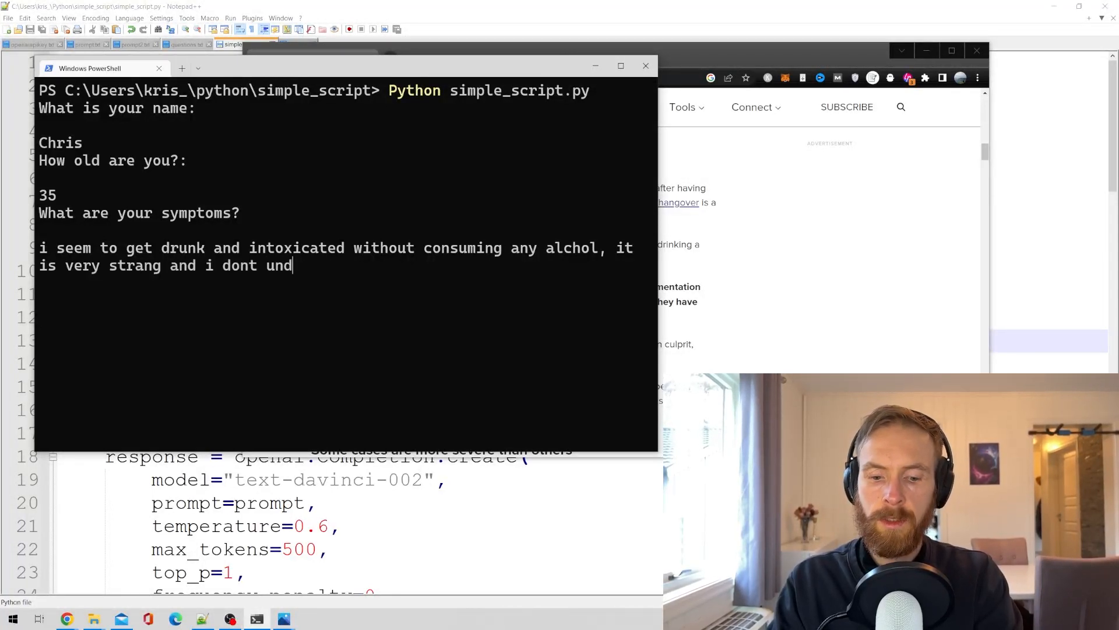
text(erstand)
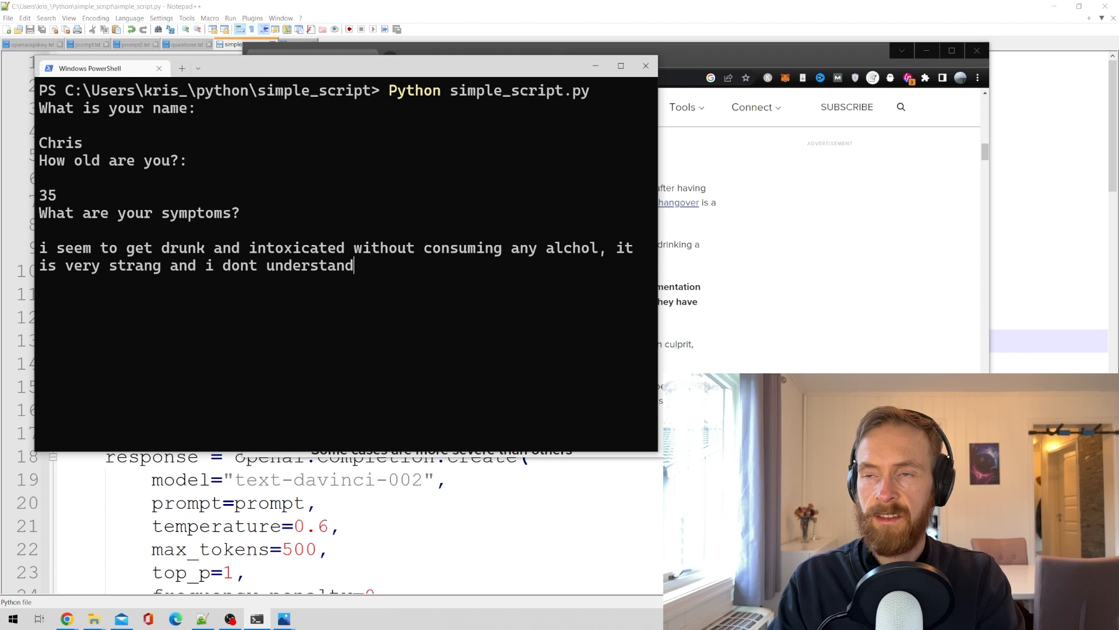
key(enter)
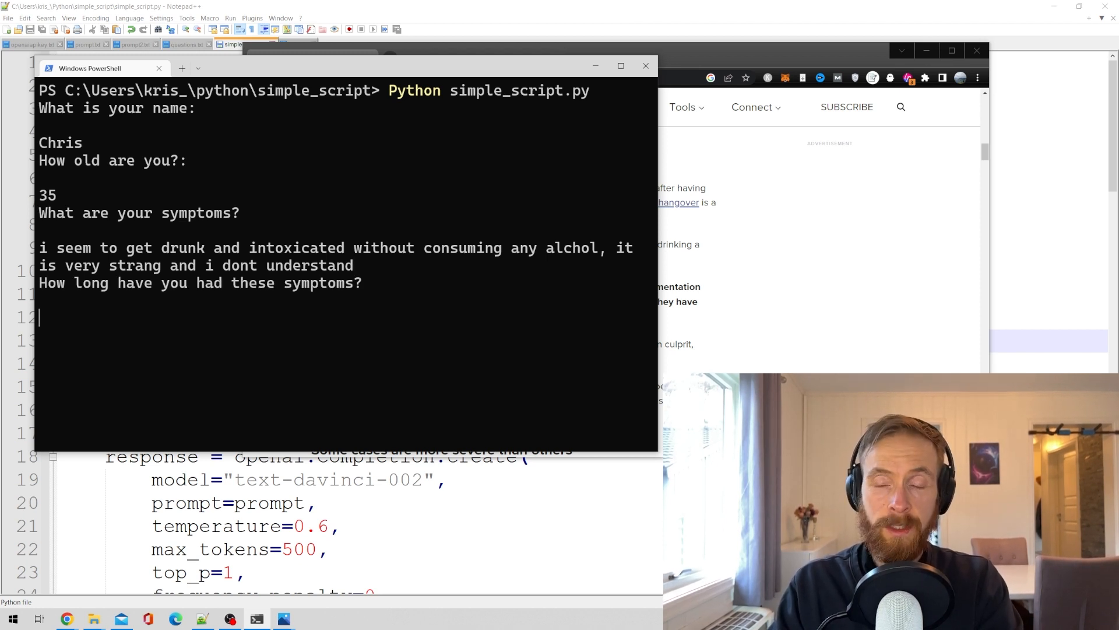
text(2 week)
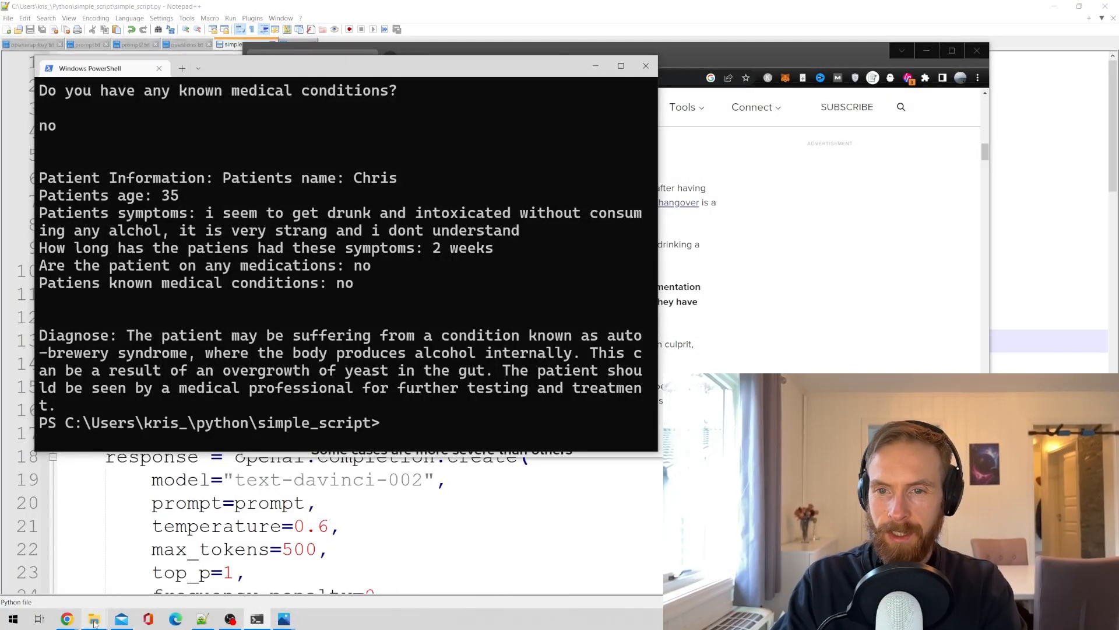
Step: Open the new diagnose.png infographic from the simple_script folder
click(94, 617)
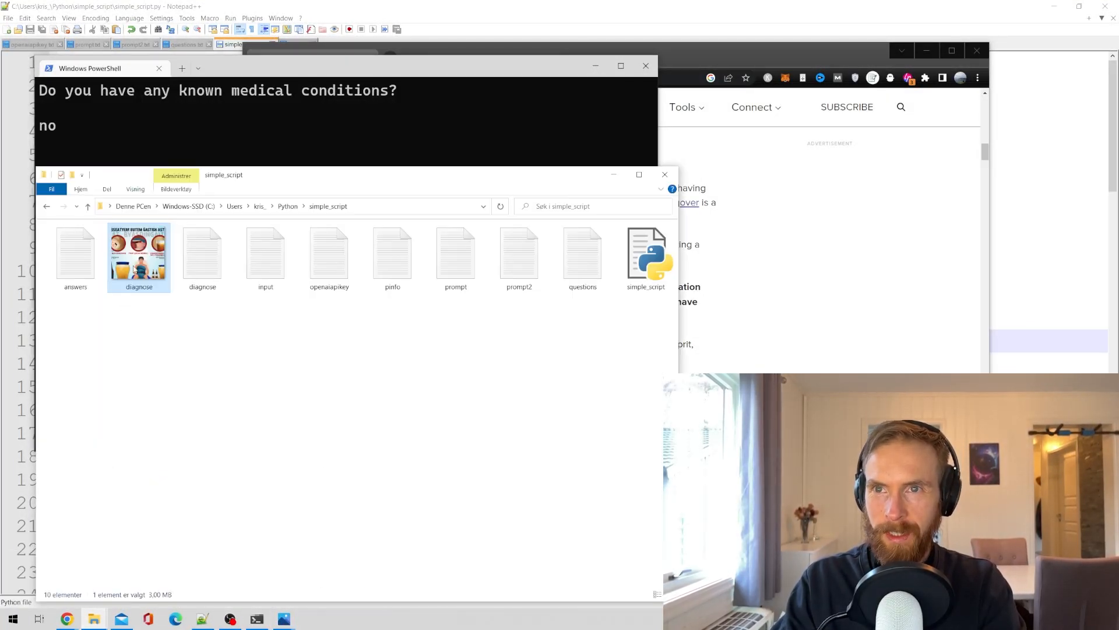
double_click(139, 253)
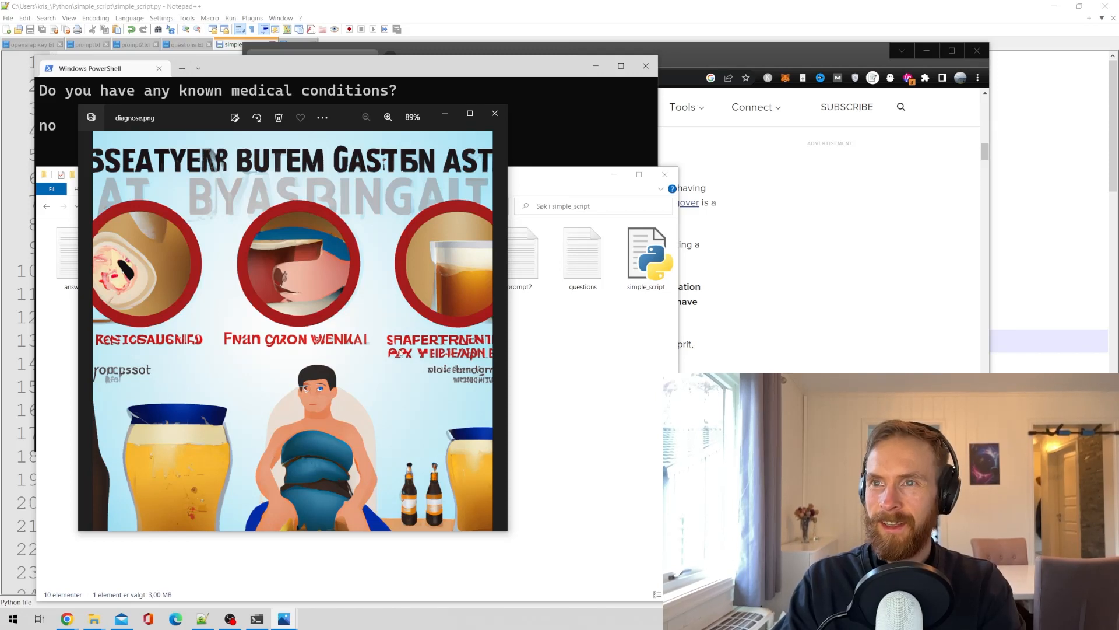
mouse_move(322, 416)
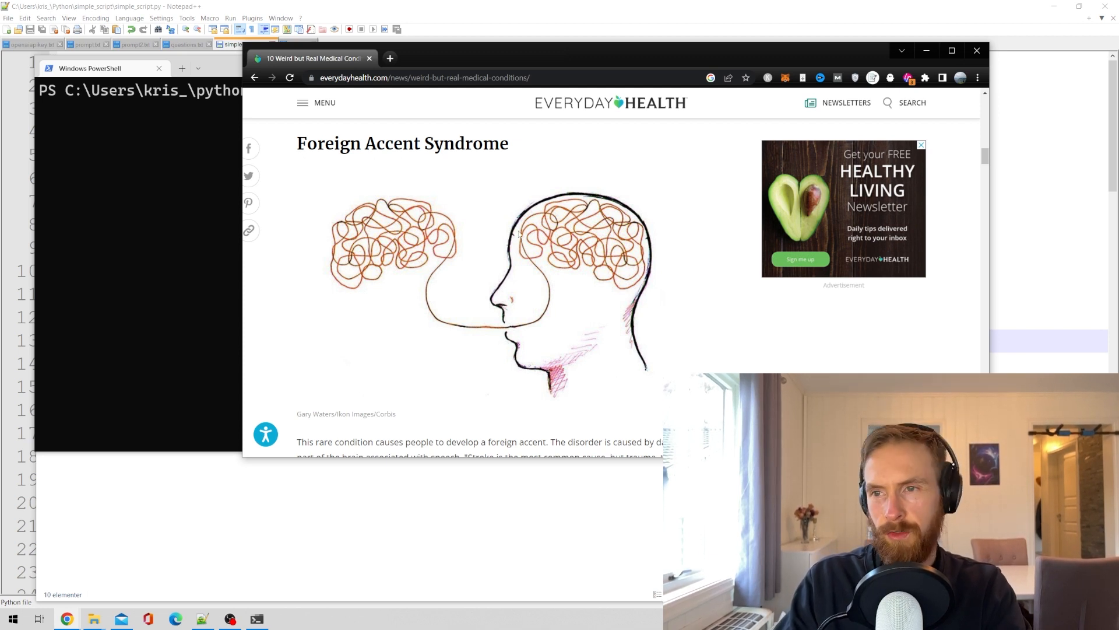
Step: Scroll the Everyday Health article down to the Foreign Accent Syndrome section
scroll(down, 3)
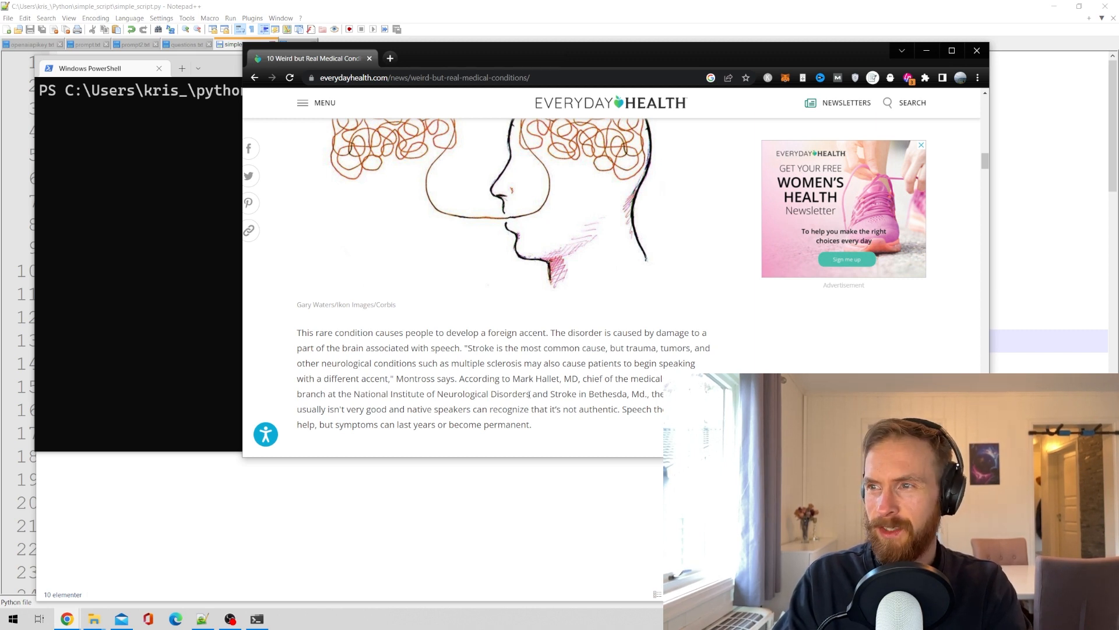
Step: Back in the terminal, run python simple_script.py and answer name 'Chris' and age 35
click(90, 67)
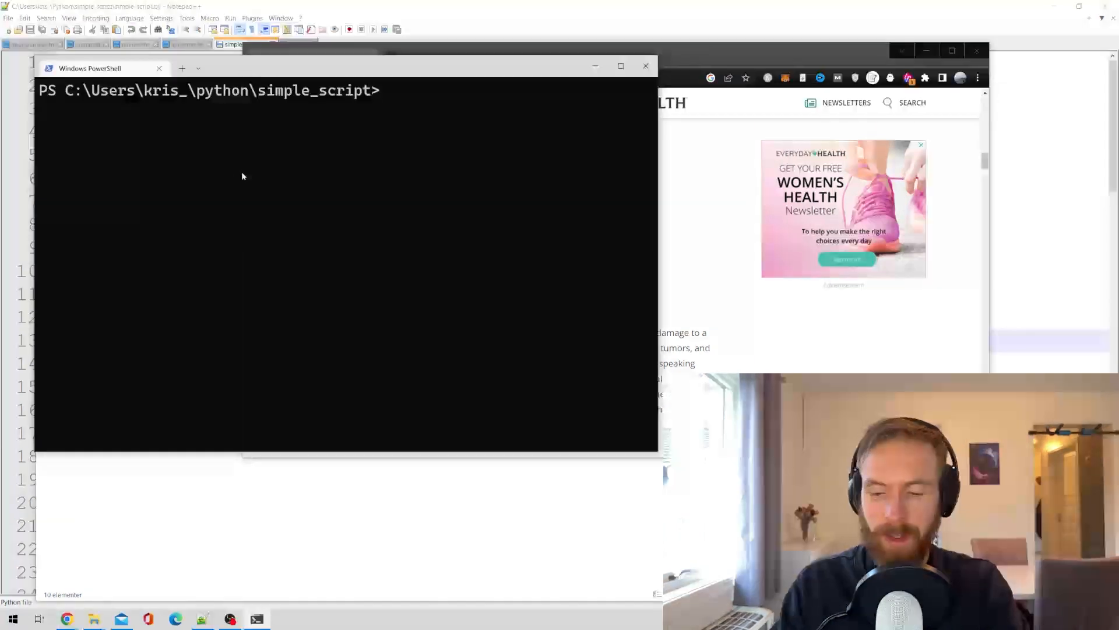
text(Python simple_script.py)
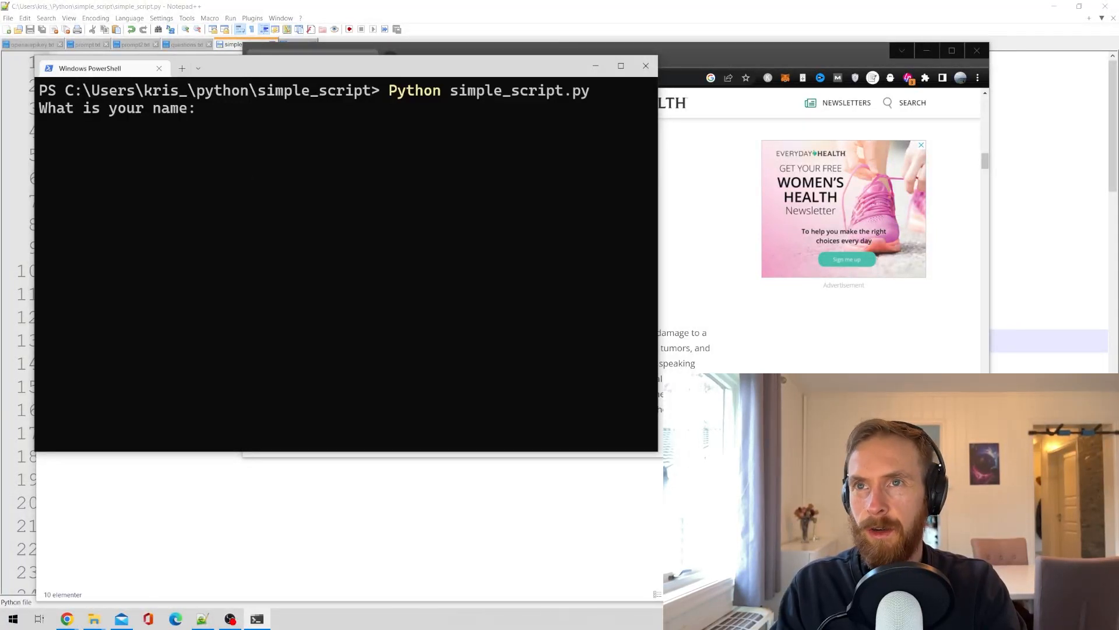
text(Chris)
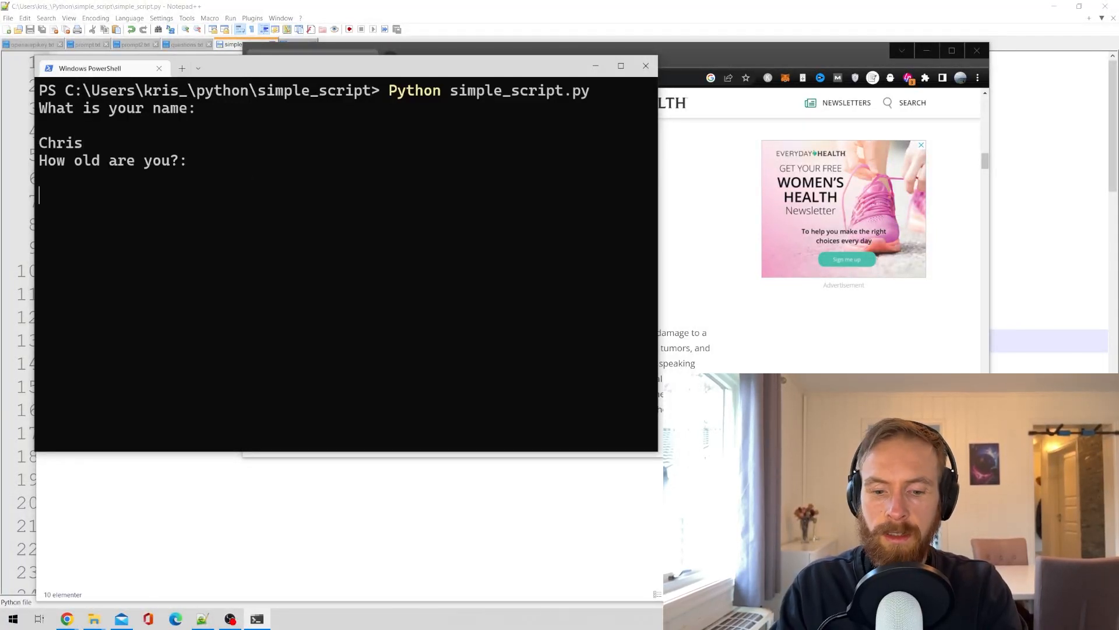
text(35)
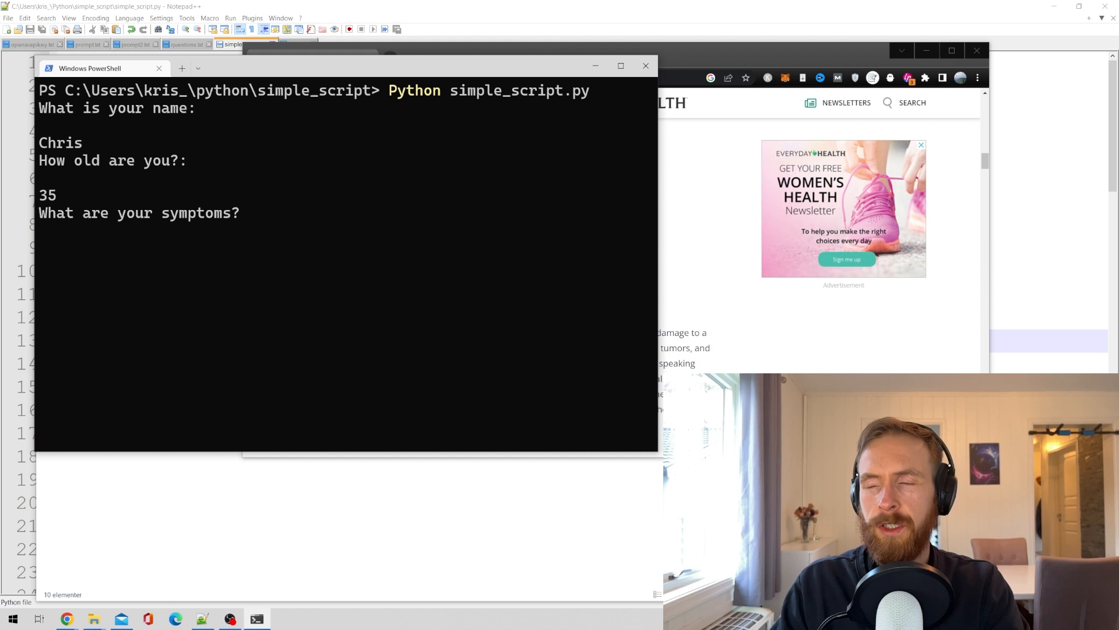
Step: Type that he recently noticed he speaks with another accent than he used to
text(i rea)
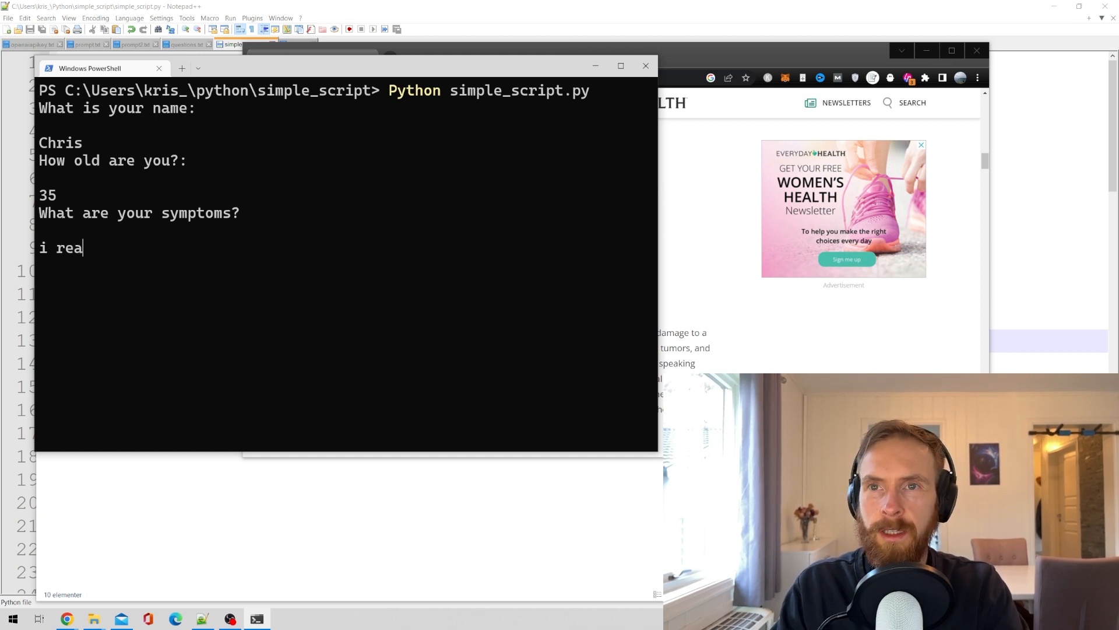
text(ce)
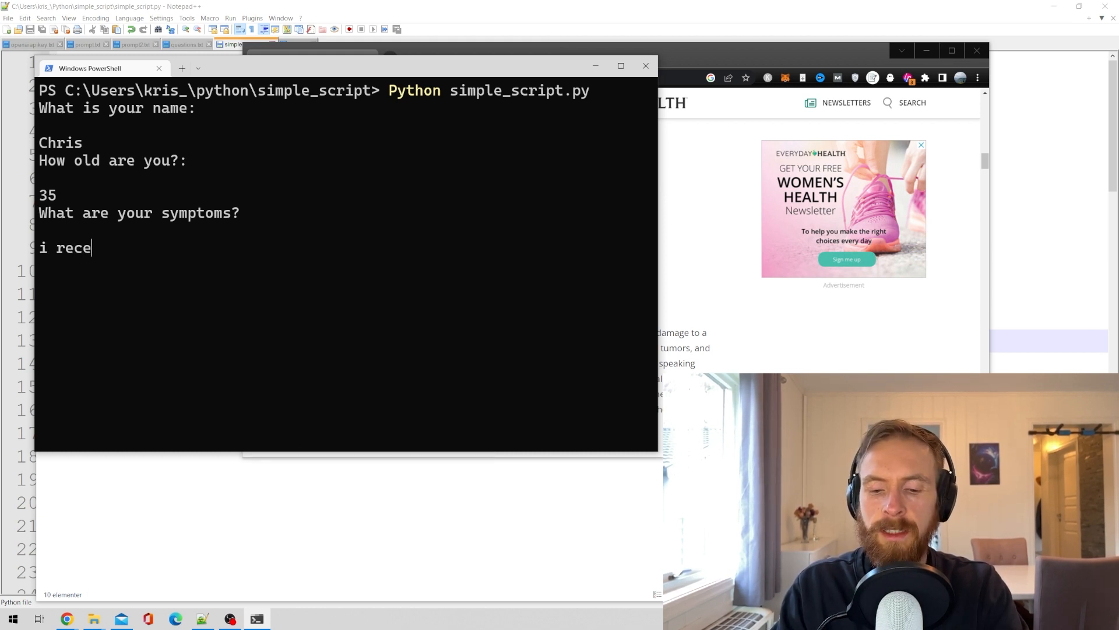
text(ntly)
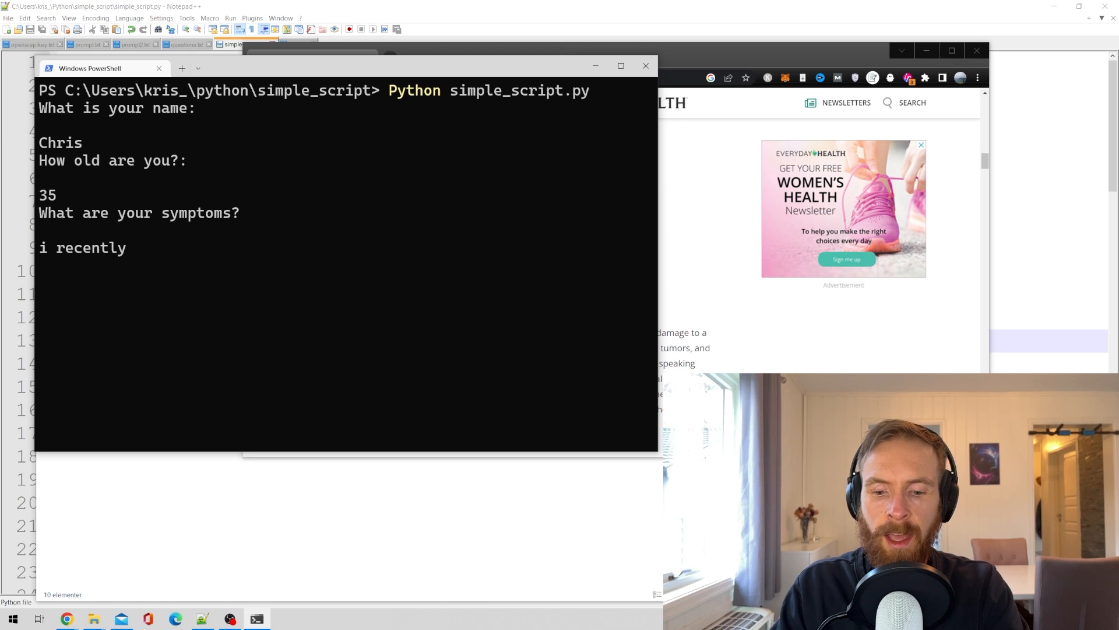
text(have notcied)
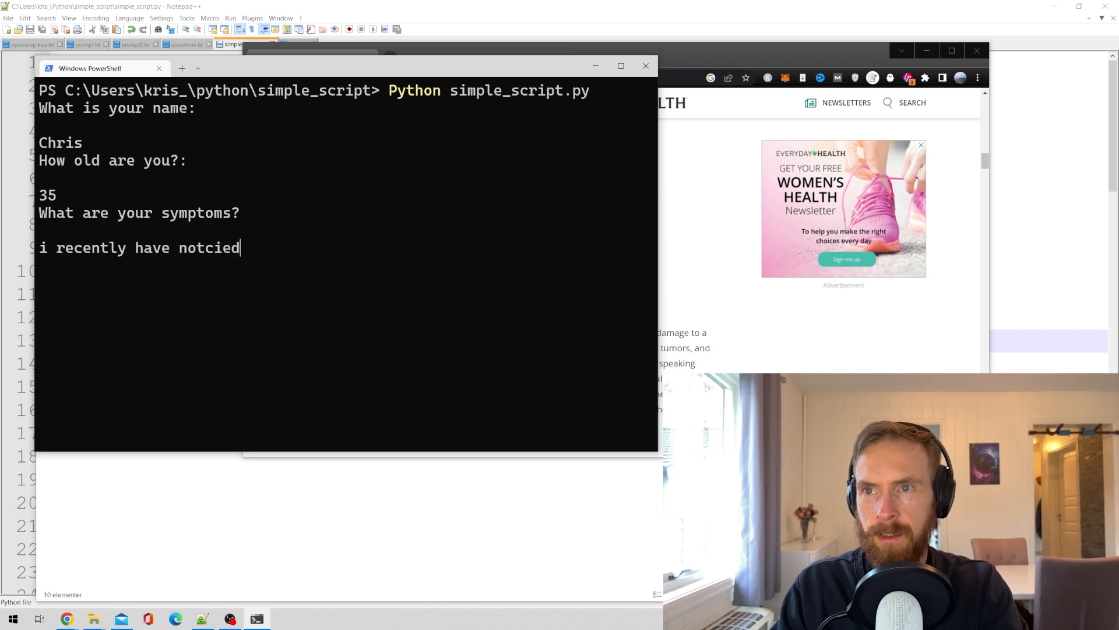
text(that)
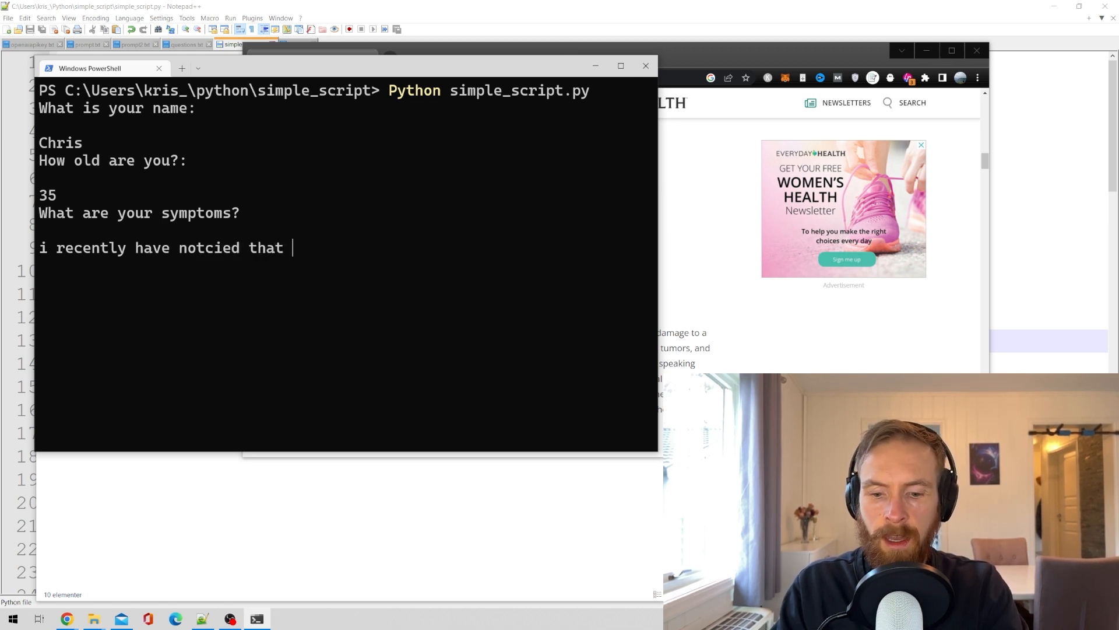
text(i speak)
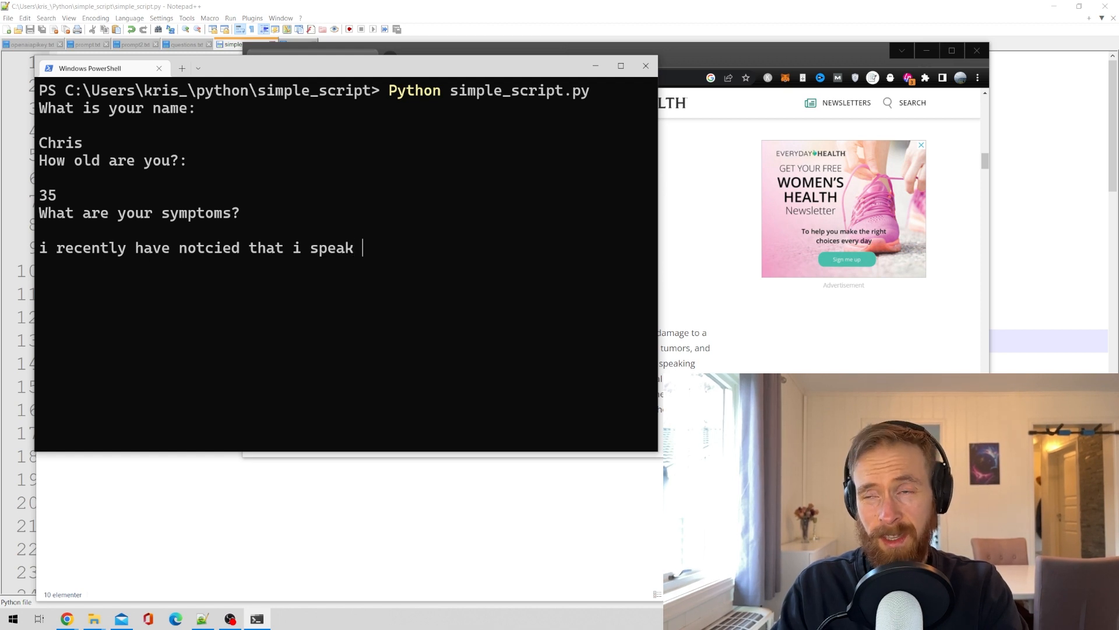
text(with)
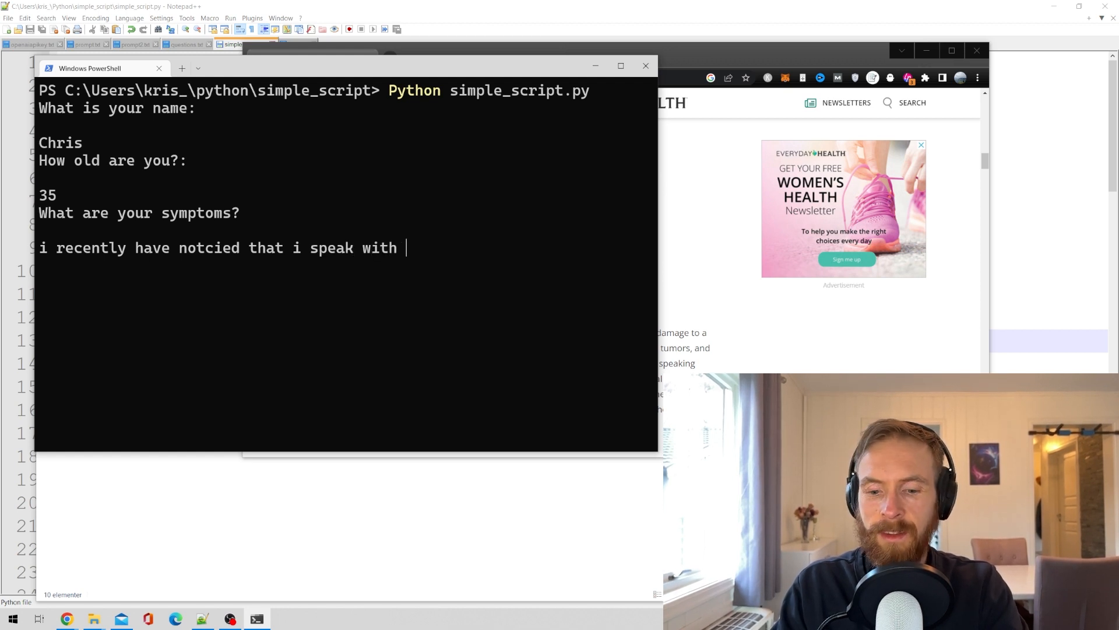
text(another acc)
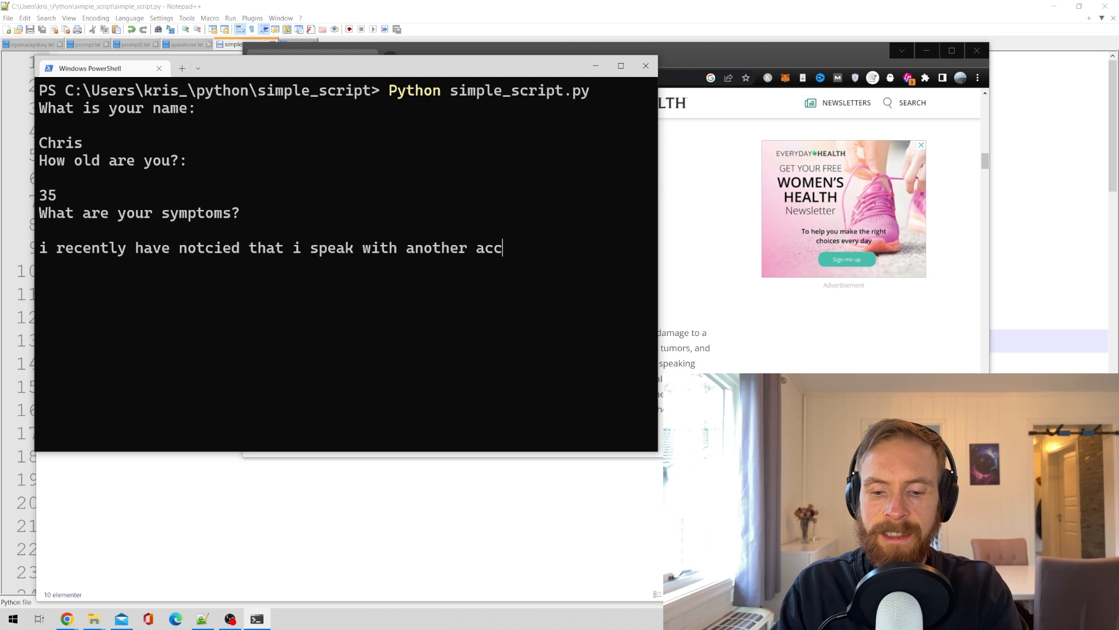
text(ent that)
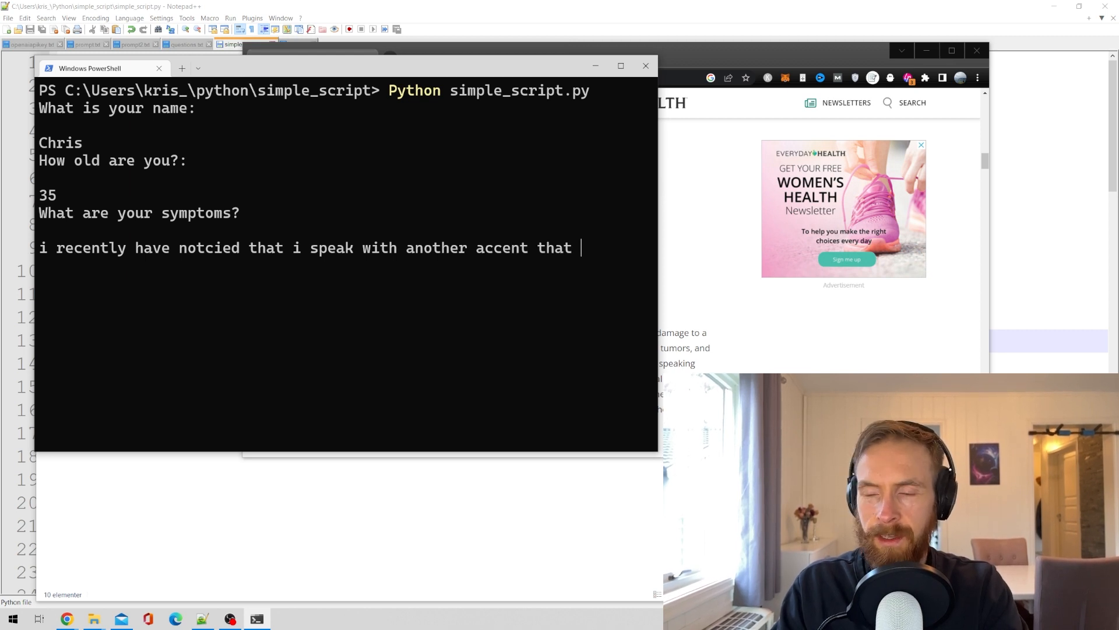
text(i us)
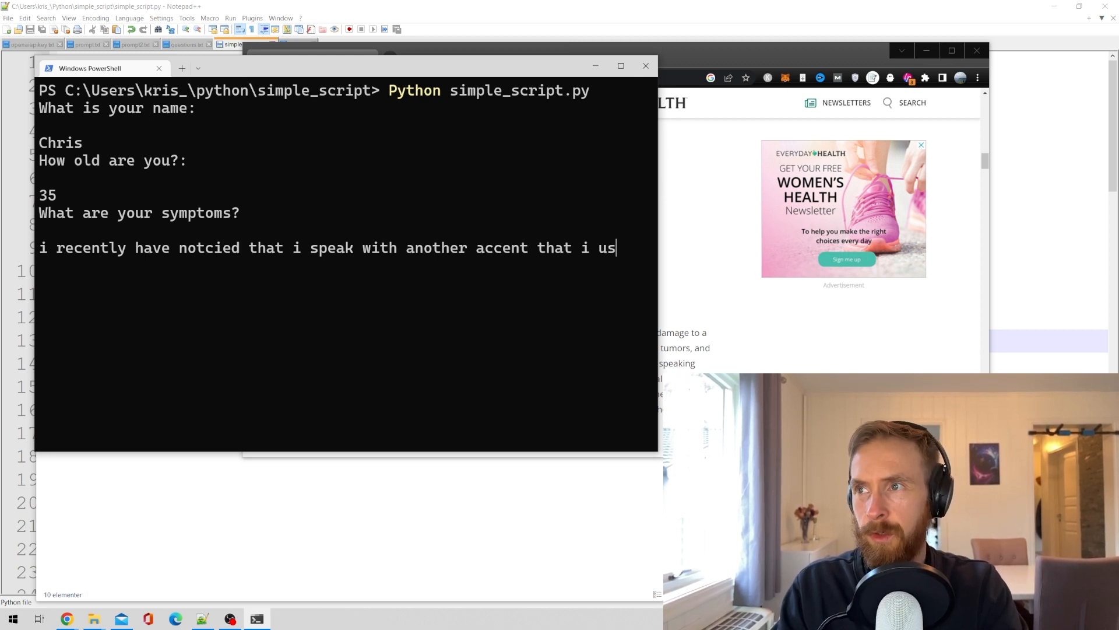
text(ed to, it is)
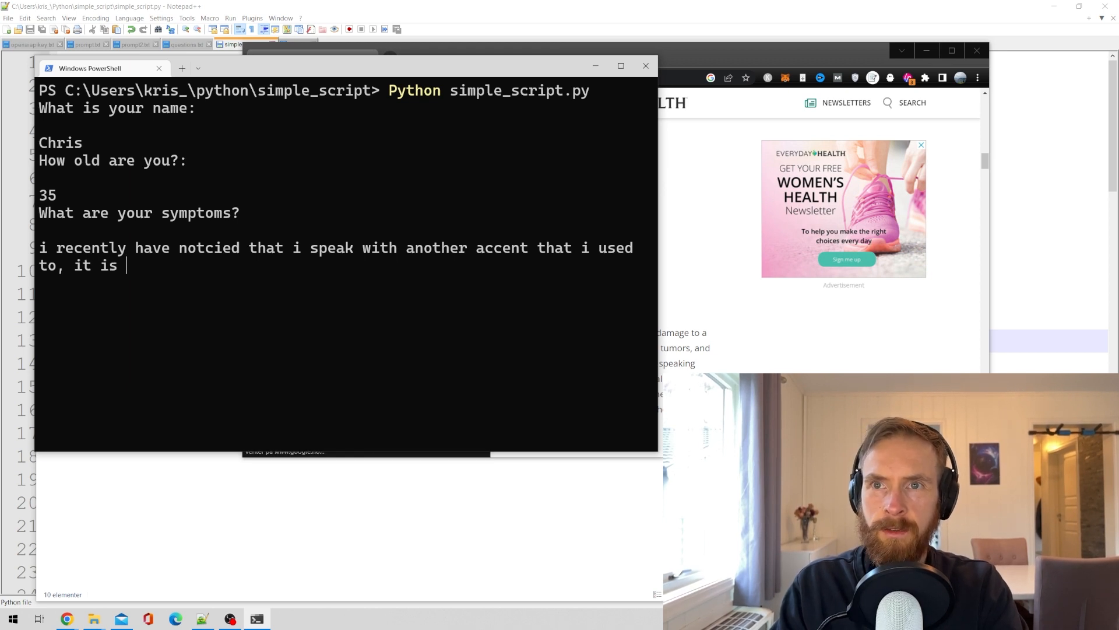
Step: Finish the symptoms: it is very strange and his family is concerned
text(very strang)
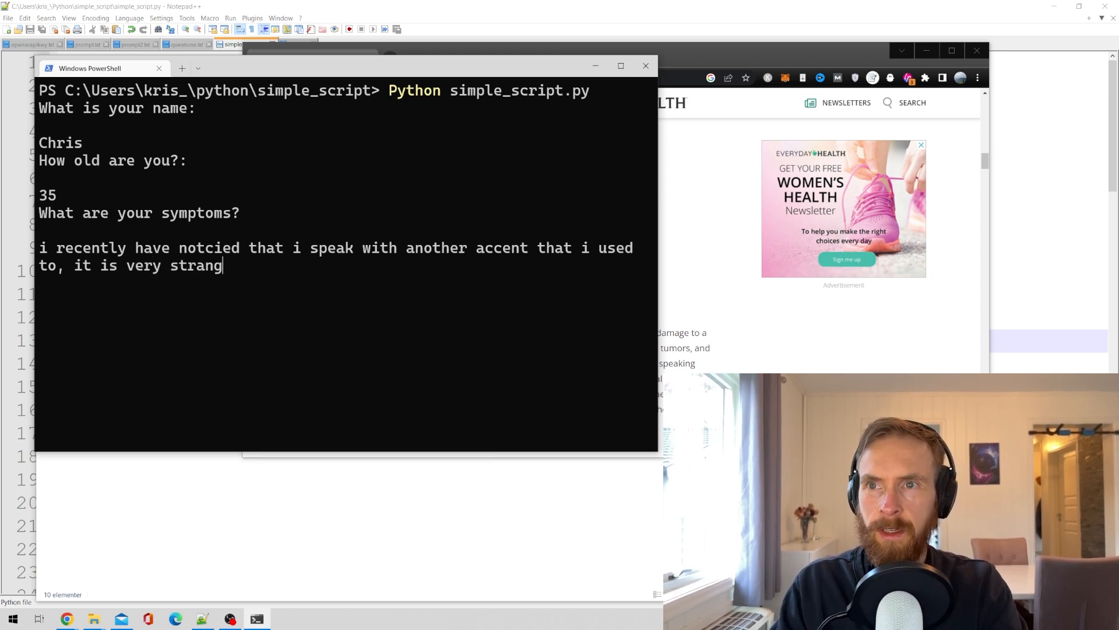
text(e. and)
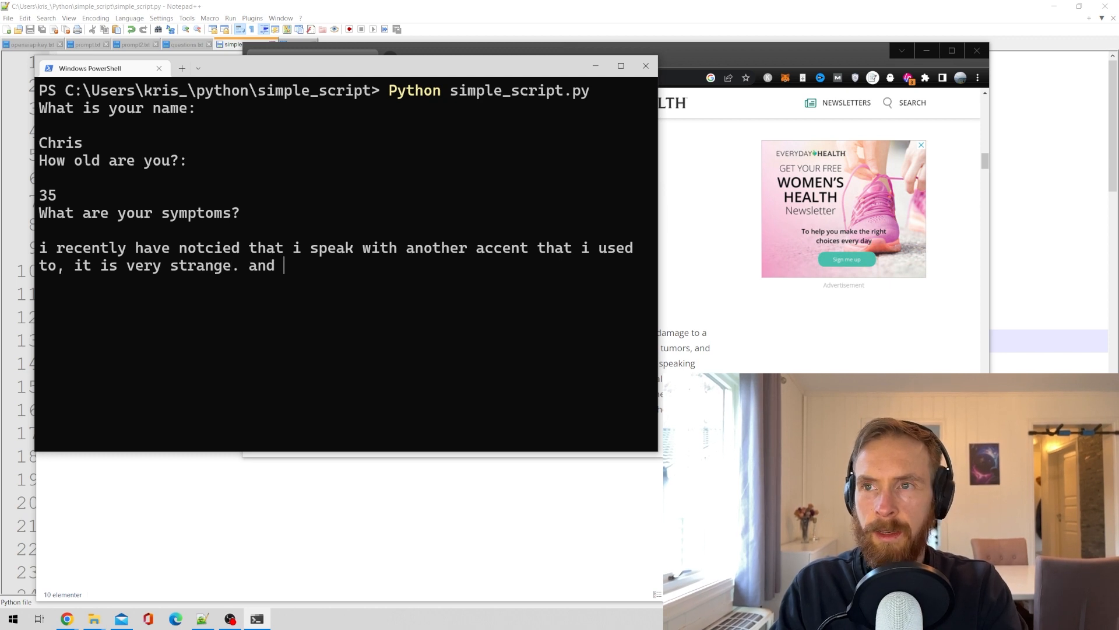
text(my f)
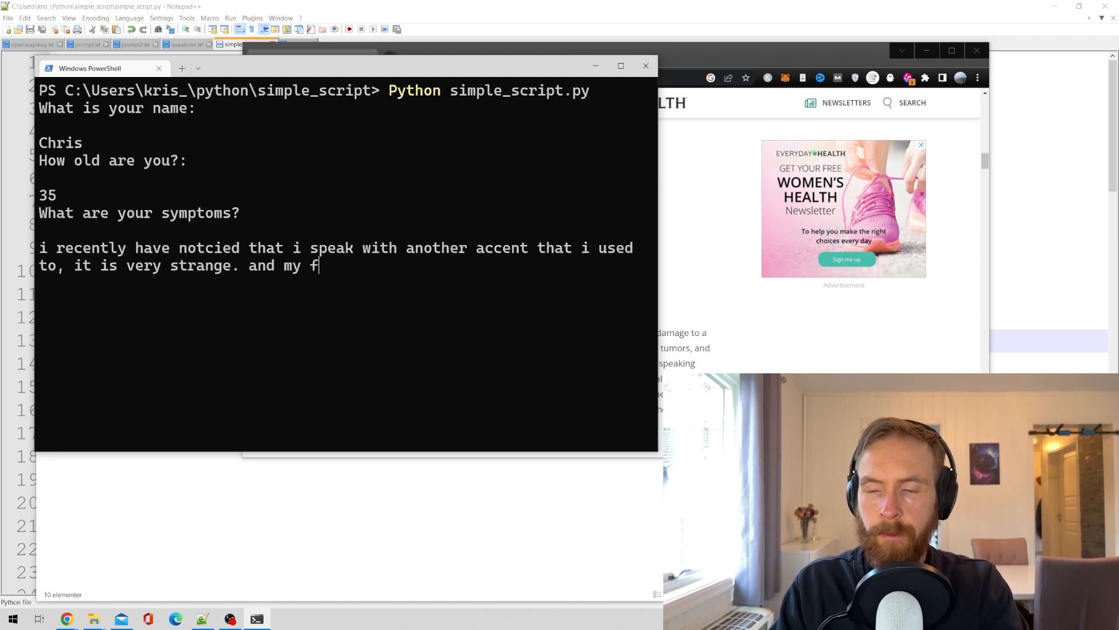
text(amily is)
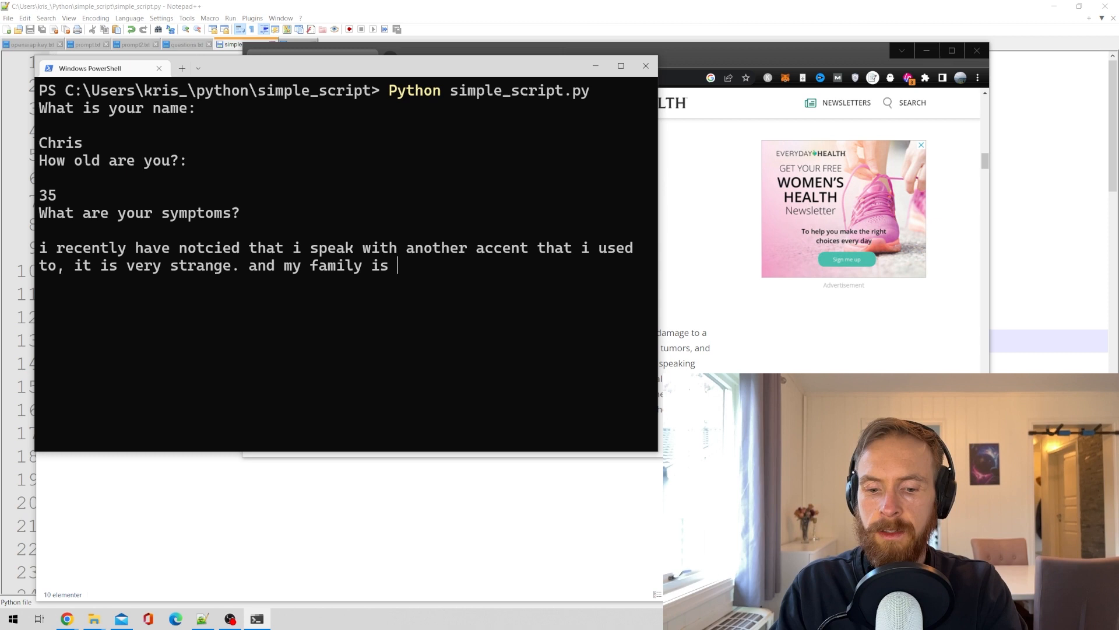
text(conserned)
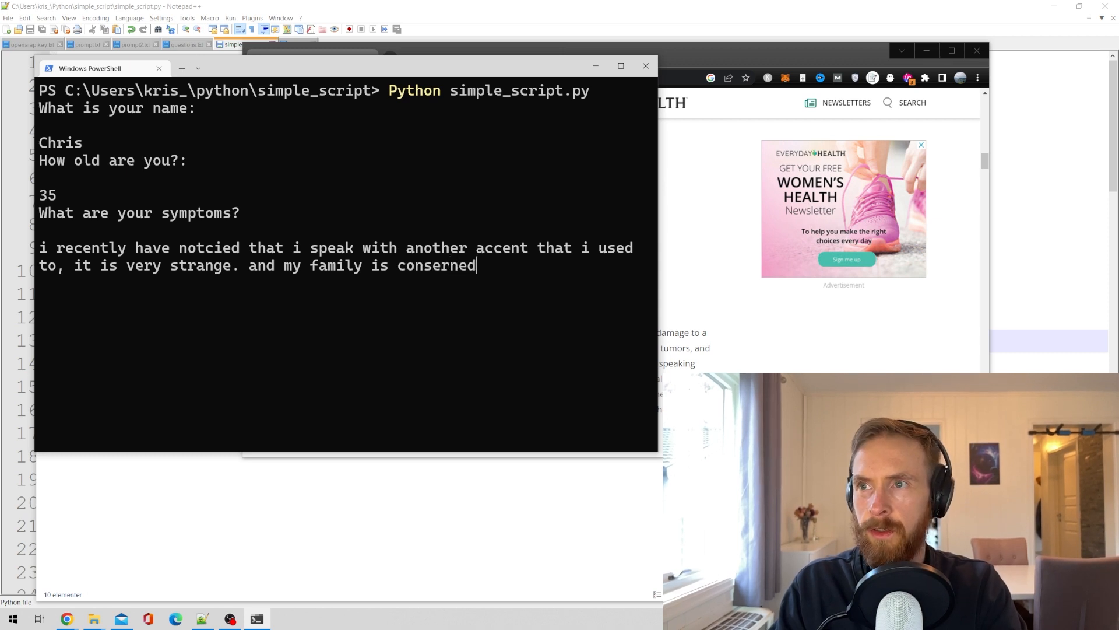
text(.)
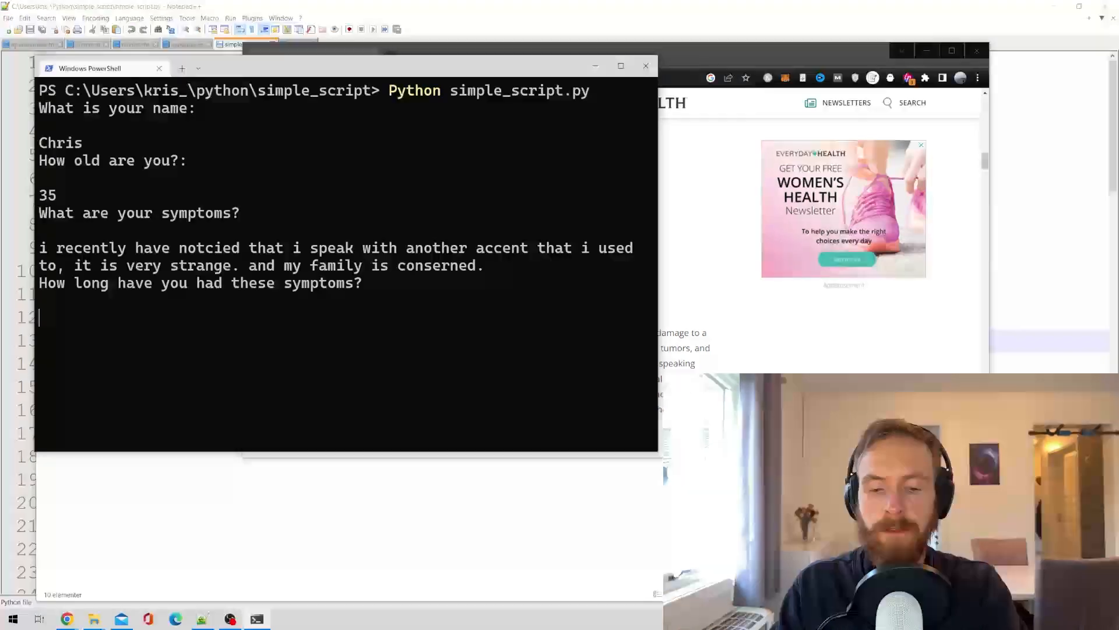
Step: Answer '5 weeks now' for duration and 'no' for medication
text(5 weeks now)
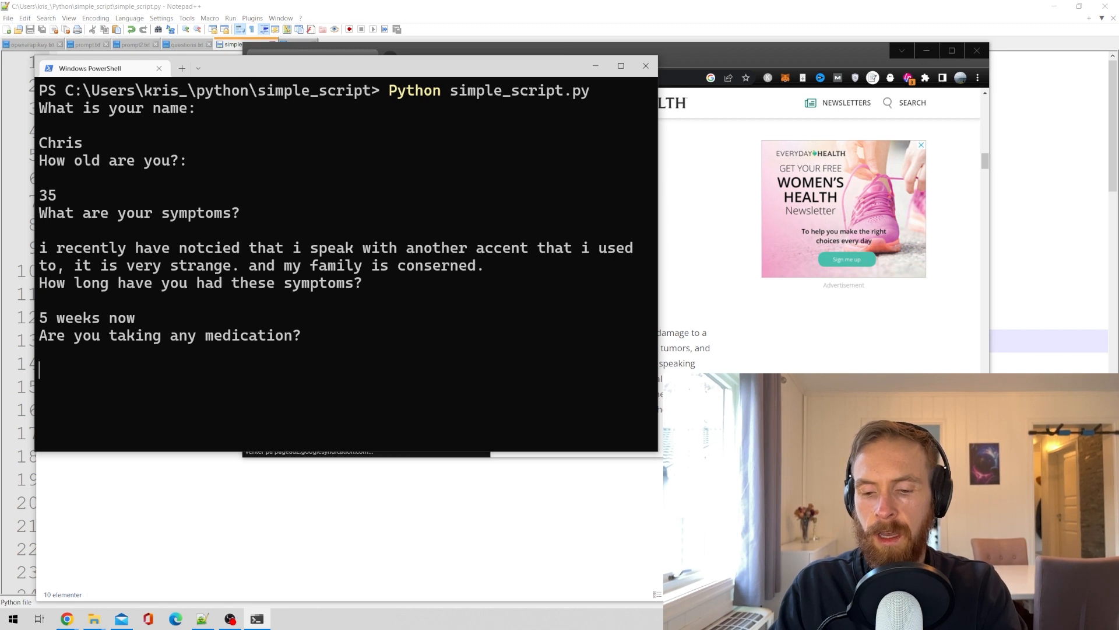
text(no)
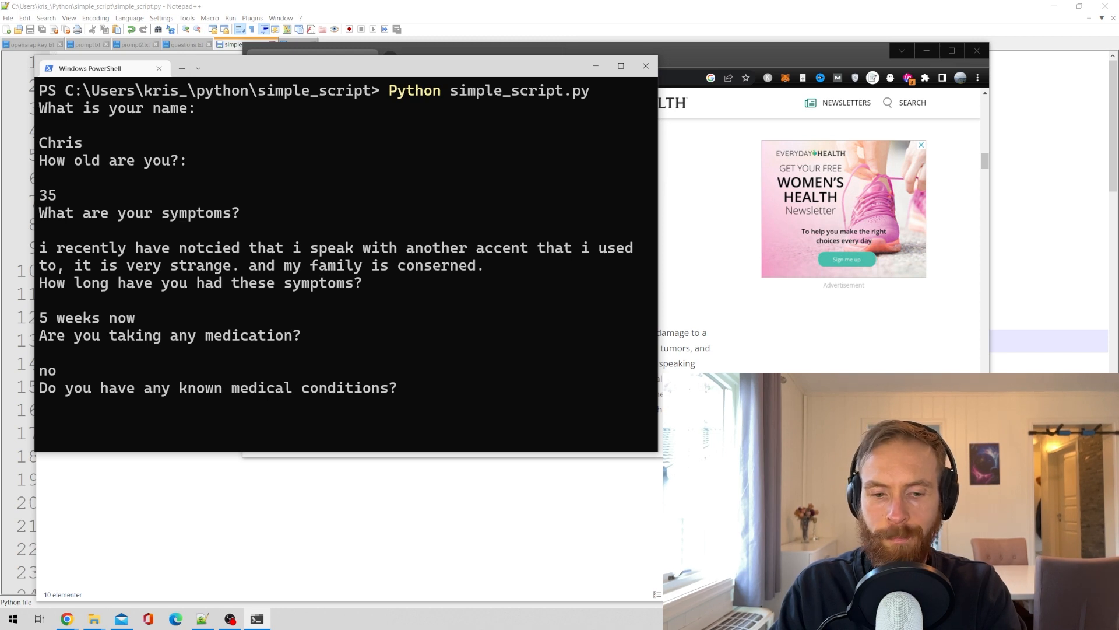
Step: Enter 'migranes' as the known condition, fixing a typo, and submit
text(migre)
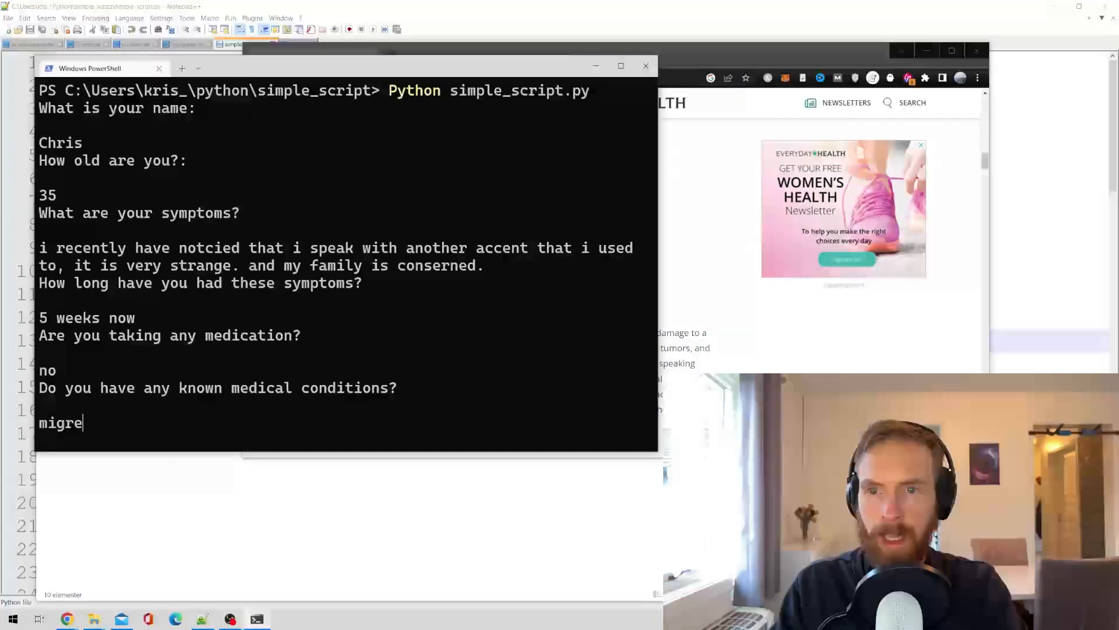
key(Backspace)
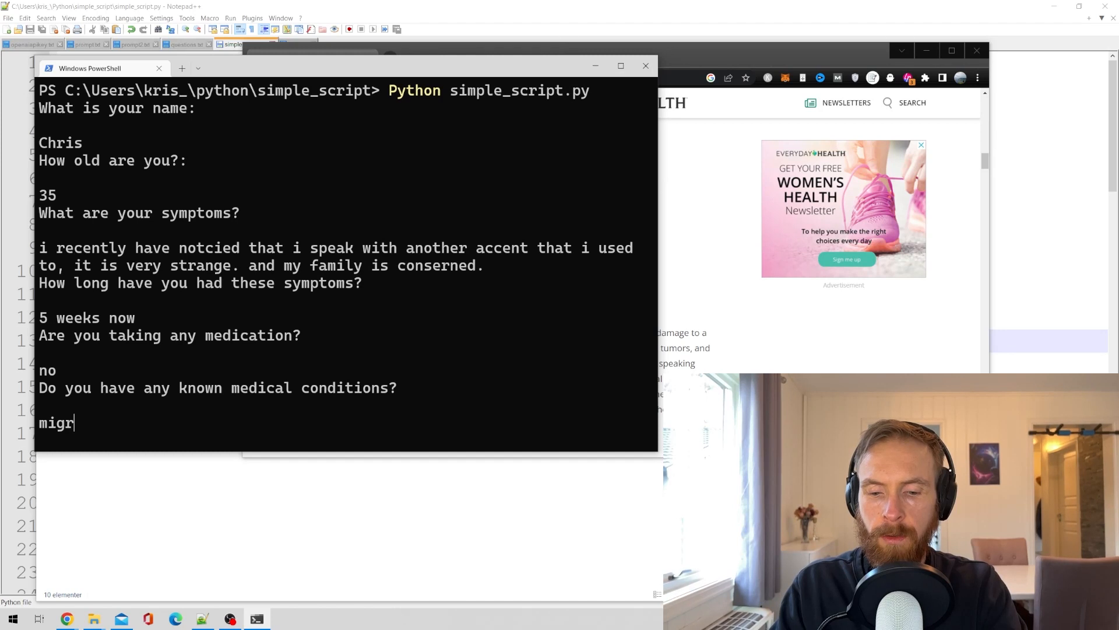
text(ane)
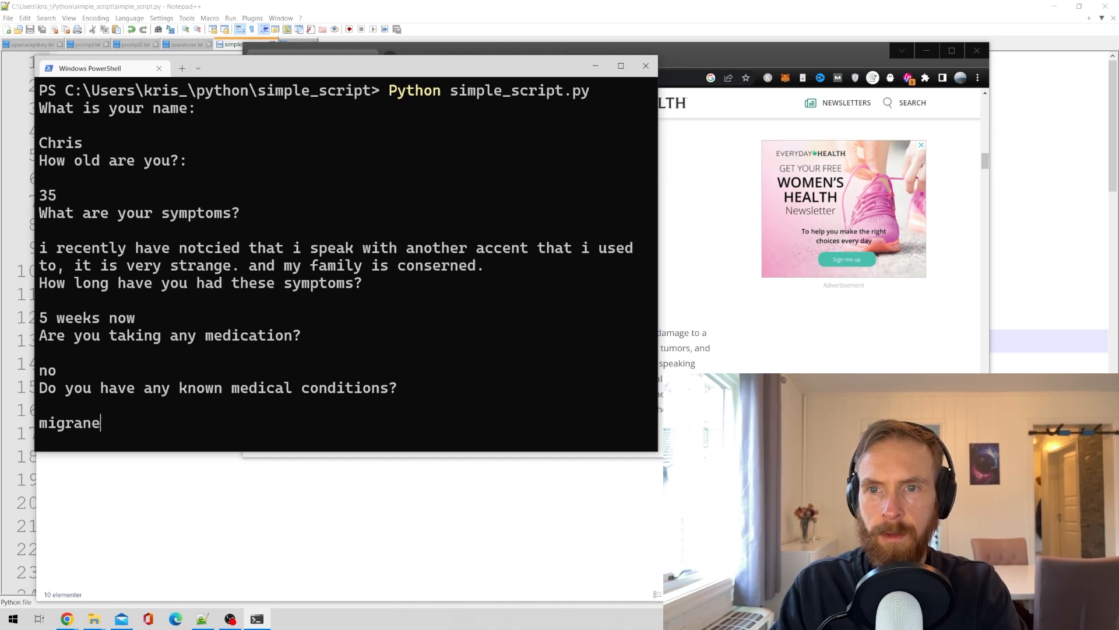
text(s)
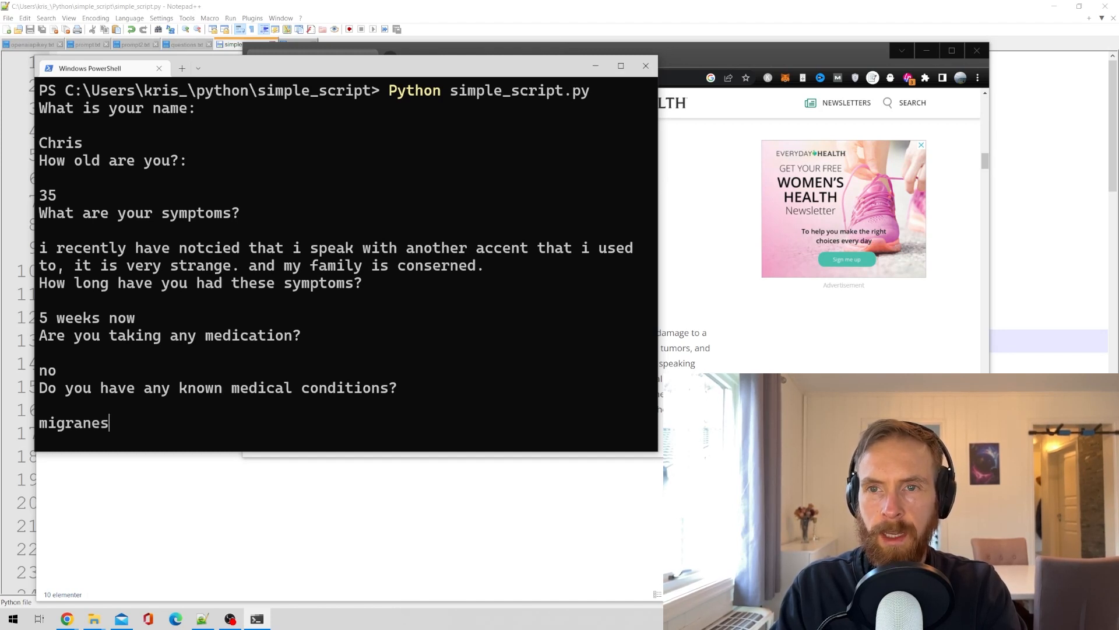
key(enter)
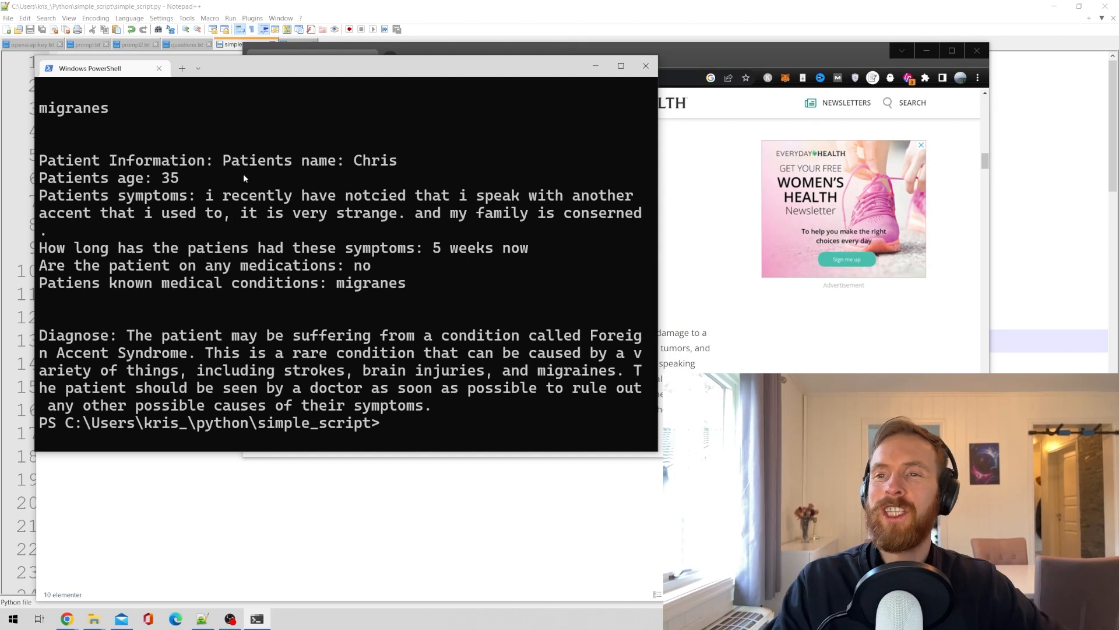
mouse_move(491, 265)
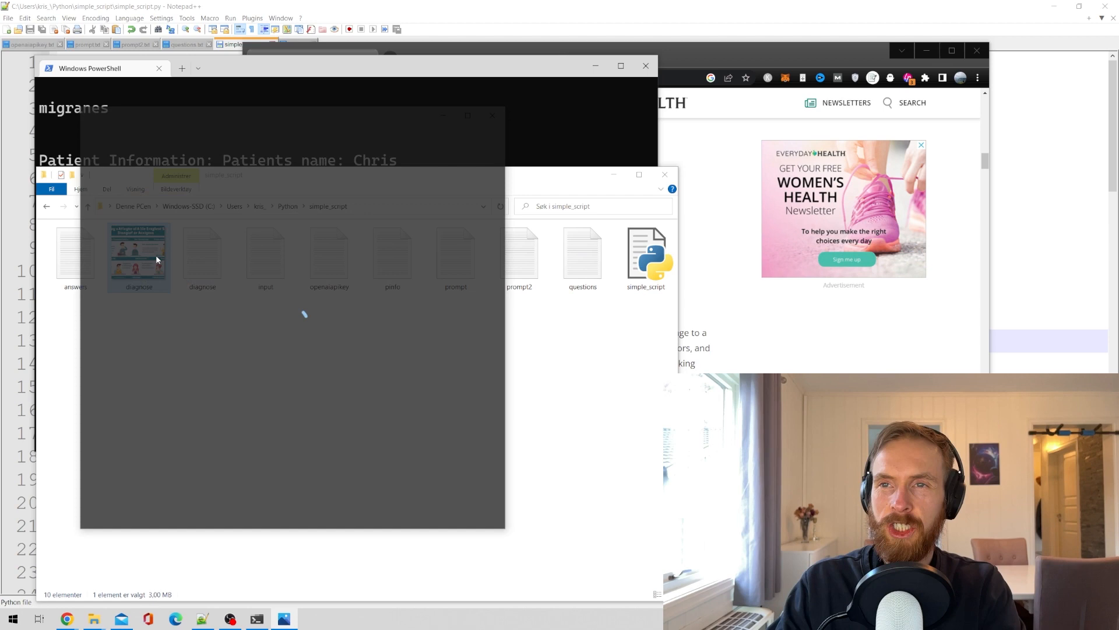
Step: View the generated diagnose.png infographic in Photos, then close it to return to the Foreign Accent Syndrome diagnosis
double_click(138, 253)
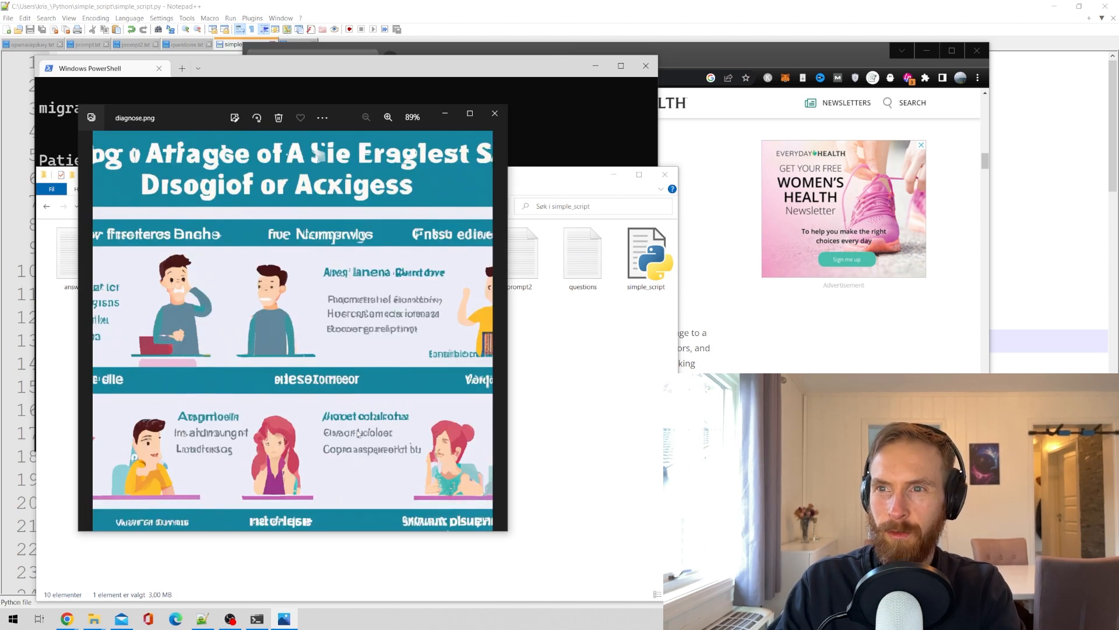
click(494, 116)
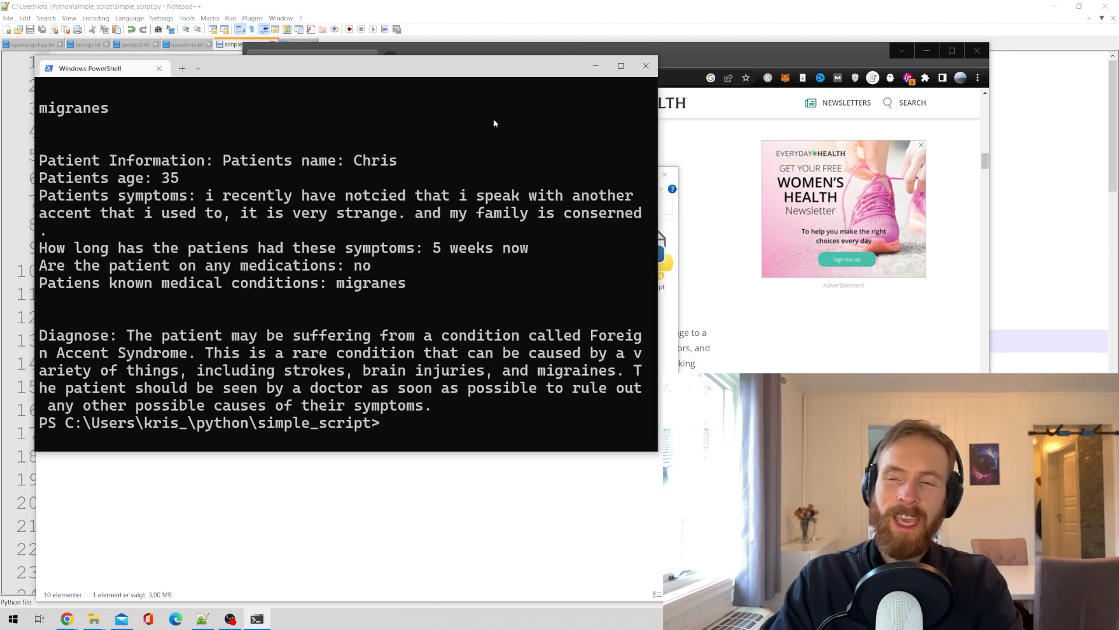